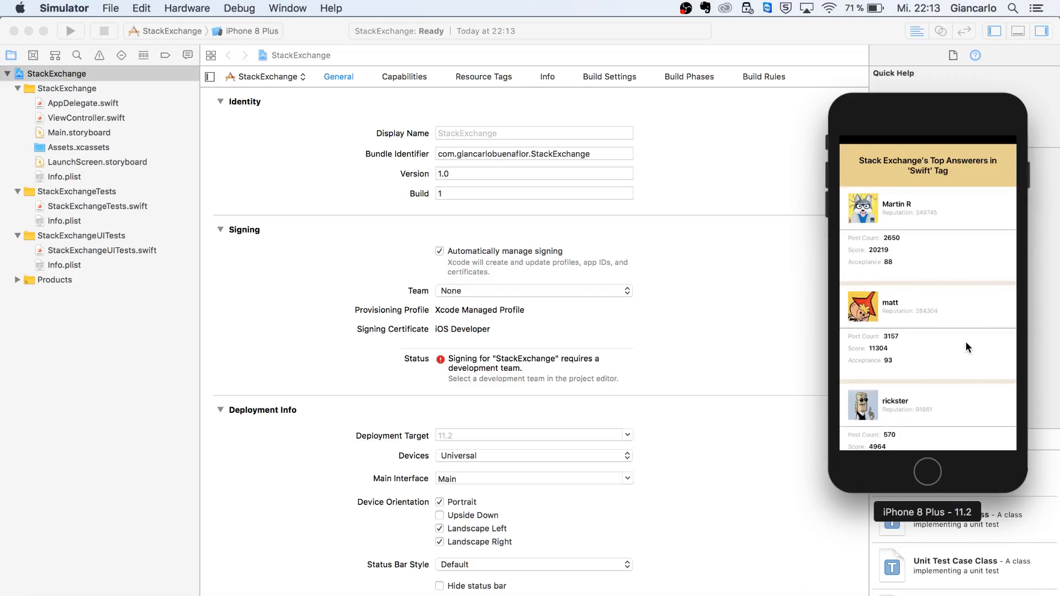
mouse_move(927, 331)
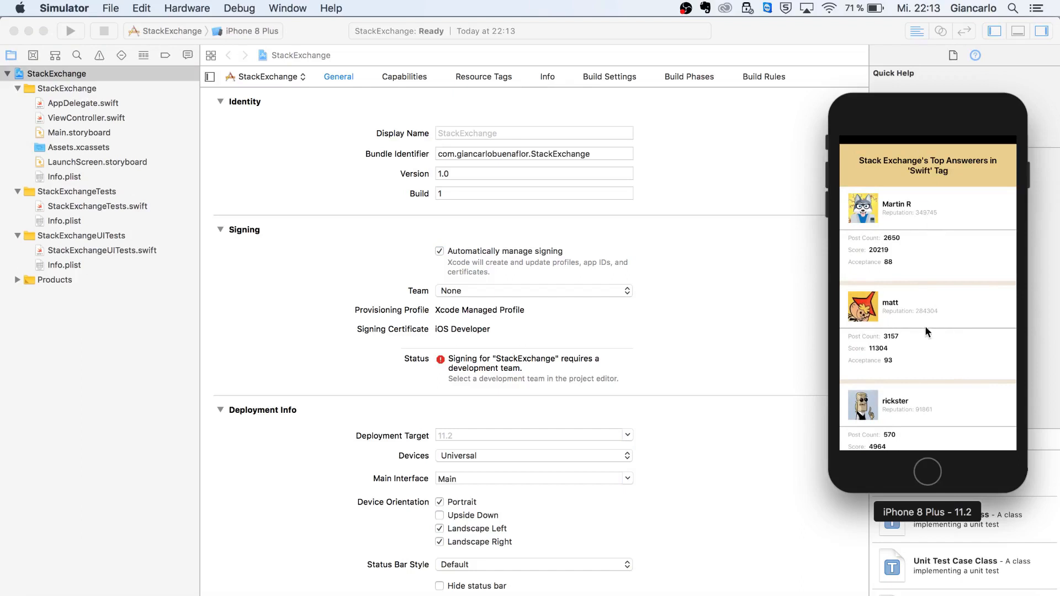
Scroll through the Top Answerers table in the running Simulator app.
scroll("down", 3)
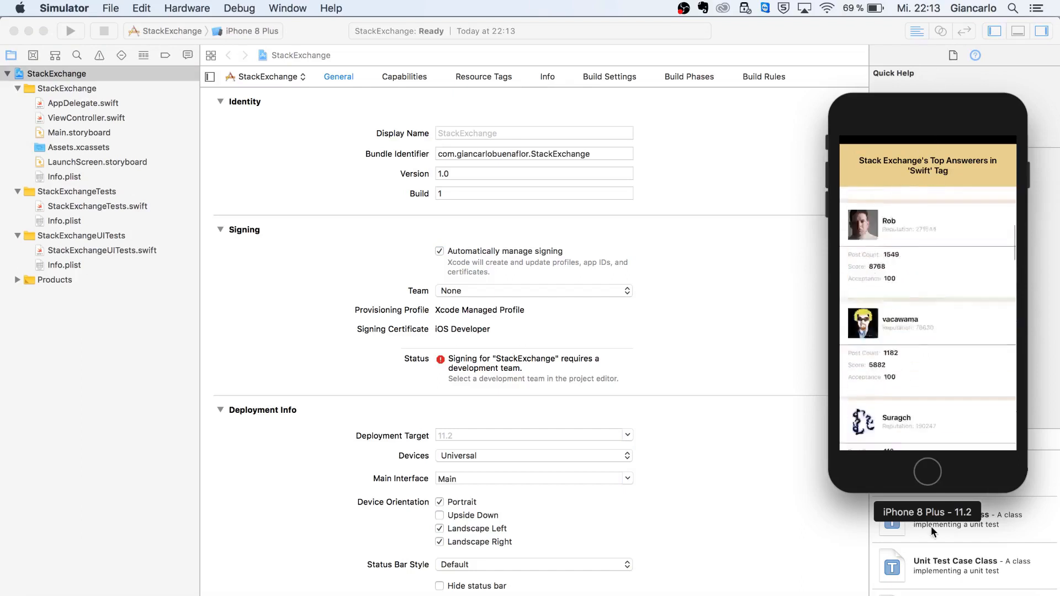
scroll("down", 3)
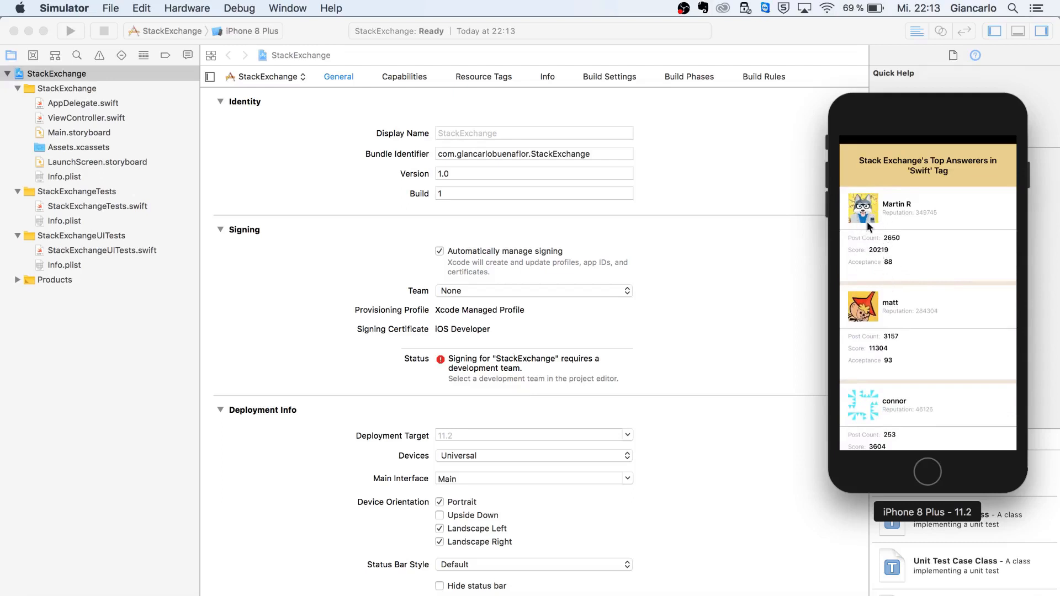
mouse_move(872, 216)
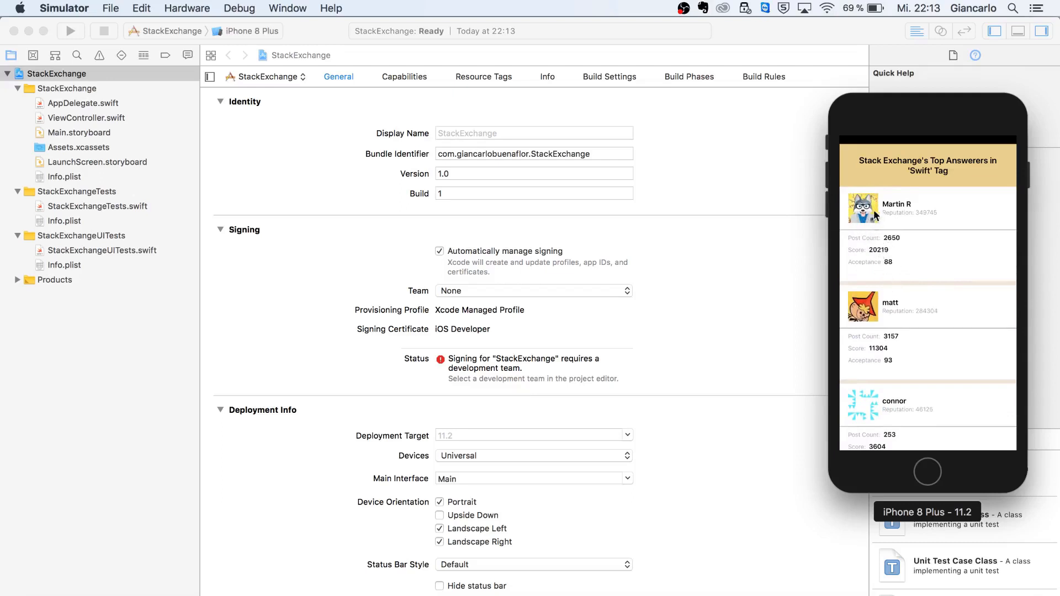
mouse_move(863, 225)
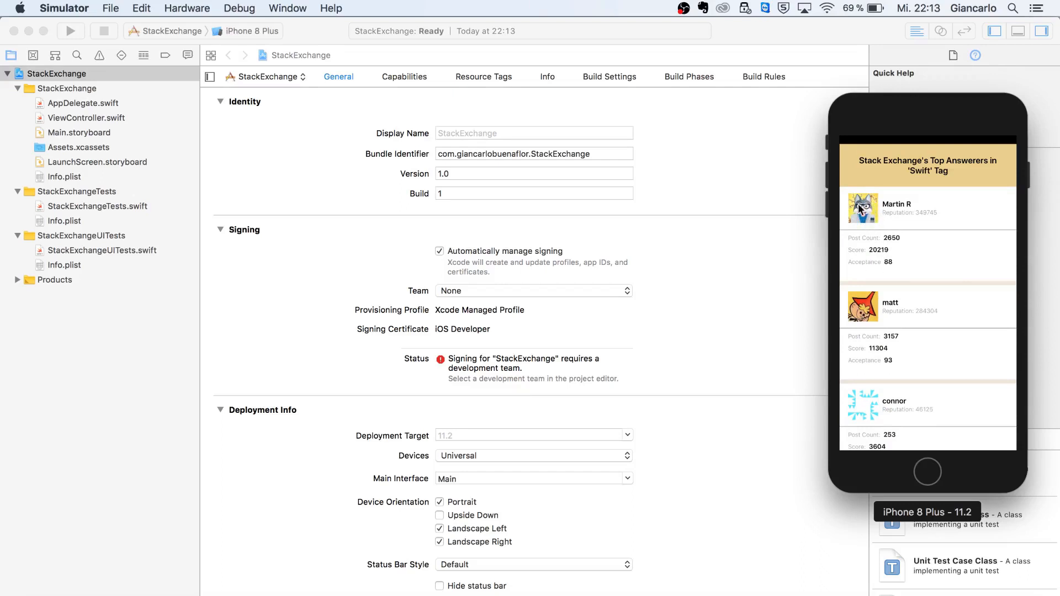
mouse_move(880, 218)
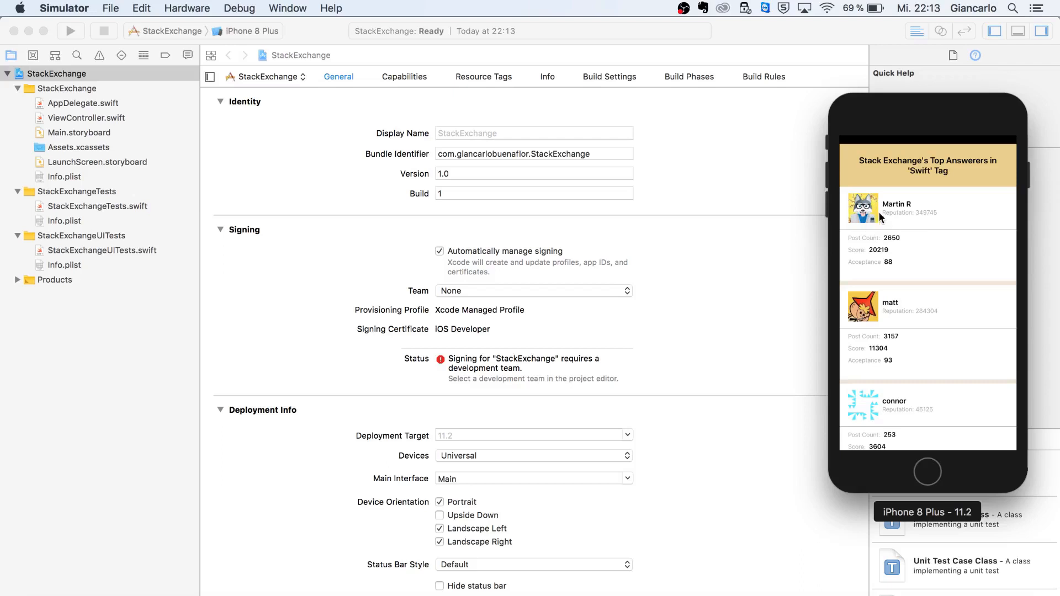
mouse_move(879, 211)
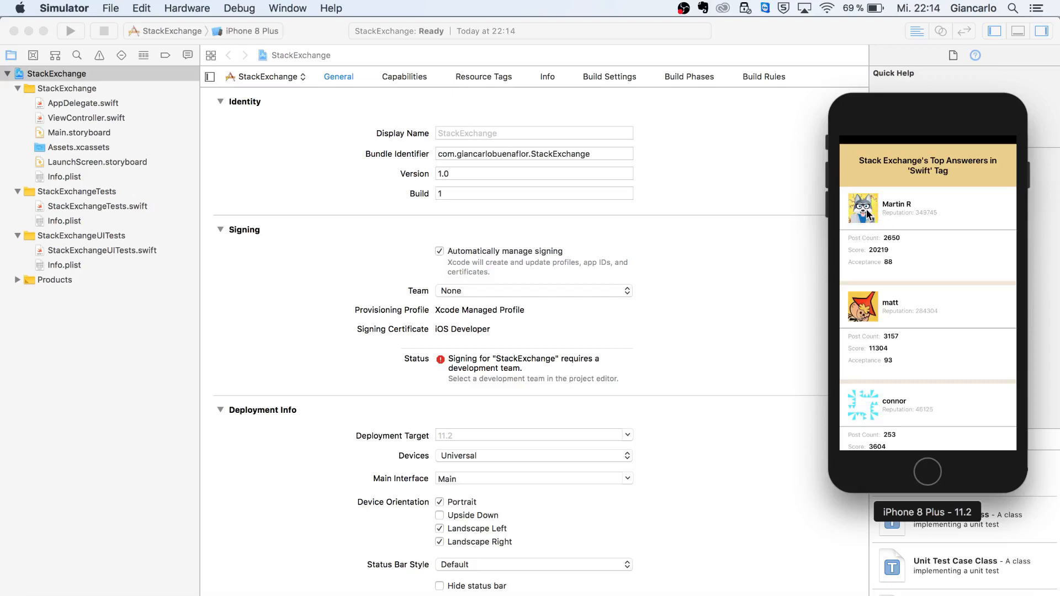
mouse_move(926, 244)
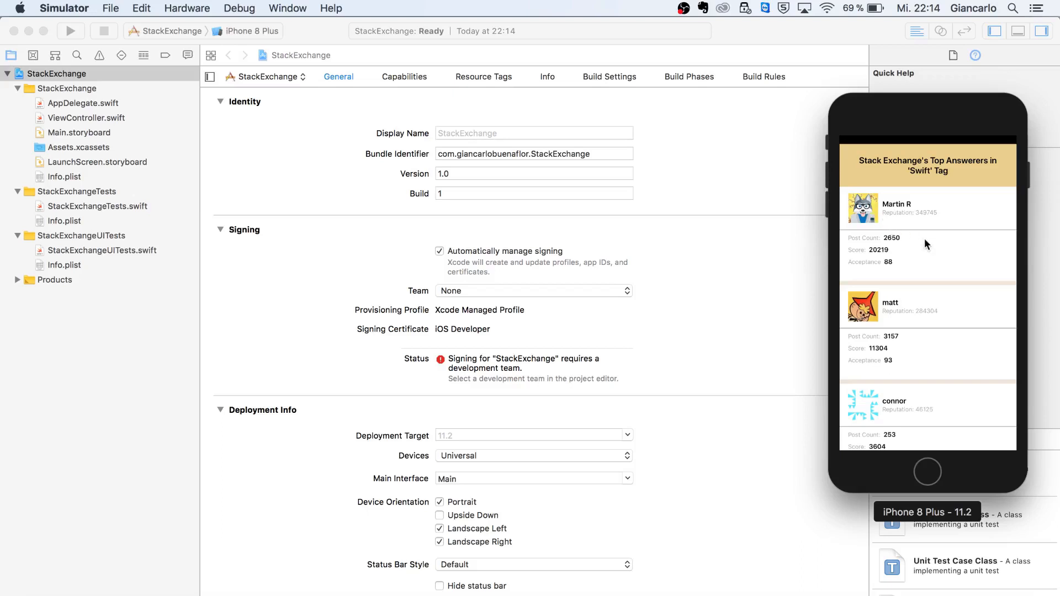
scroll("down", 3)
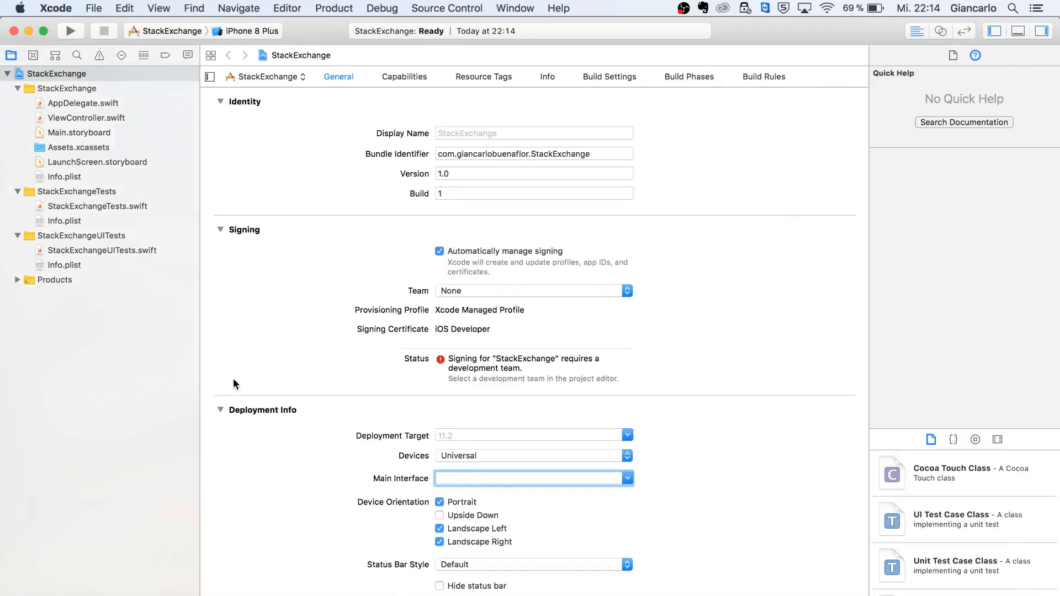
Delete Main.storyboard from the StackExchange project, moving it to the Trash.
left_click(80, 133)
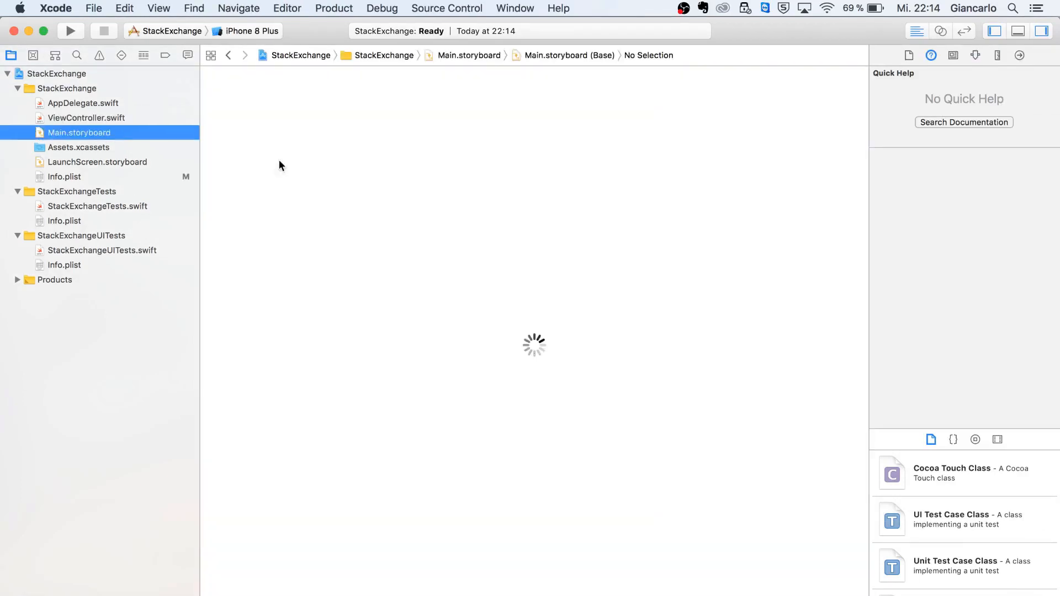
left_click(86, 118)
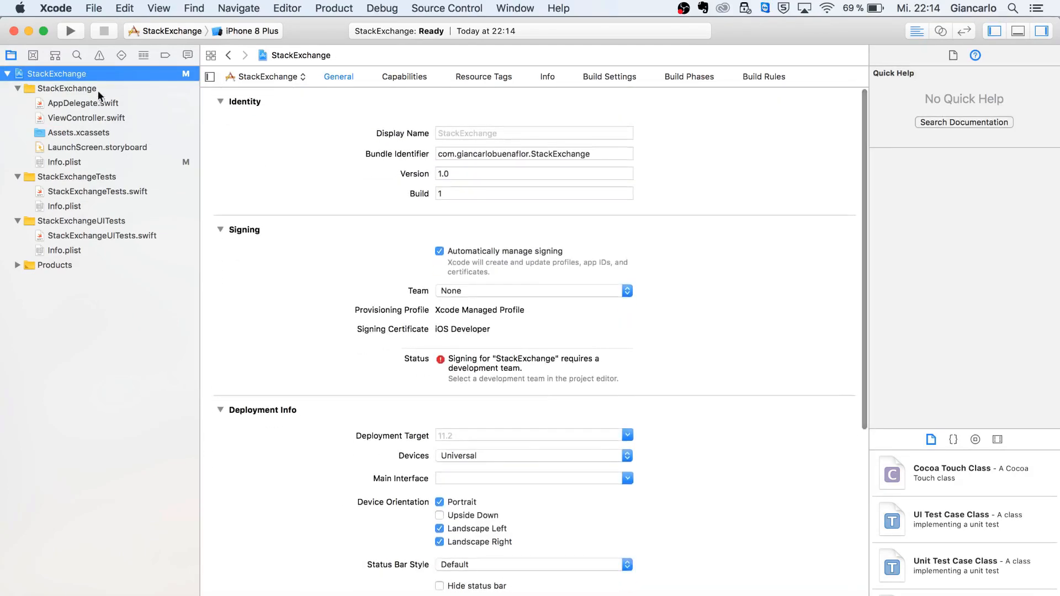
Create a new group named View inside the StackExchange group.
right_click(66, 89)
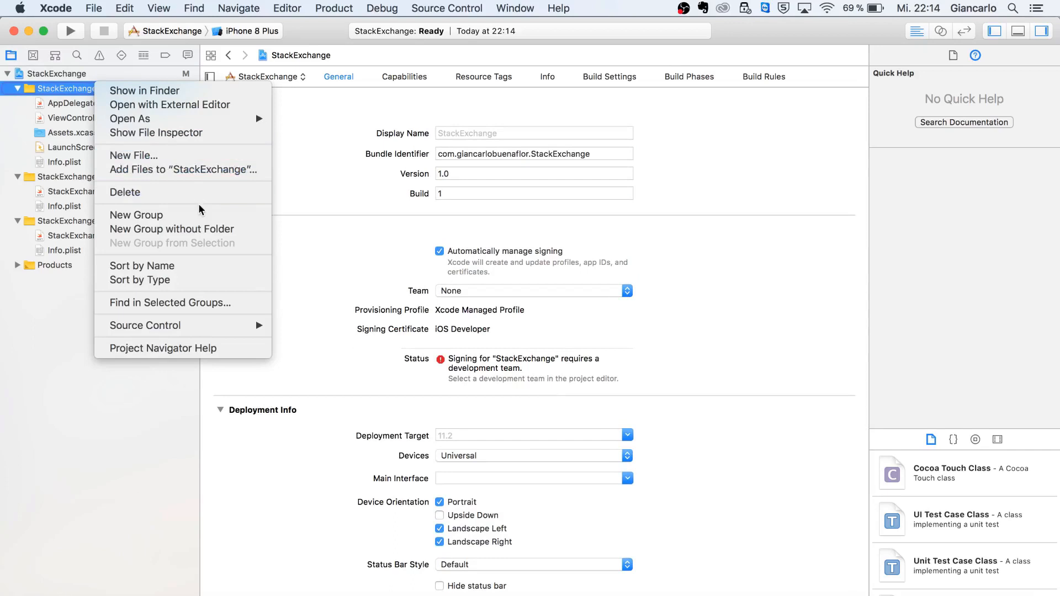
left_click(136, 215)
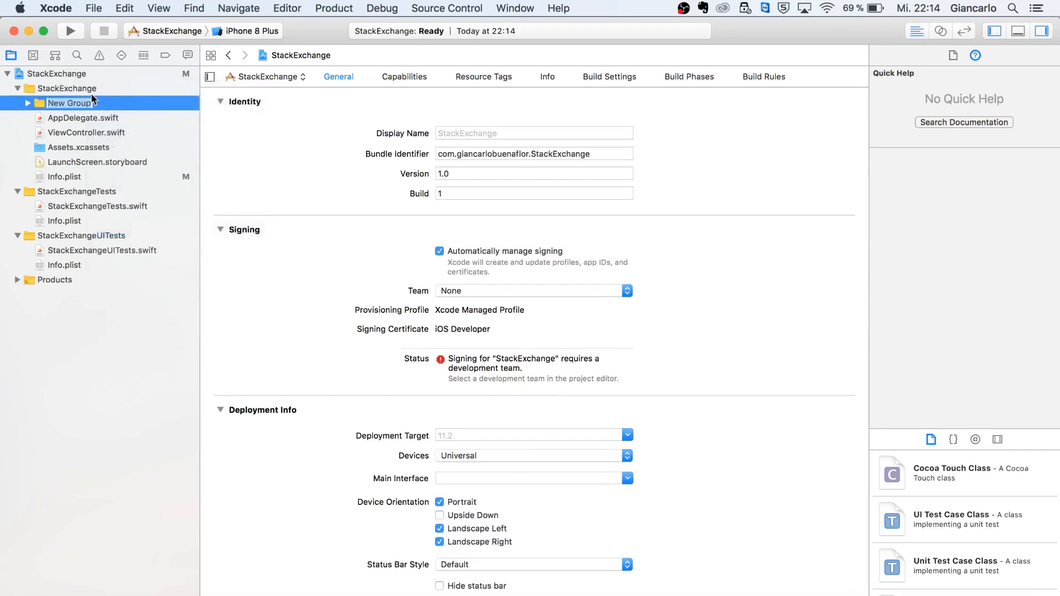
type("View")
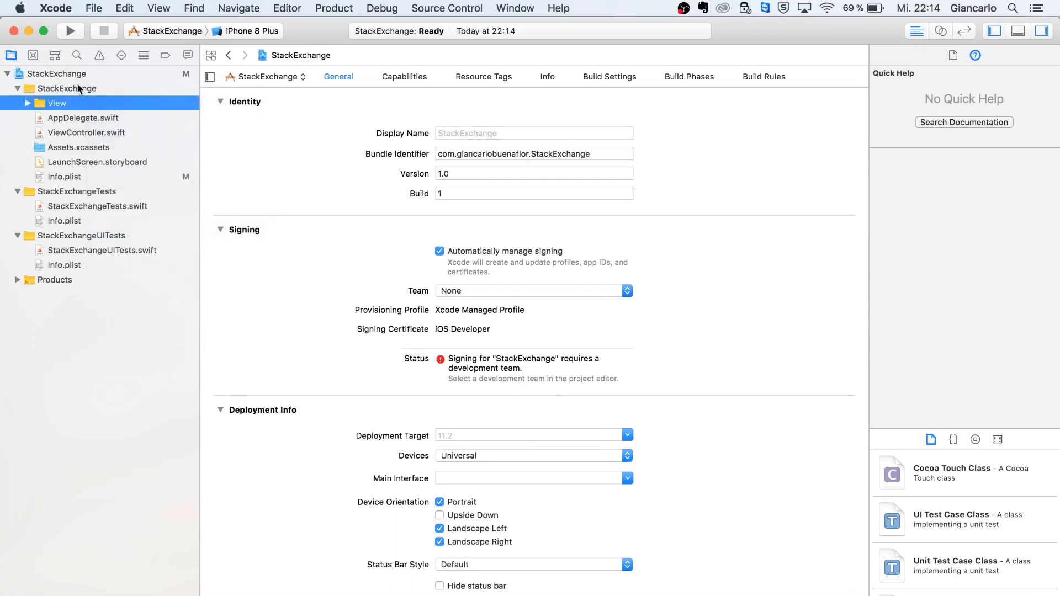
left_click(67, 88)
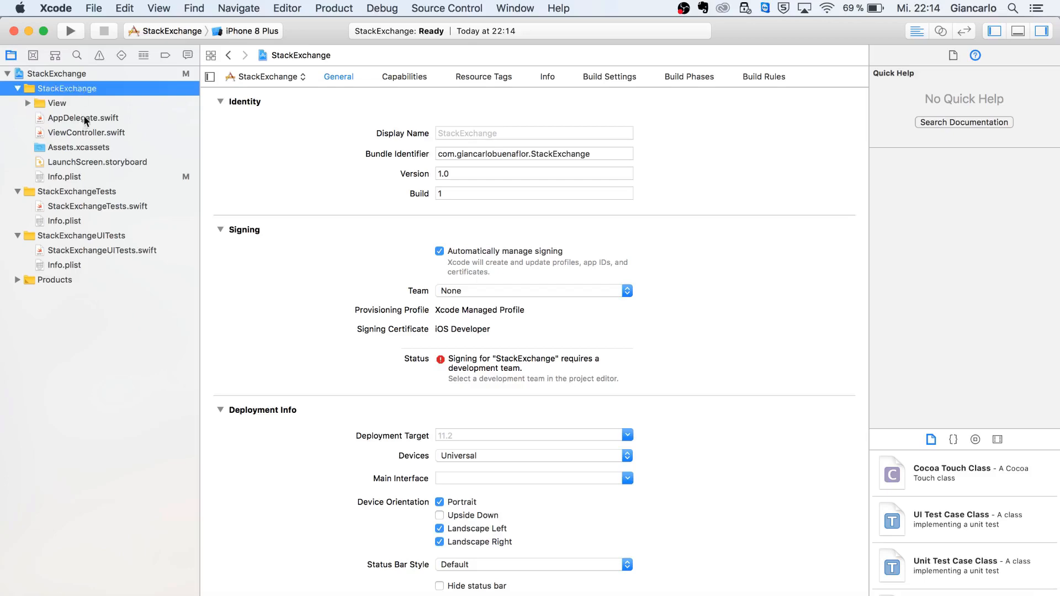
mouse_move(101, 99)
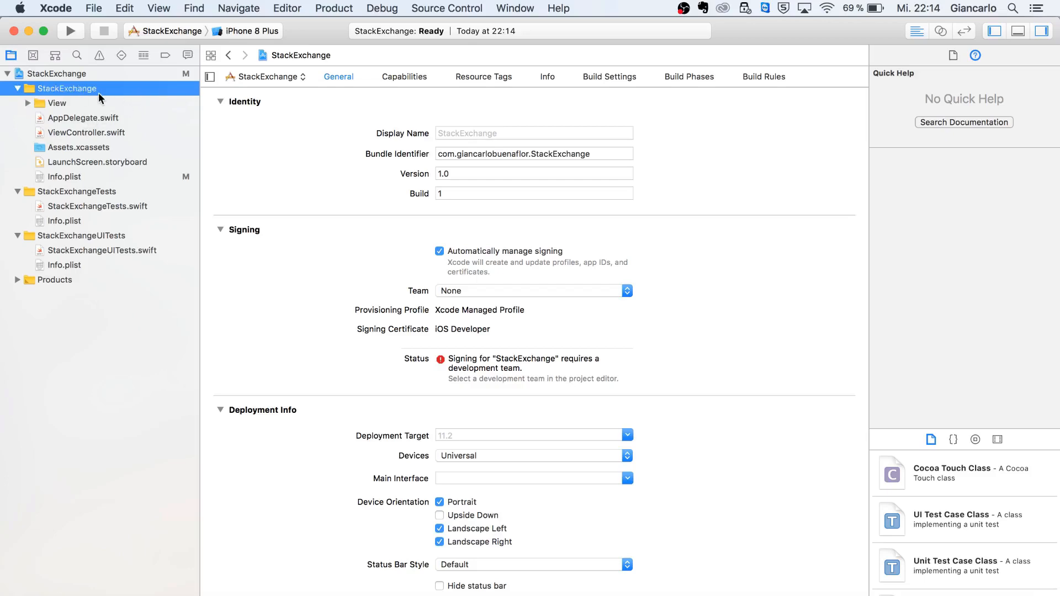
Group AppDelegate, Assets and LaunchScreen into a new Supporting Files group.
left_click(83, 118)
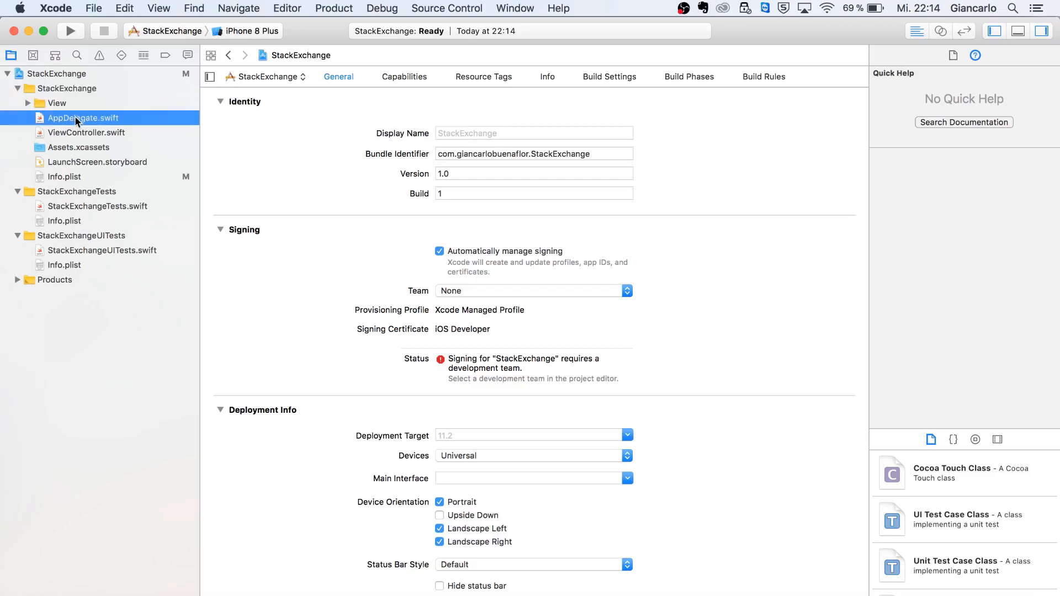
left_click(84, 119)
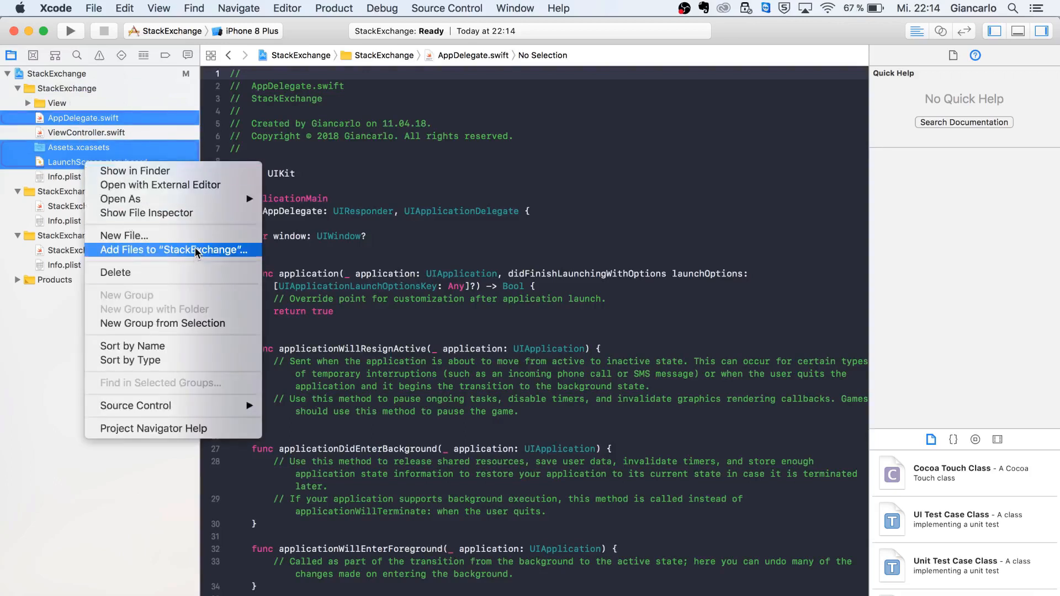
mouse_move(172, 324)
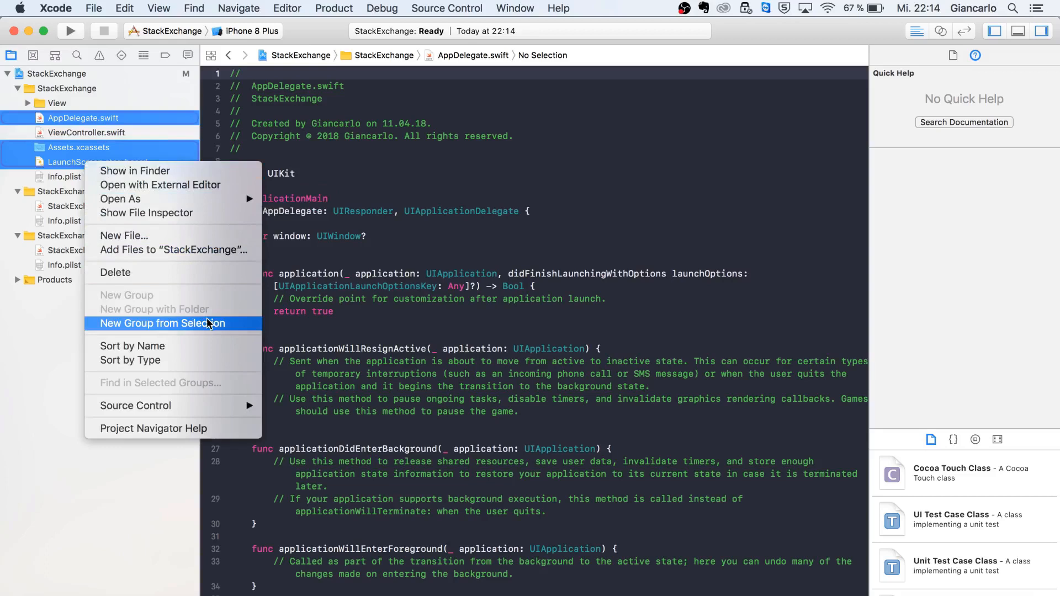
left_click(170, 324)
type("Supporting Files")
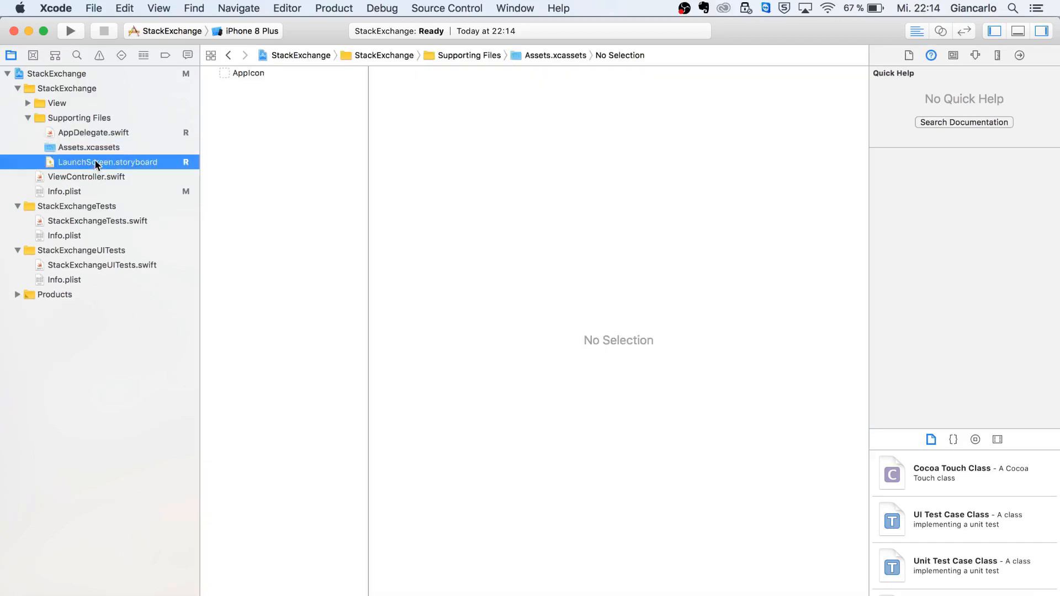
left_click(86, 177)
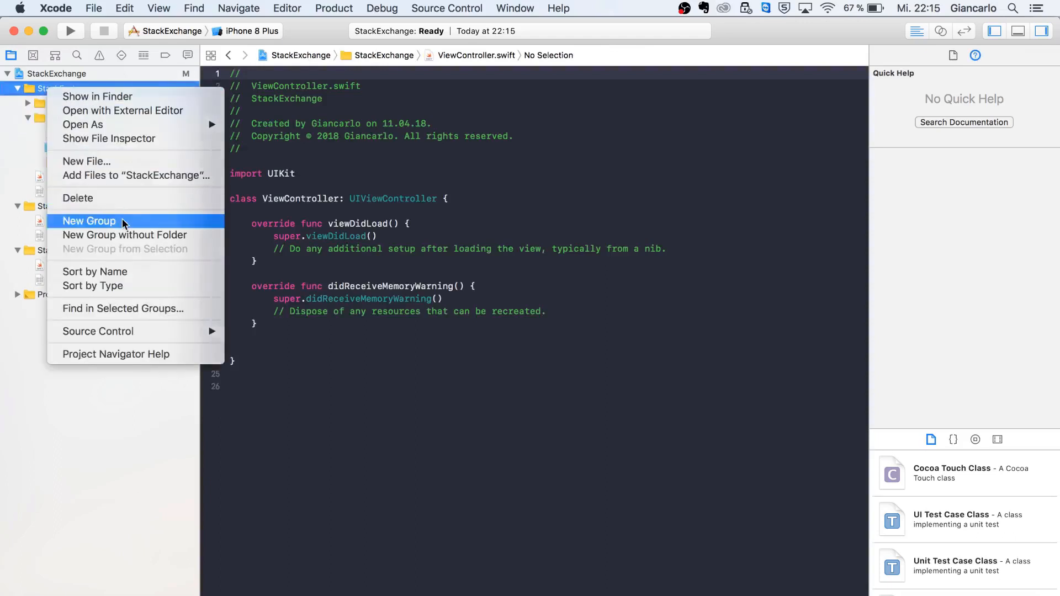
Create Model, Controller and Helpers groups inside the StackExchange group.
left_click(89, 221)
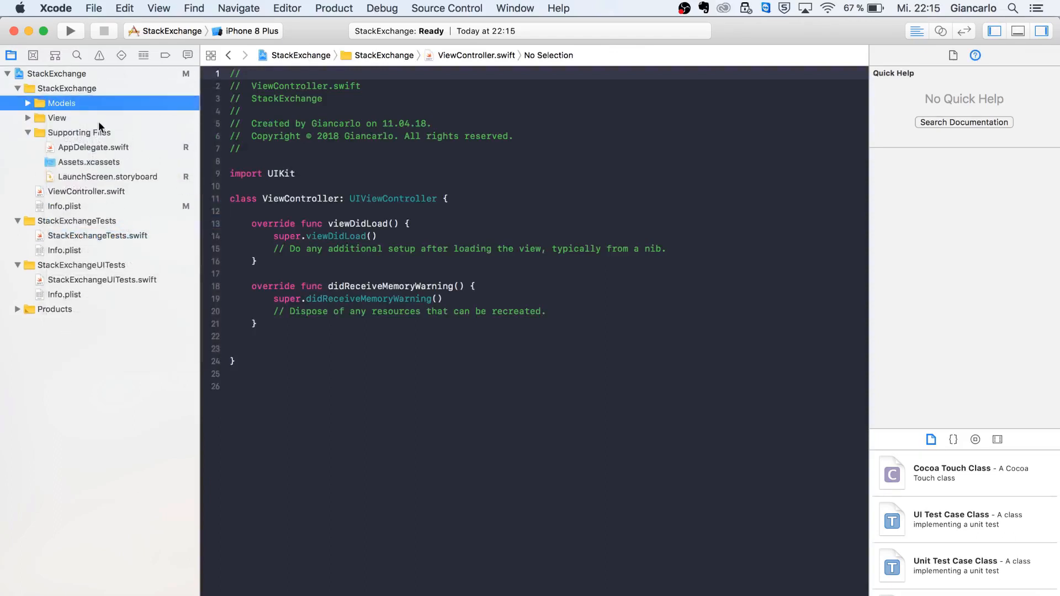
left_click(56, 118)
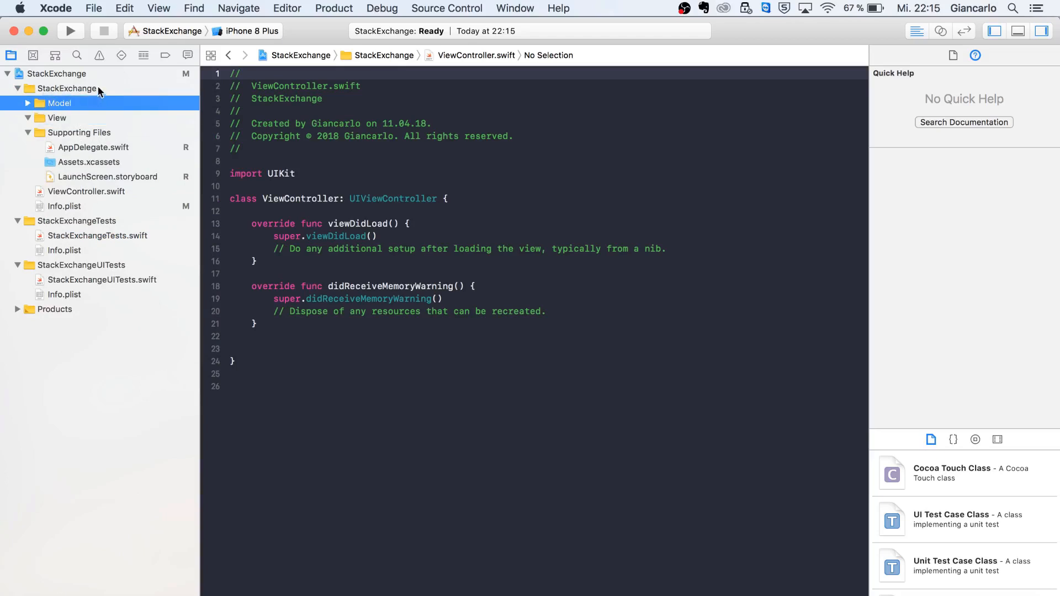
right_click(66, 89)
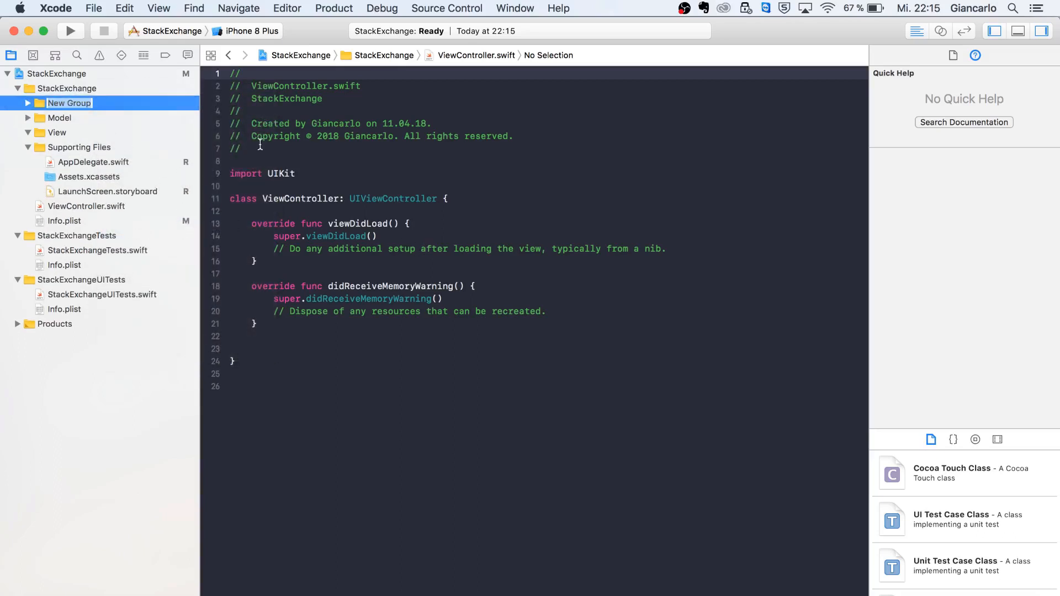
type("Controller")
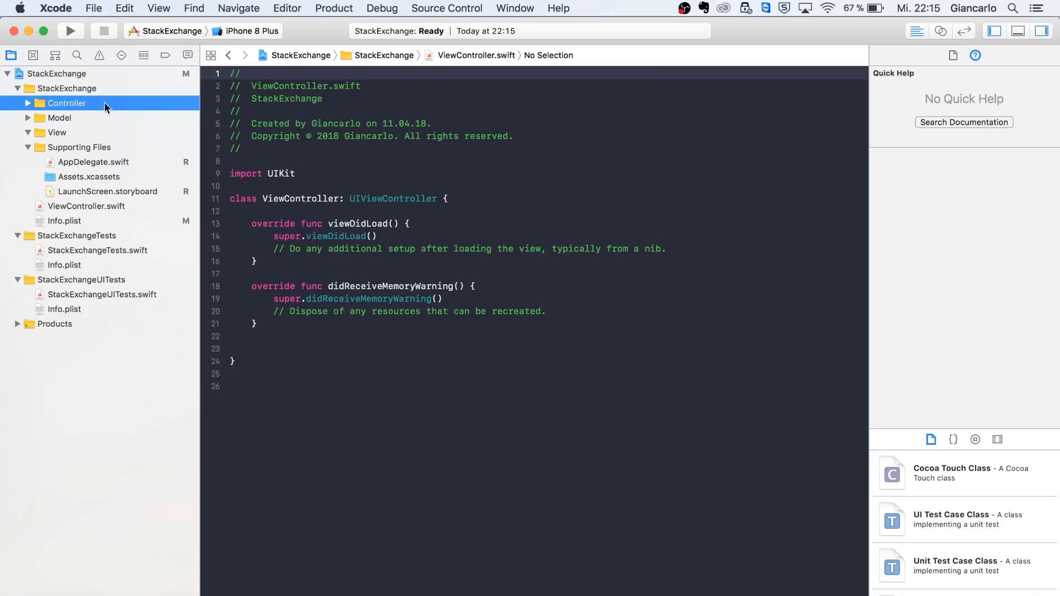
right_click(66, 89)
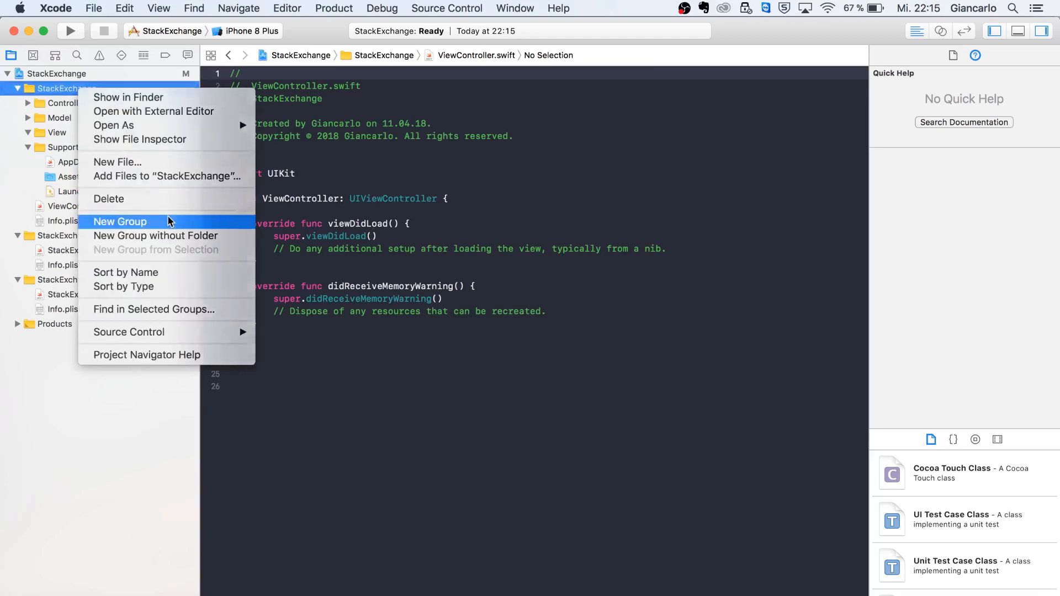
left_click(120, 221)
type("Helpers")
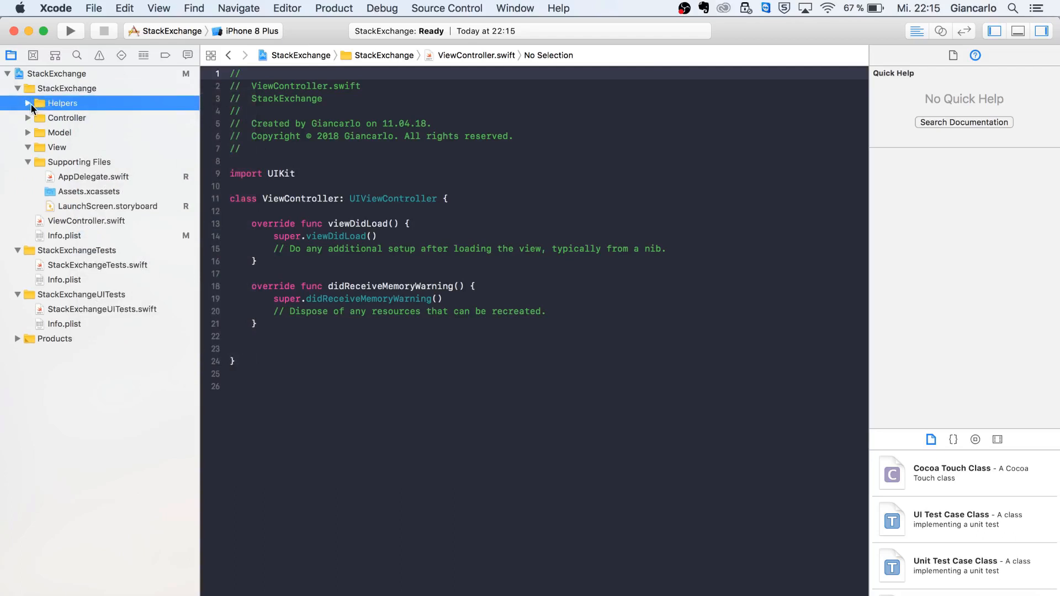
Create a new Swift file named UIKit.swift in the Helpers group.
right_click(61, 103)
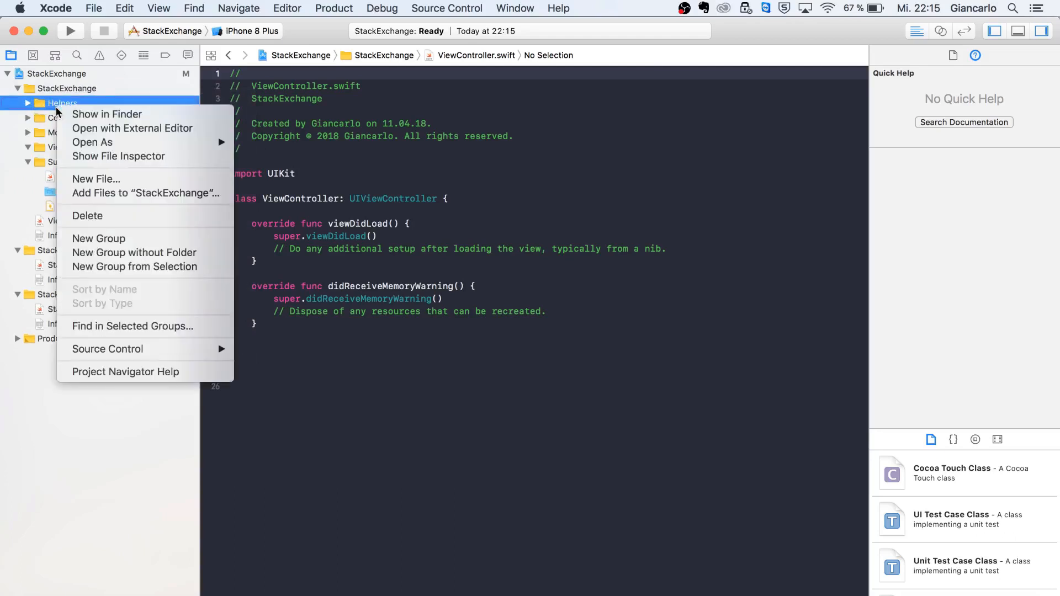
left_click(96, 179)
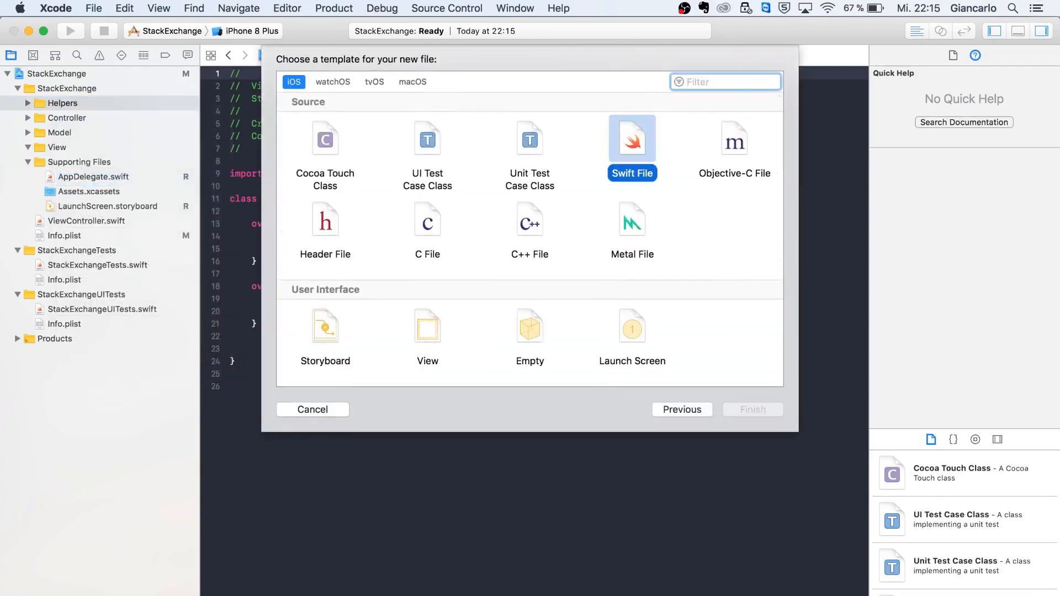
left_click(751, 409)
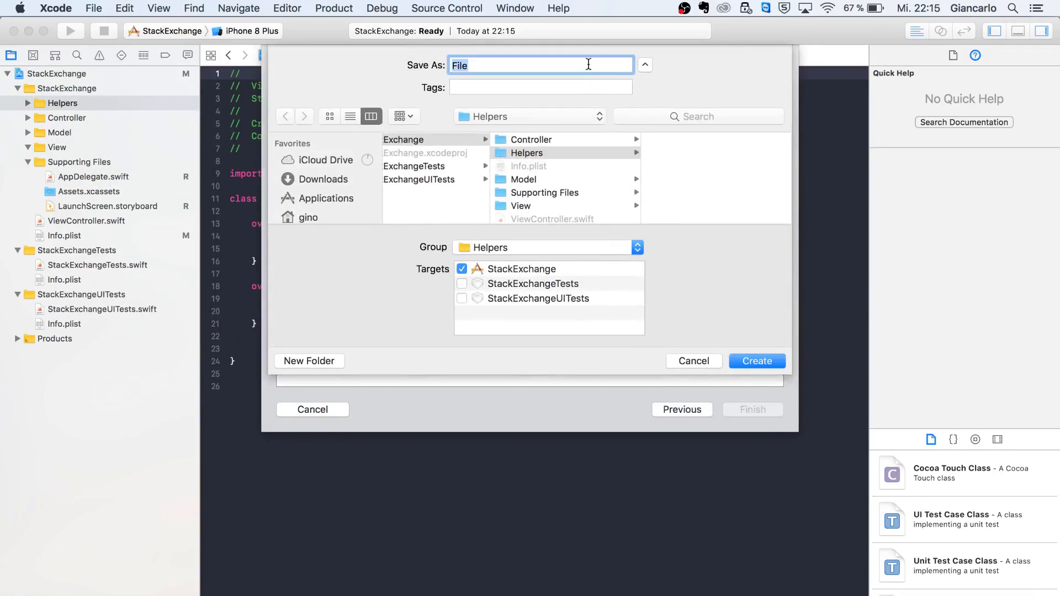
type("UIK")
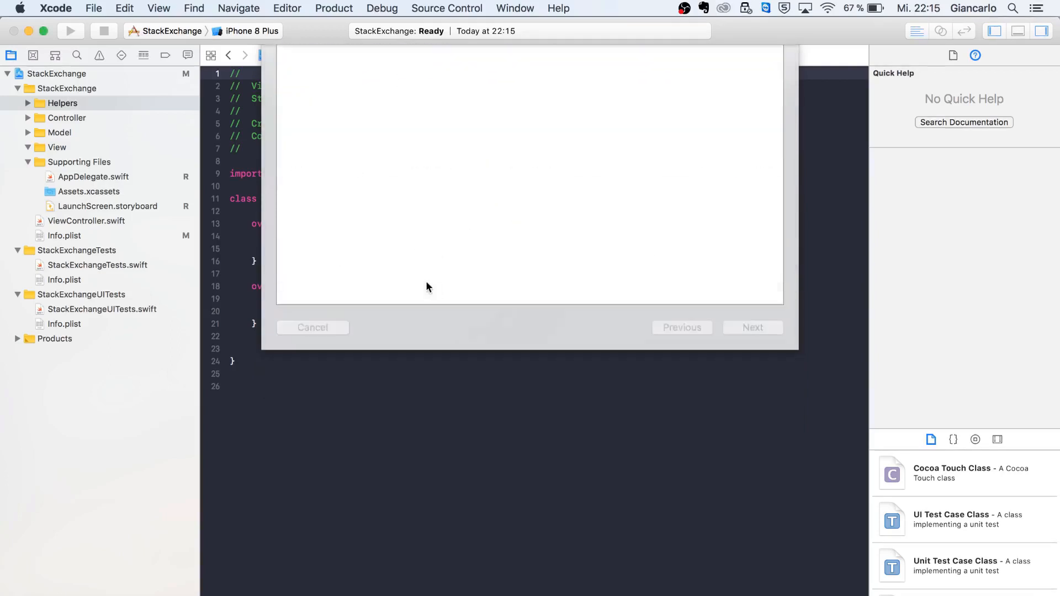
type("UIKit")
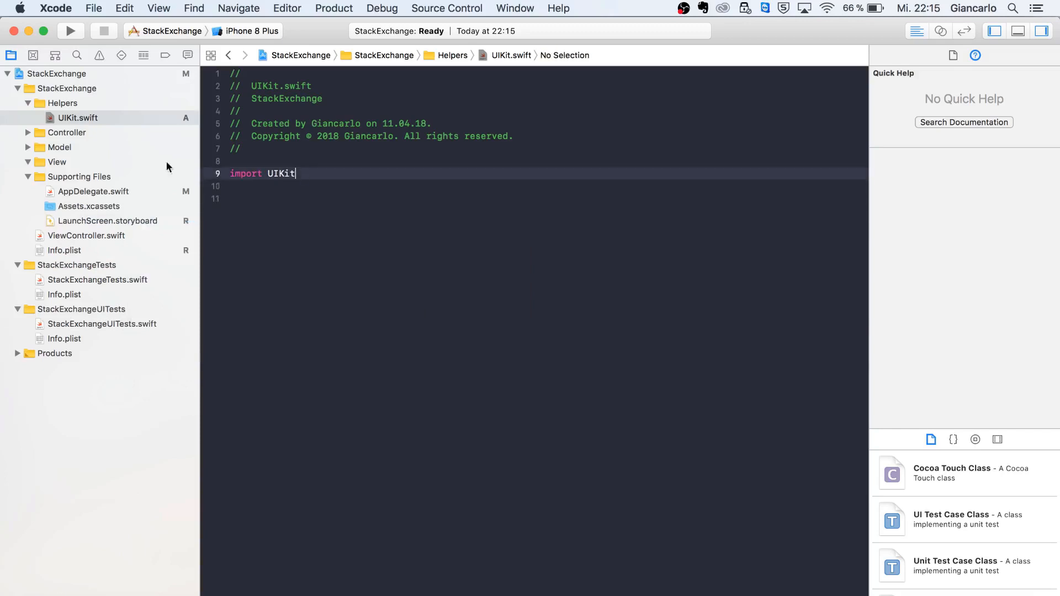
Create a second Swift file, UIColor.swift, in the Helpers group.
right_click(62, 103)
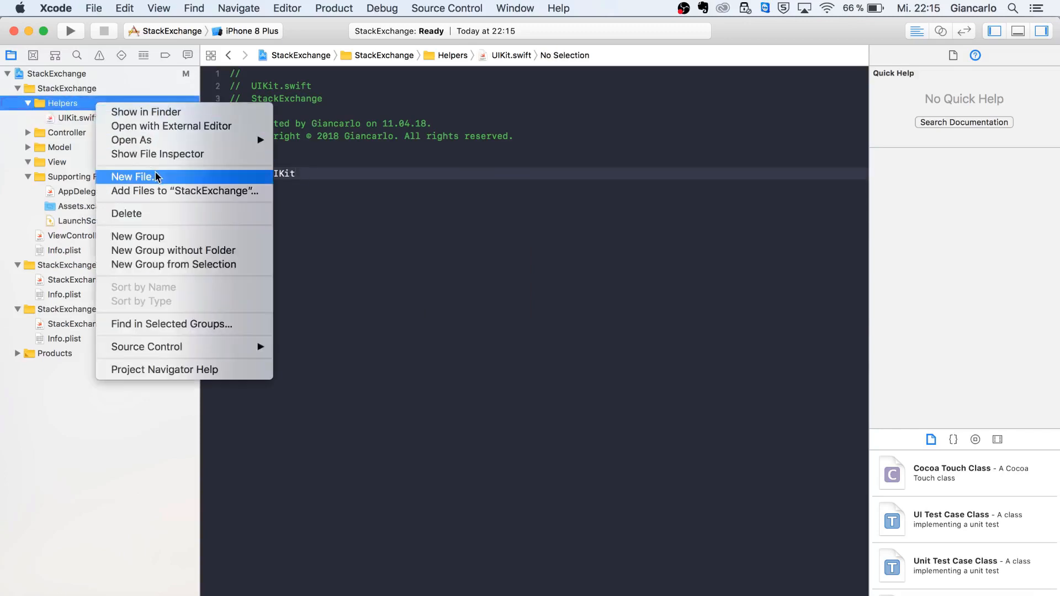
left_click(133, 176)
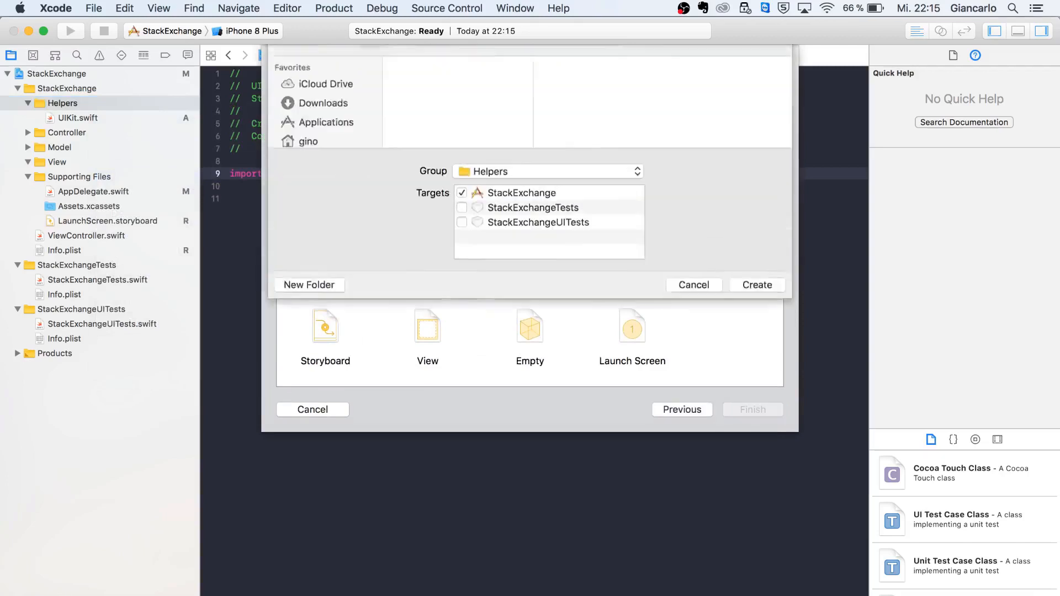
left_click(682, 409)
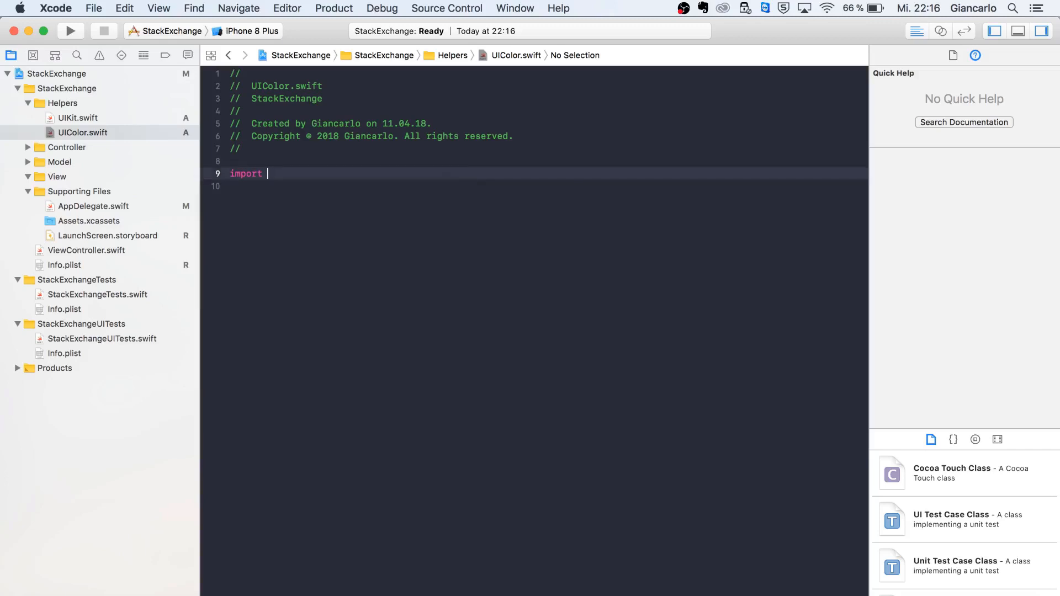
Import UIKit and declare extension UIColor with a nested CustomColor struct.
type("UIKit")
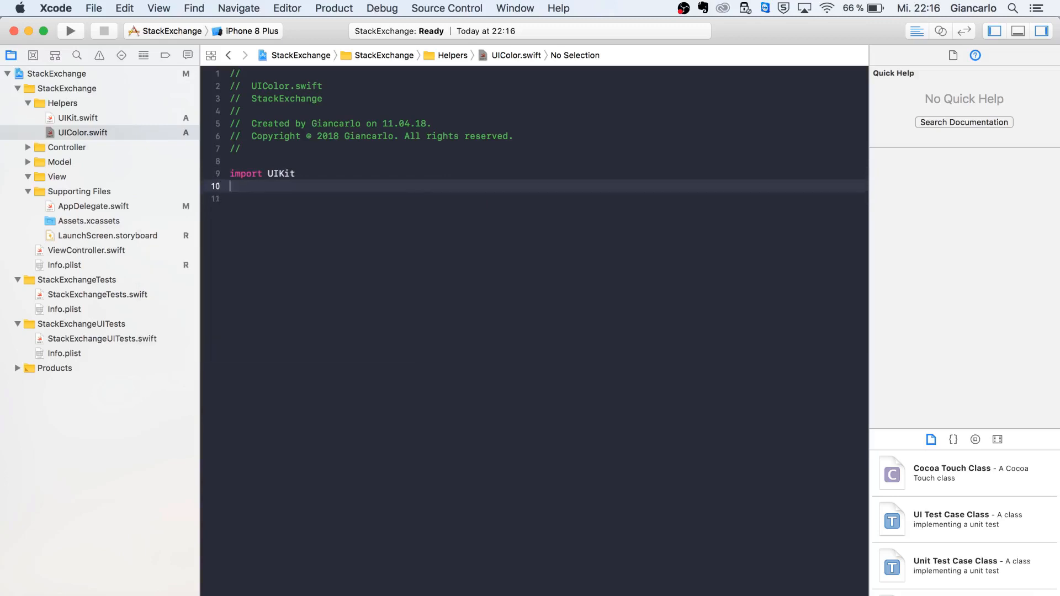
type("extension")
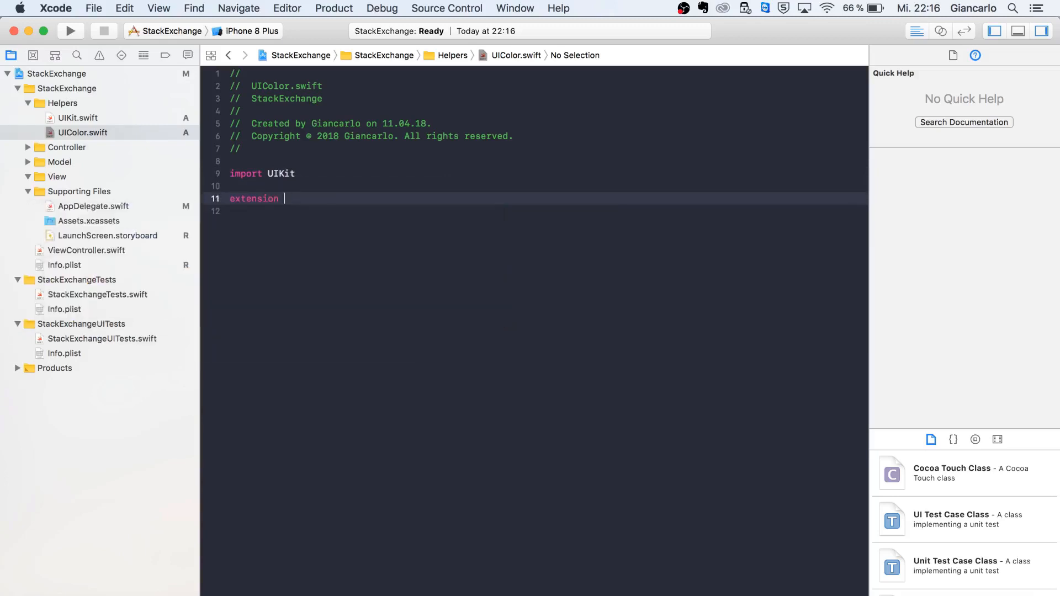
type("UIo")
left_click(545, 211)
type("struct")
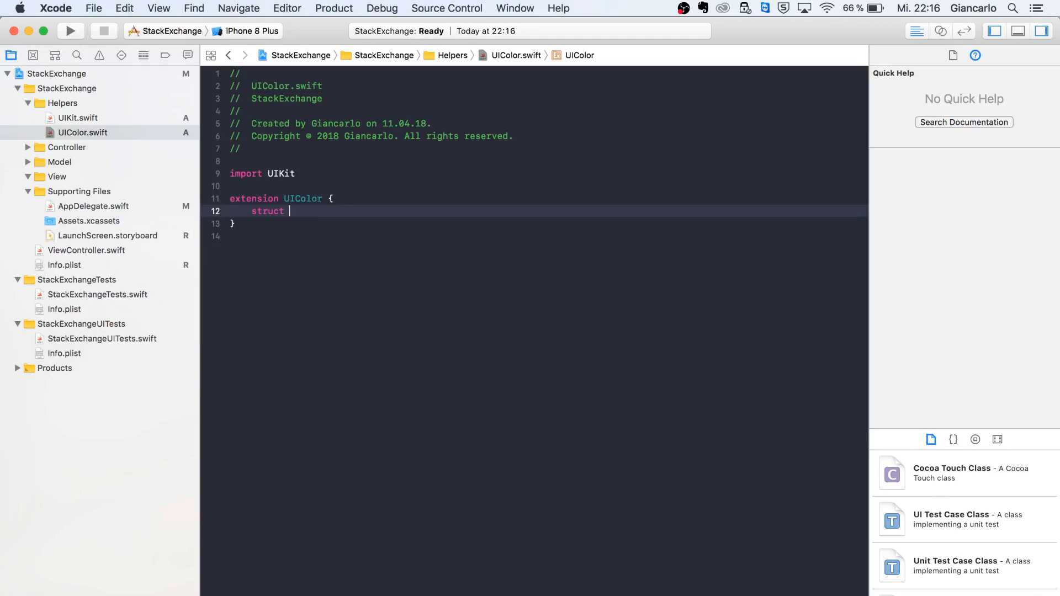
type("CustomColor")
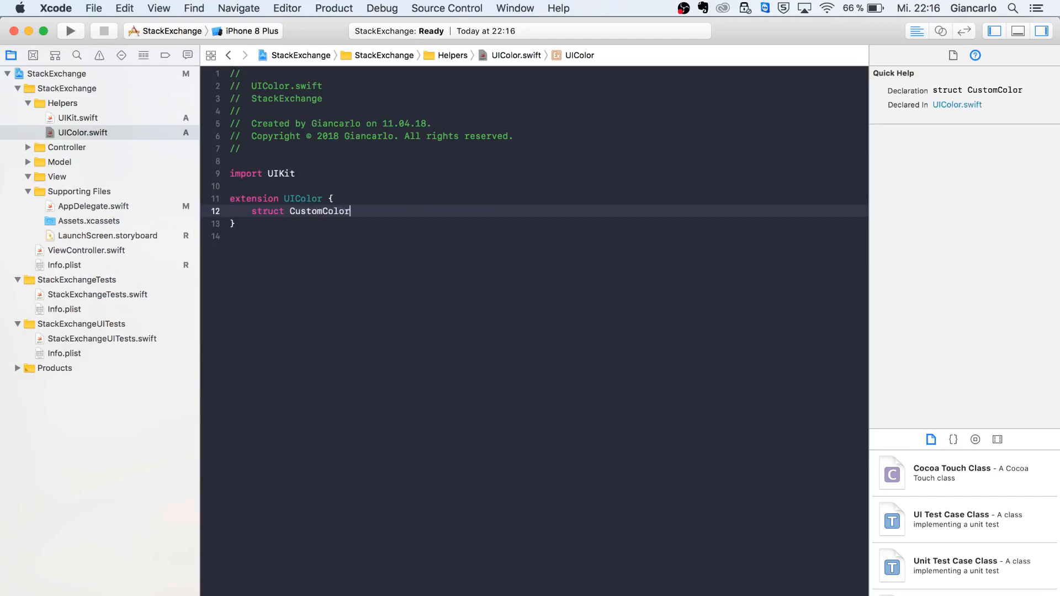
Add public static let main = UIColor.black inside CustomColor.
type("public static")
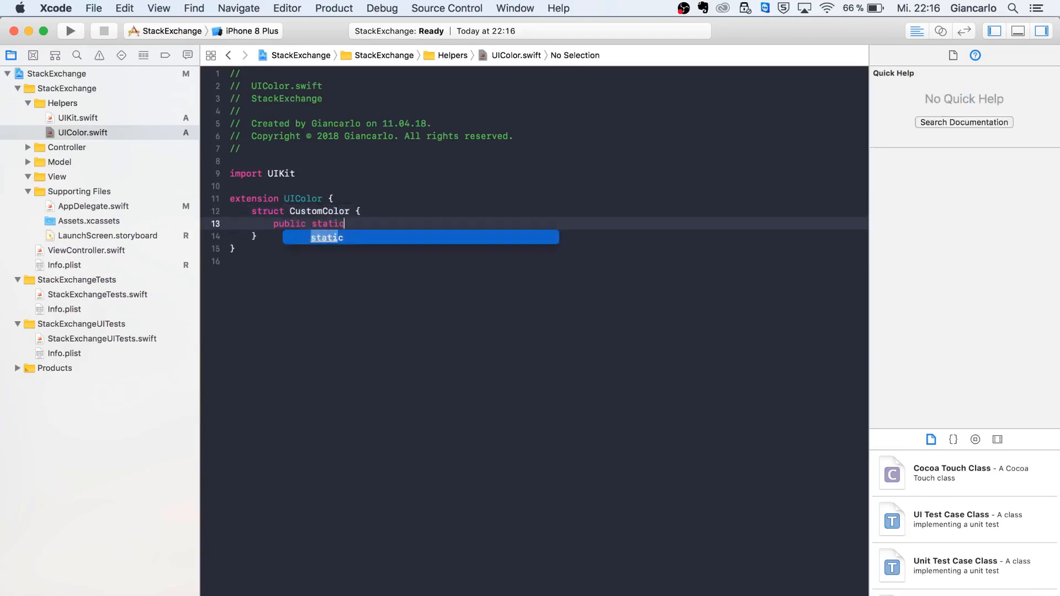
type("let")
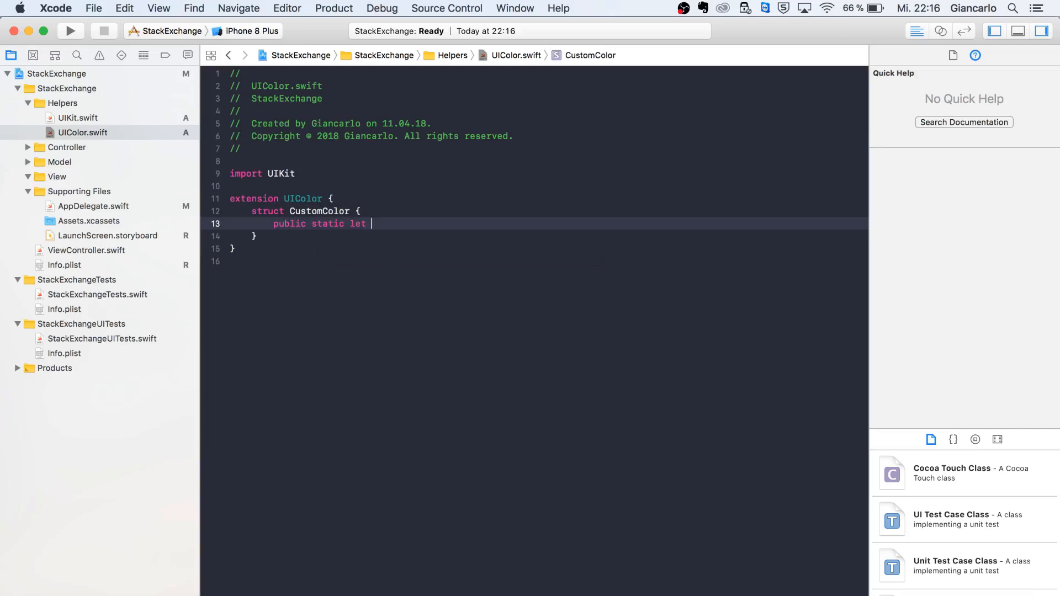
type("main")
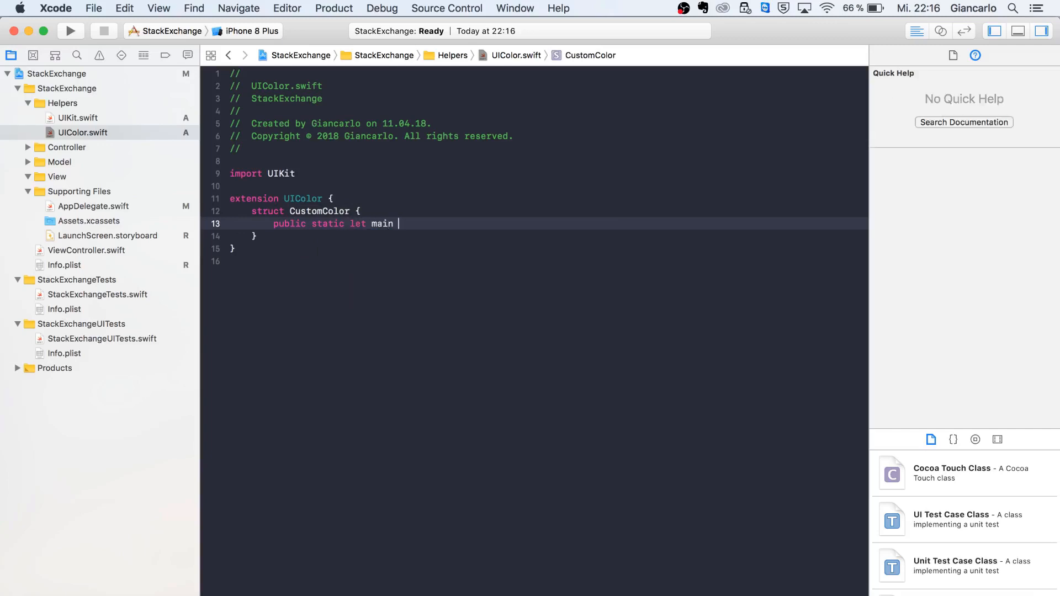
type("= UIColor.")
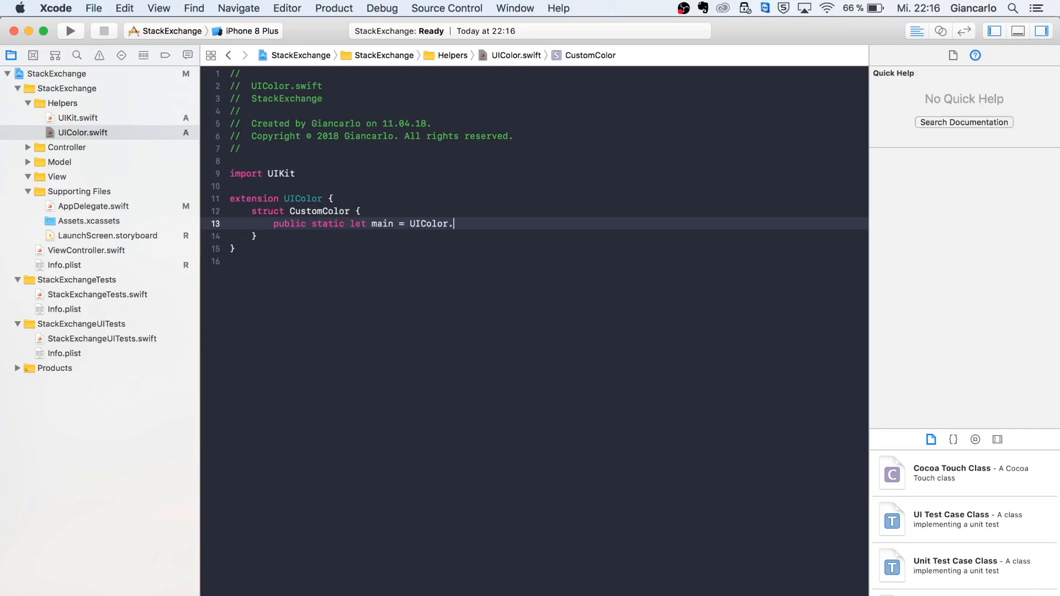
type("black")
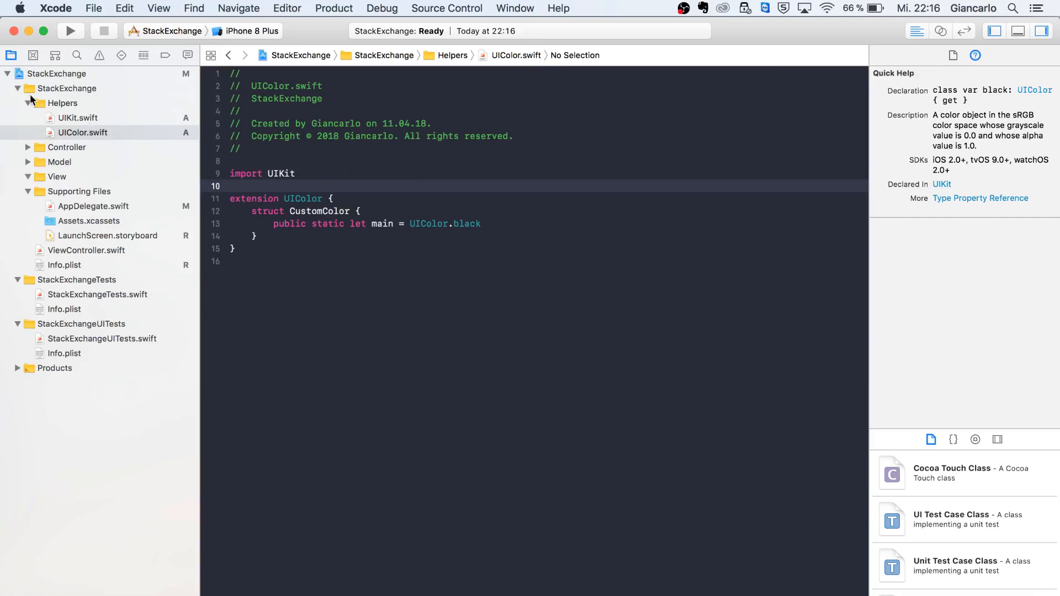
Write setupUI() in AppDelegate creating a UIWindow with UIScreen.main.bounds and making it key and visible.
left_click(93, 207)
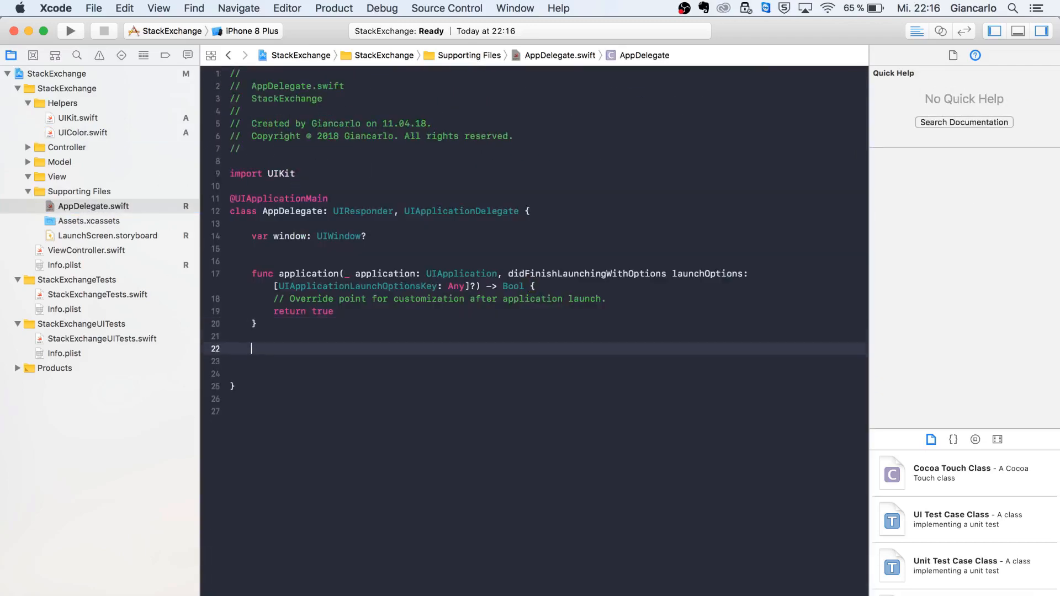
type("func setupUI")
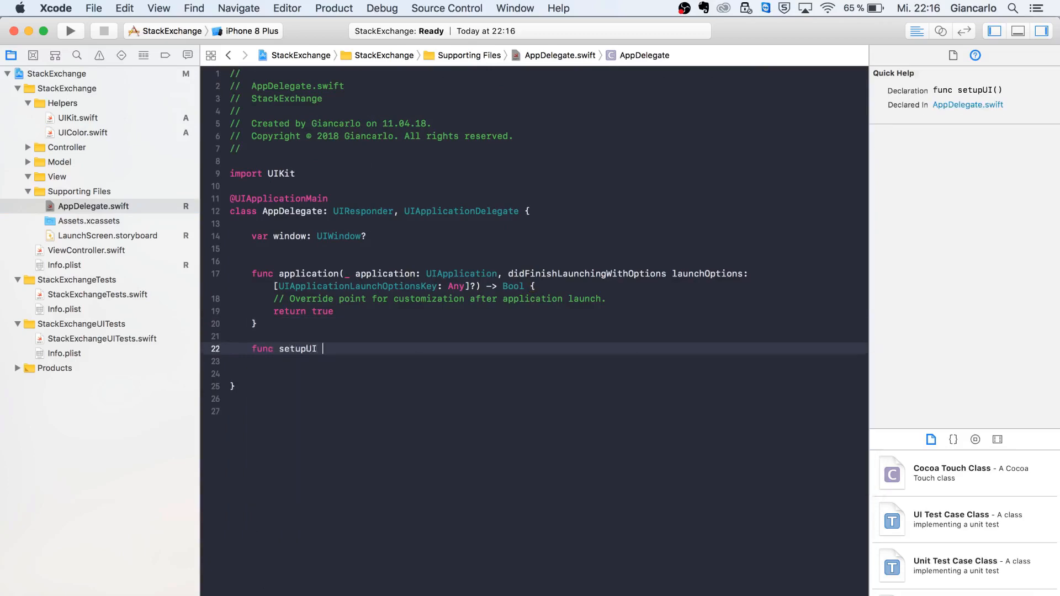
type("() {")
type("window =")
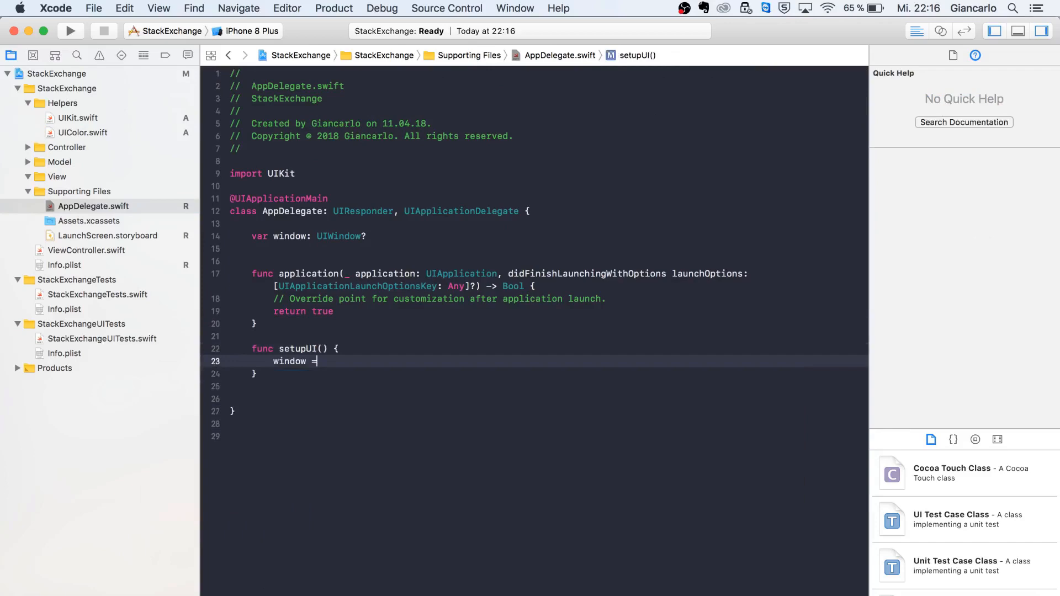
type("UIWindow(")
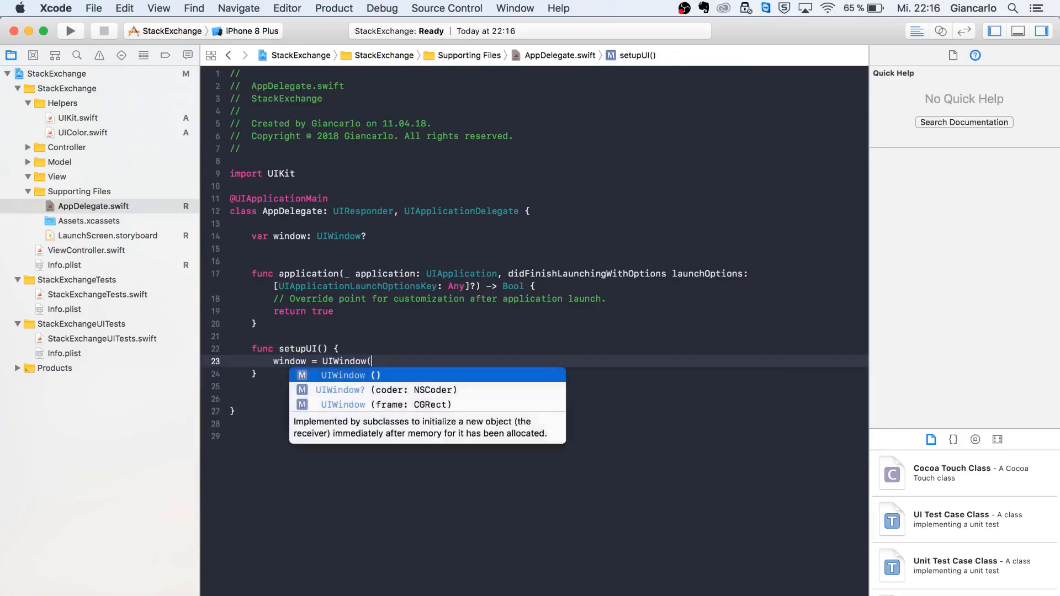
type("frame: UIScreen.main.bounds")
type(",")
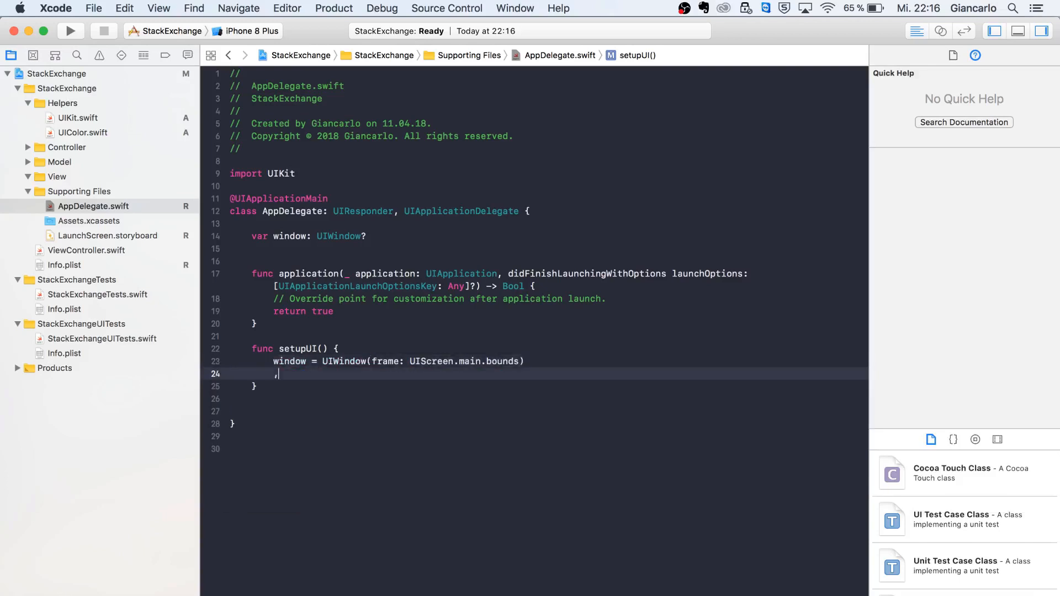
type("window.makeKeyAndVisible(")
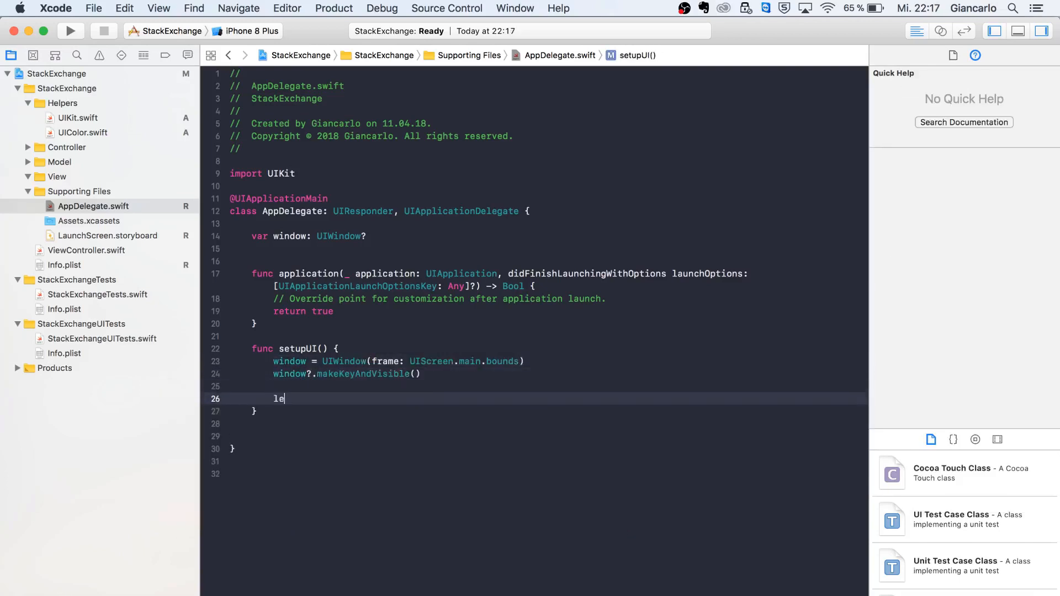
type("t")
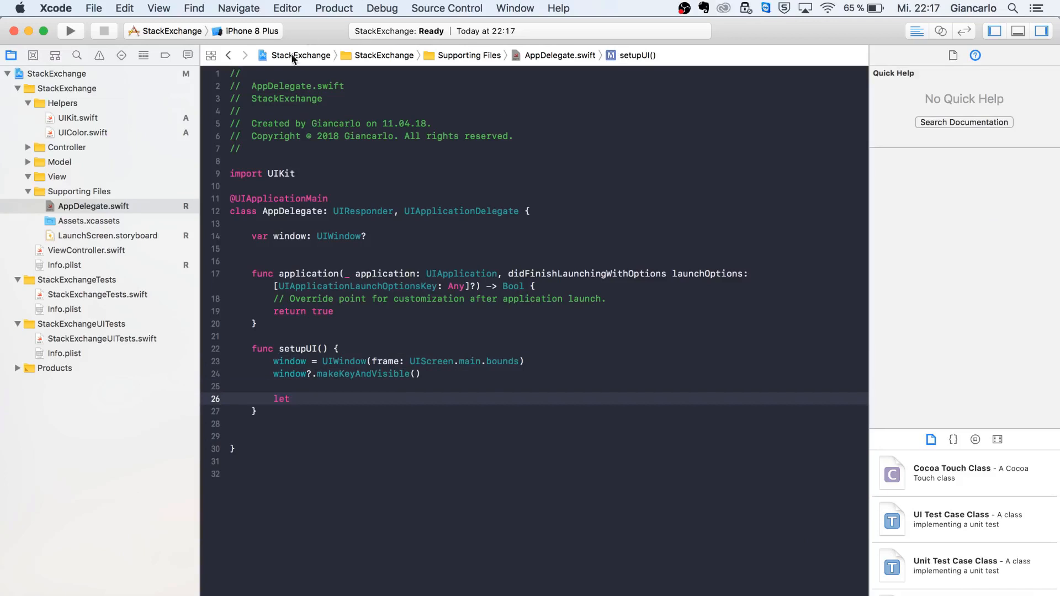
Open ViewController.swift from the Controller group and focus the ViewController class name.
left_click(66, 147)
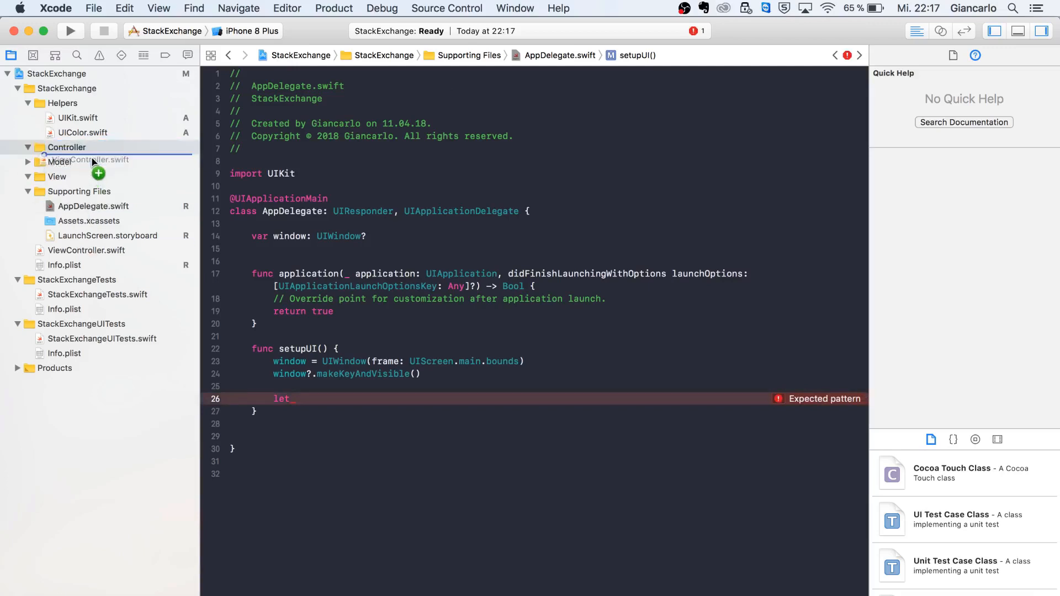
left_click(97, 161)
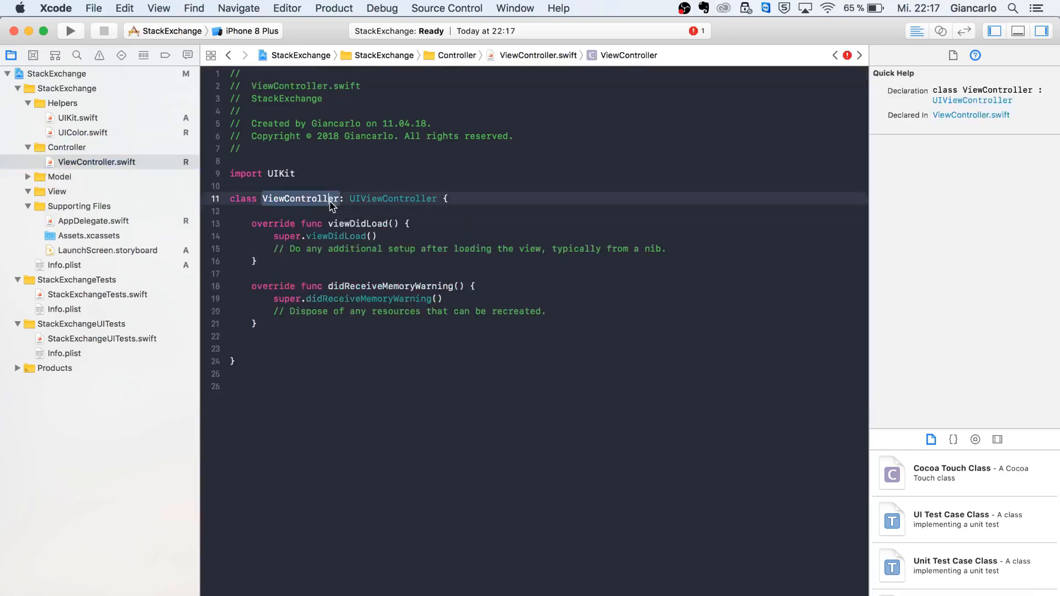
right_click(301, 198)
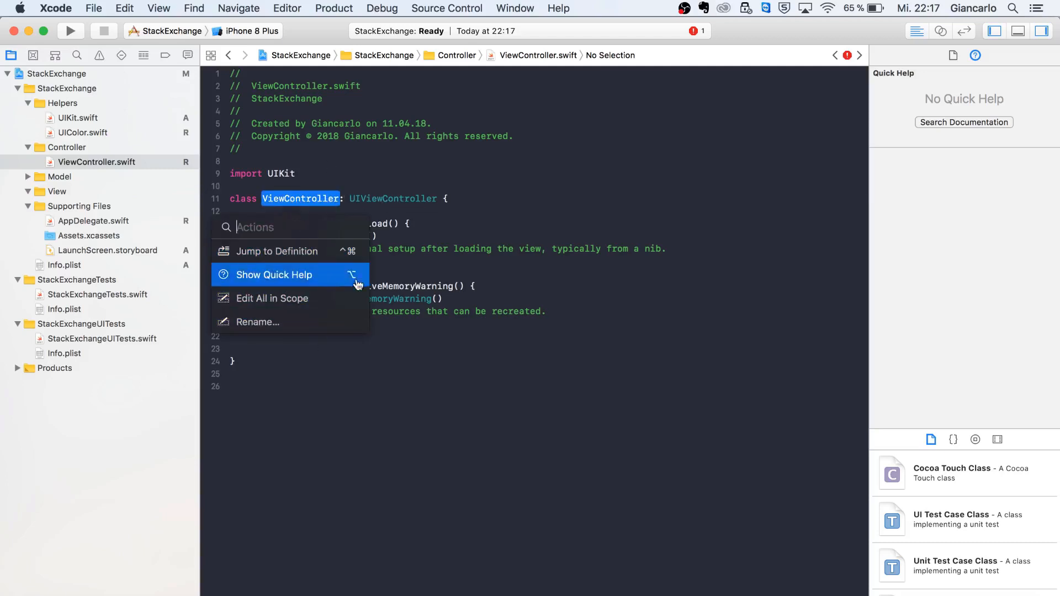
mouse_move(276, 251)
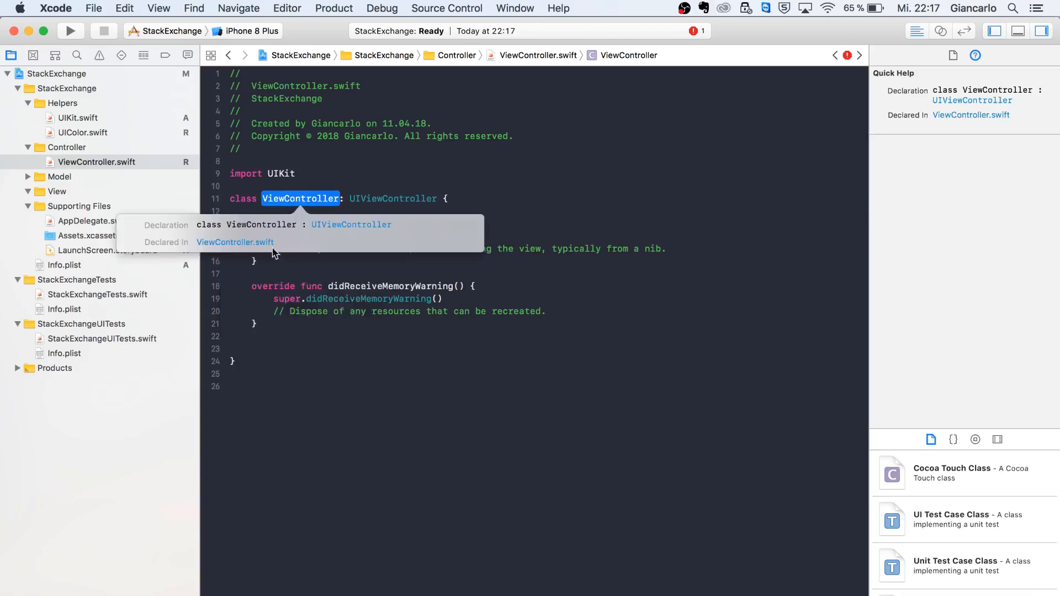
left_click(322, 197)
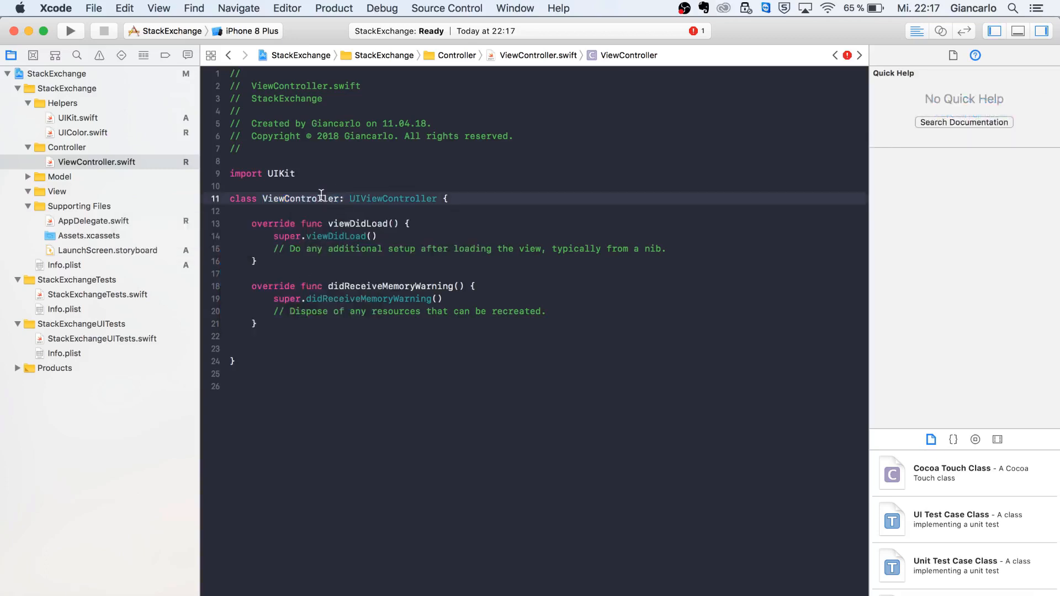
Rename the ViewController class to StackExchangeViewController.
double_click(302, 198)
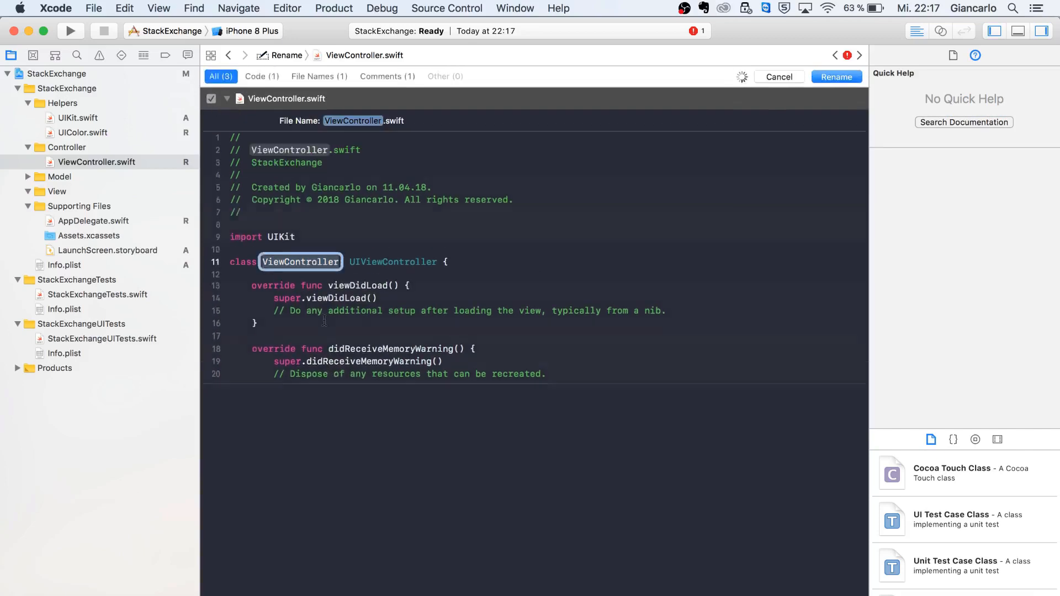
type("StackExchange")
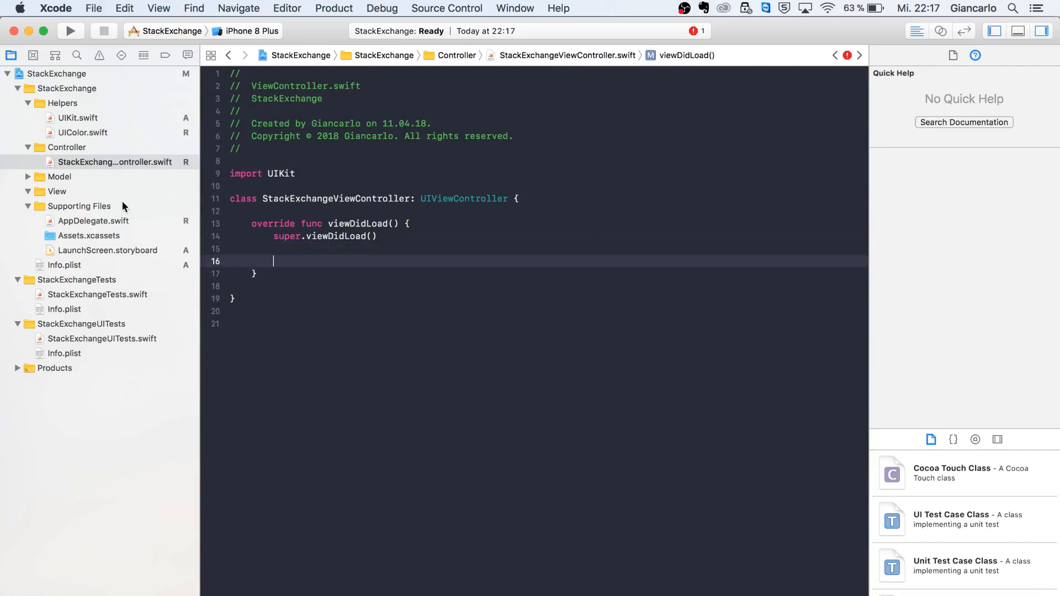
In AppDelegate's setupUI, create a stackExchangeViewController constant from StackExchangeViewController.
left_click(93, 221)
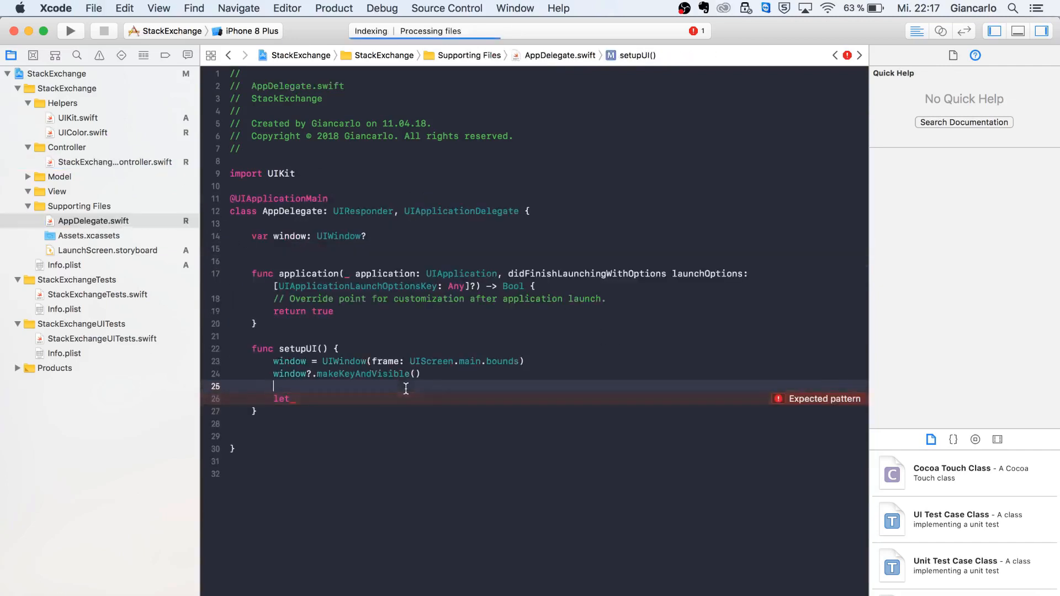
type("stackOver")
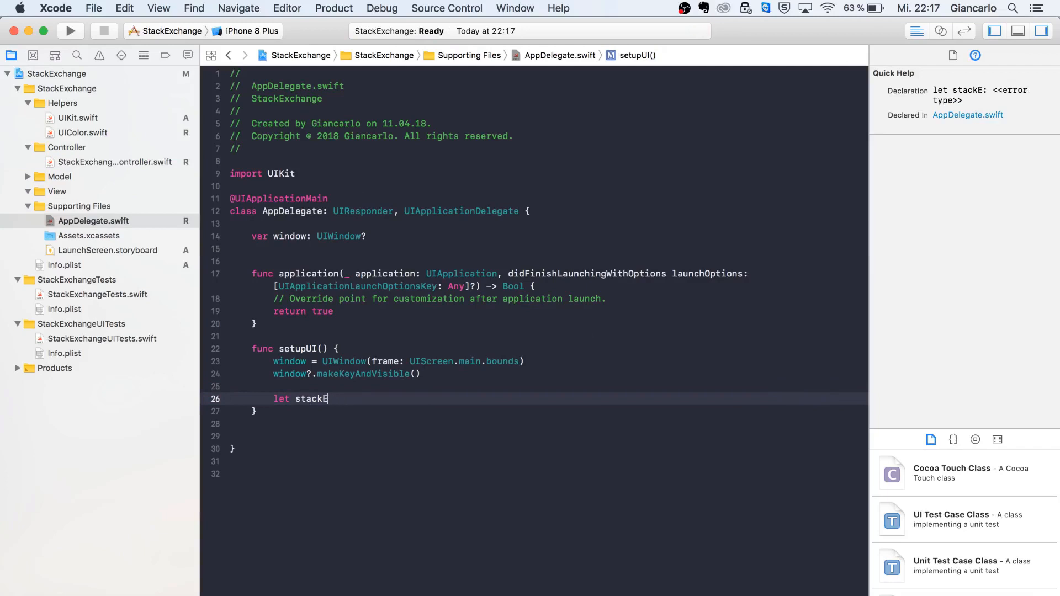
type("xchangeView")
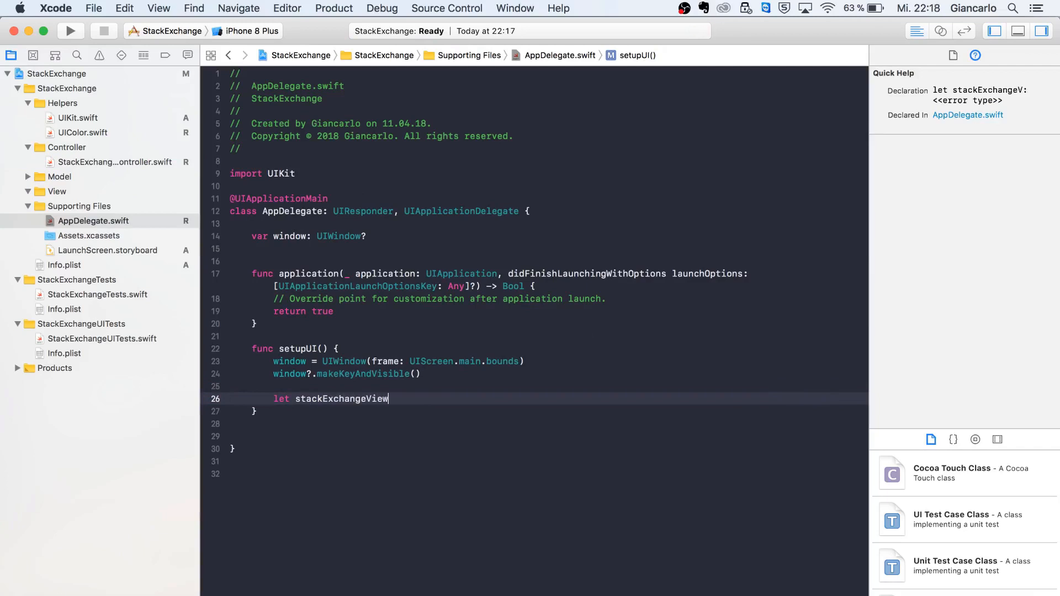
type("Controller = StackExchangeViewController(")
type("let navContro")
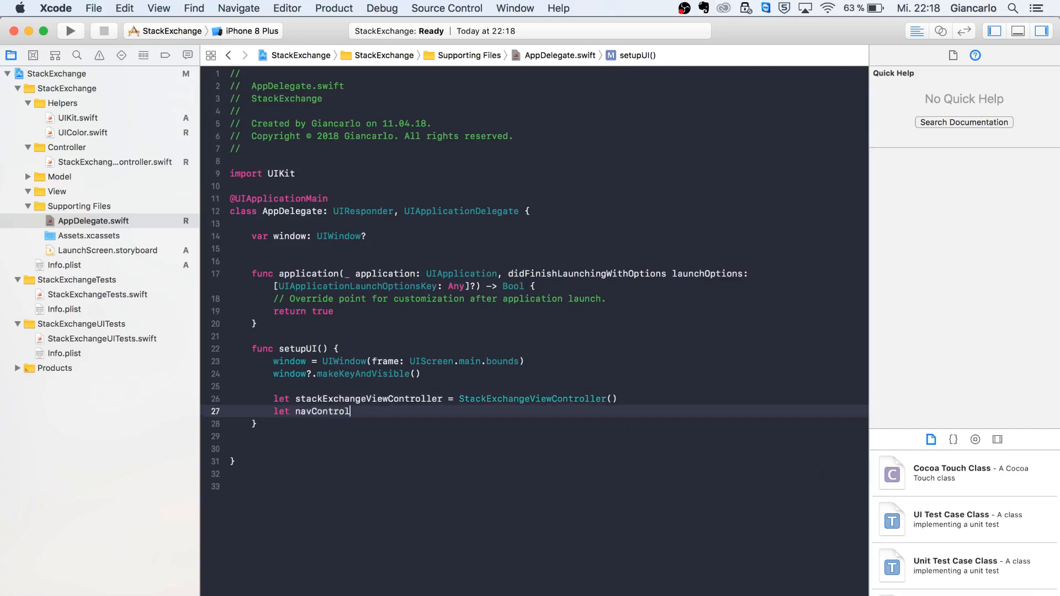
Wrap it in a UINavigationController as window.rootViewController and call setupUI() in didFinishLaunching.
type("ler =")
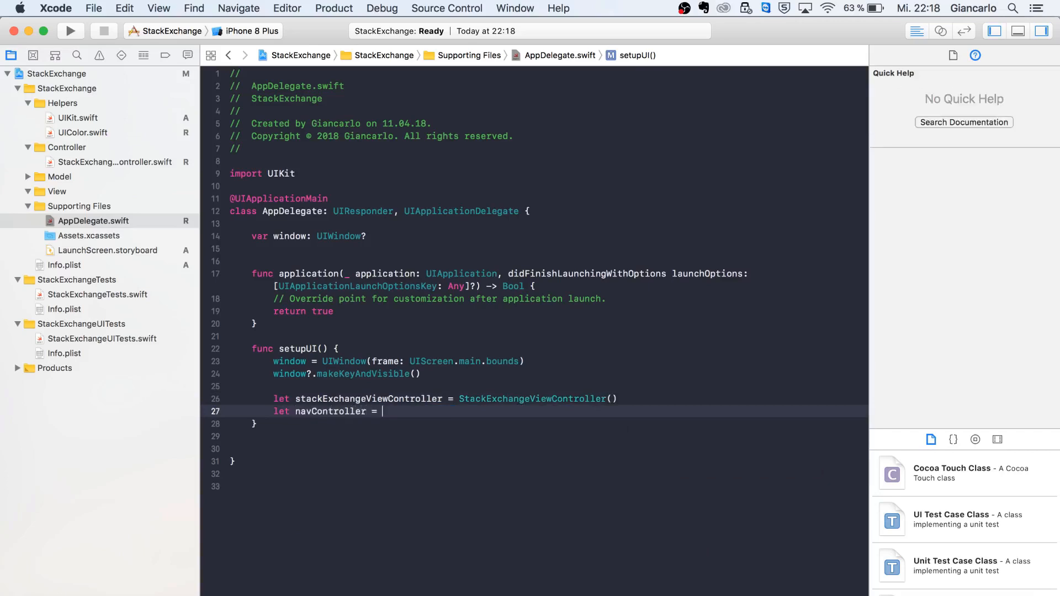
type("UIa")
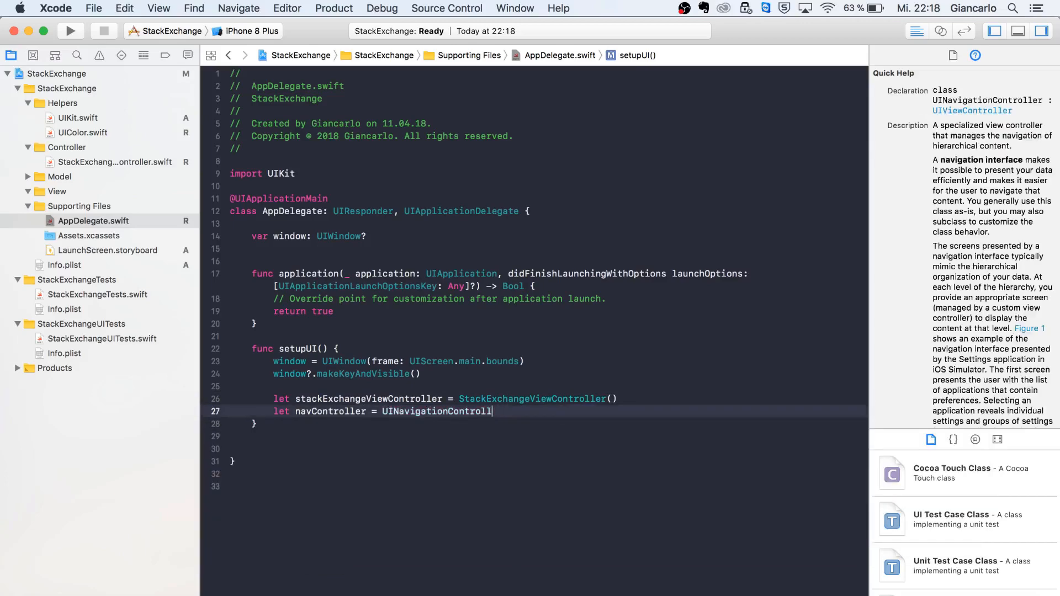
type("(")
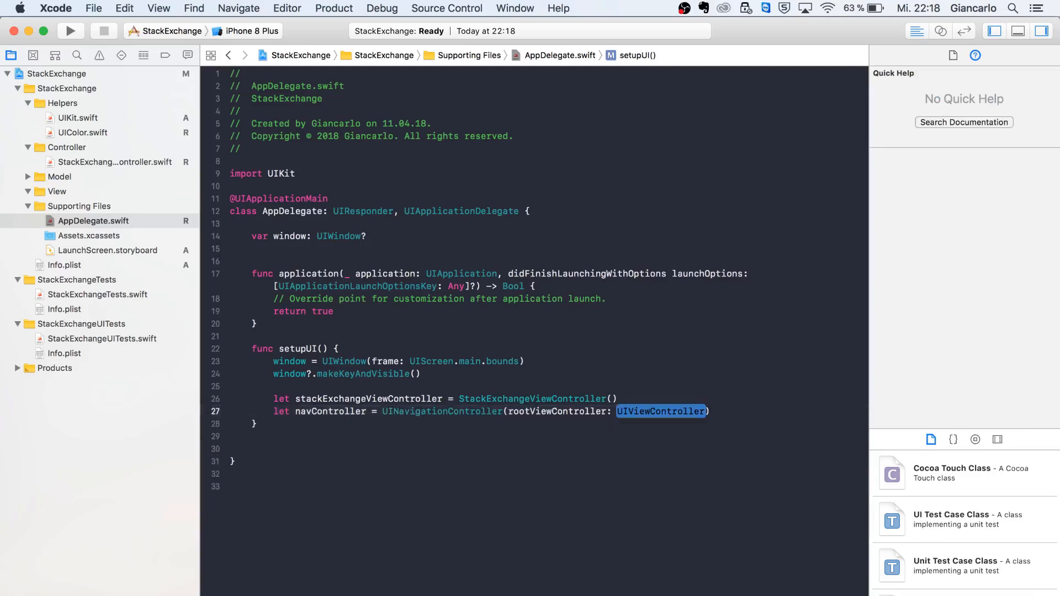
type("stackExchange")
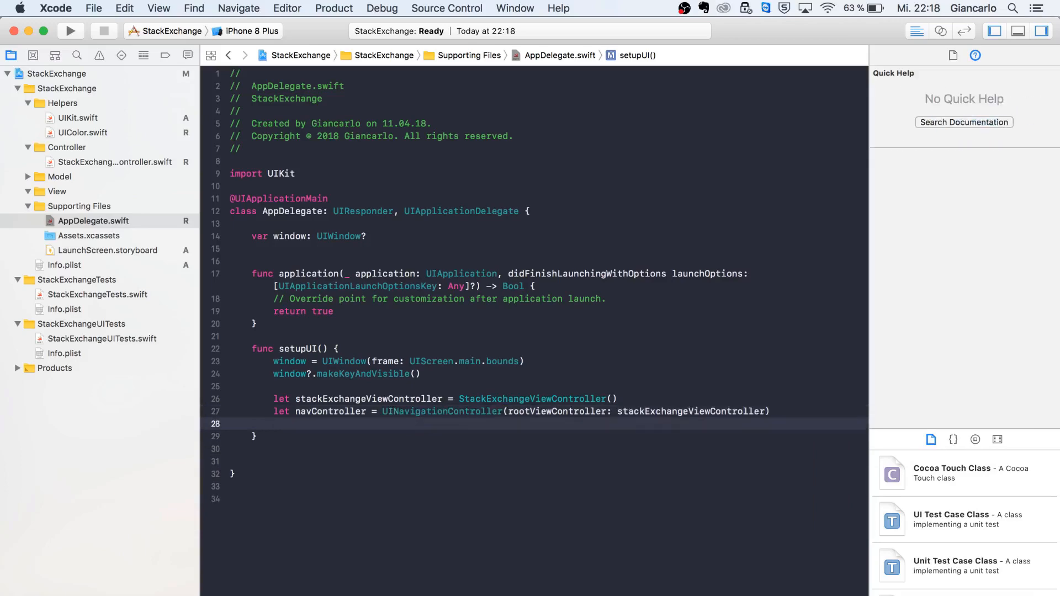
type("window.")
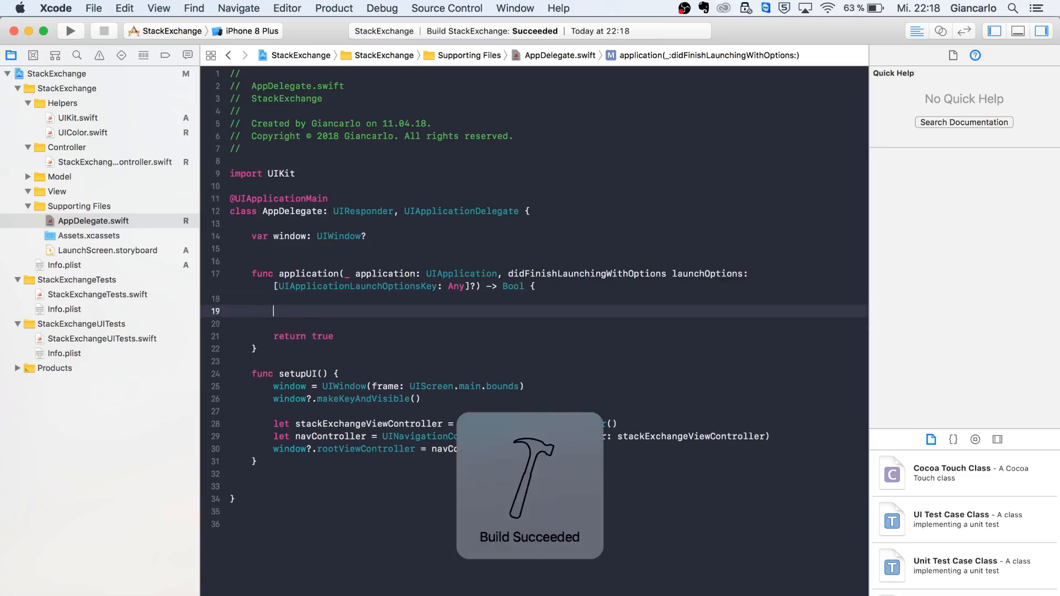
type("setupUI()")
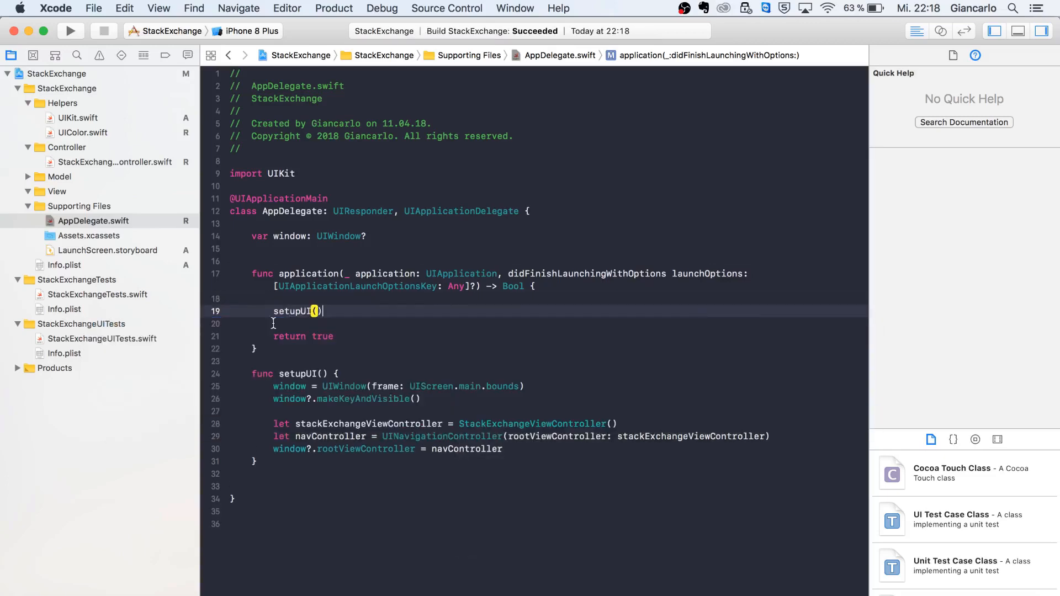
Add configureAppearances() tinting UINavigationBar appearance orange and call it from setupUI.
left_click(492, 474)
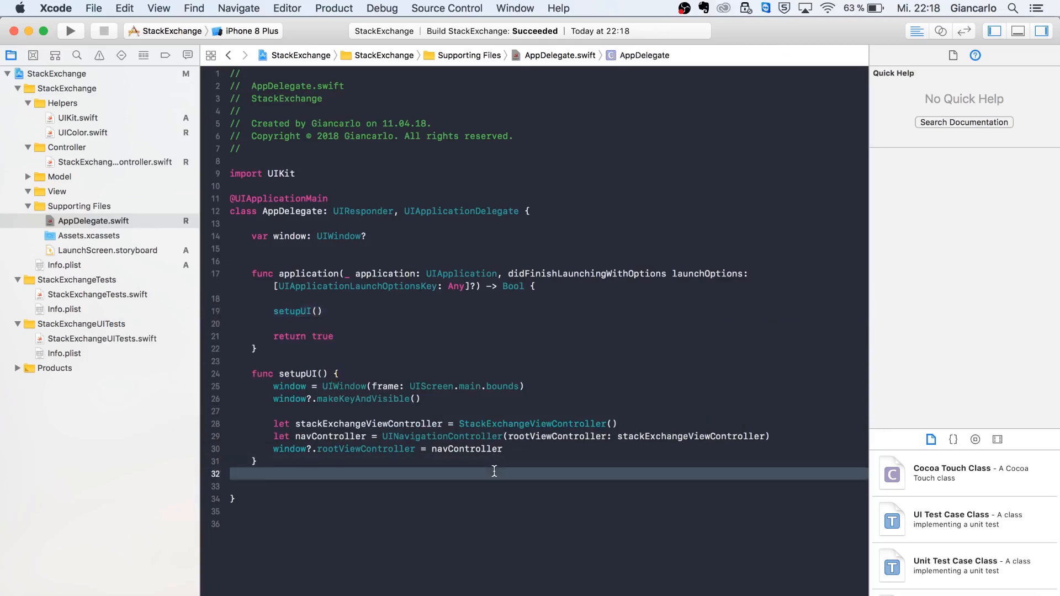
type("func configure")
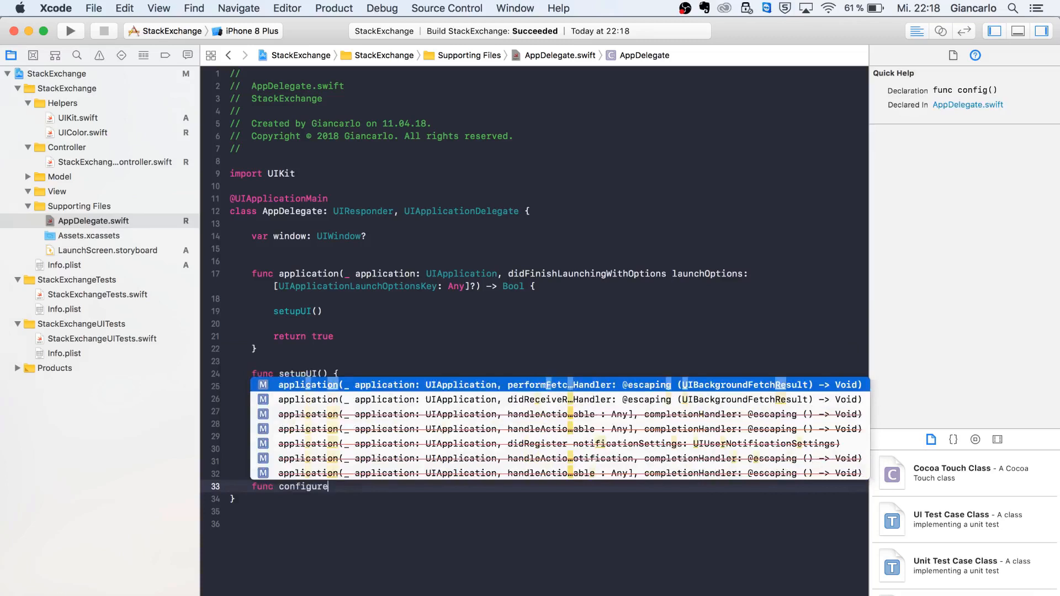
type("Appearan")
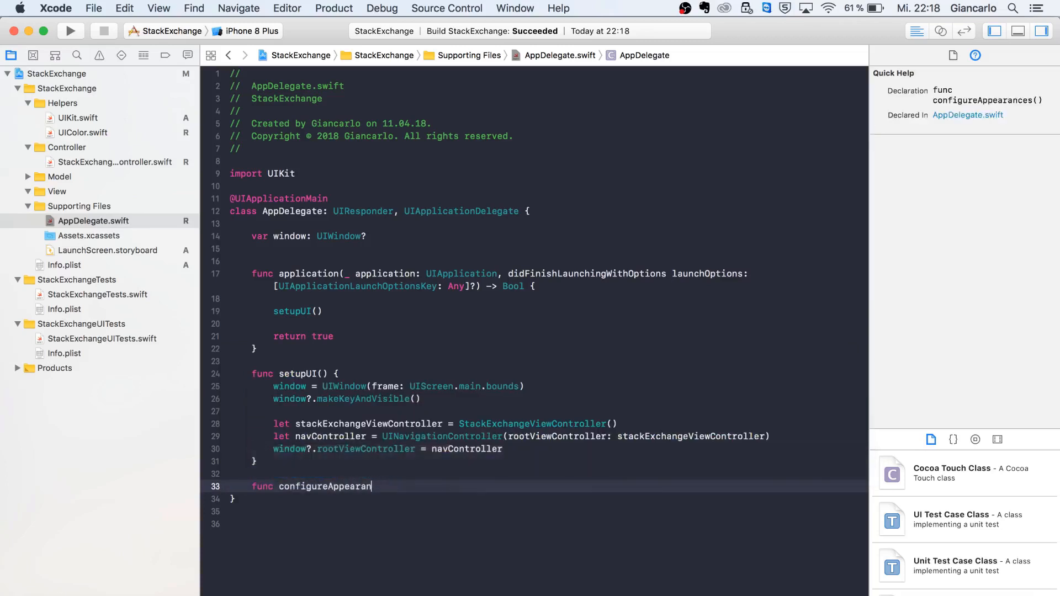
key("backspace")
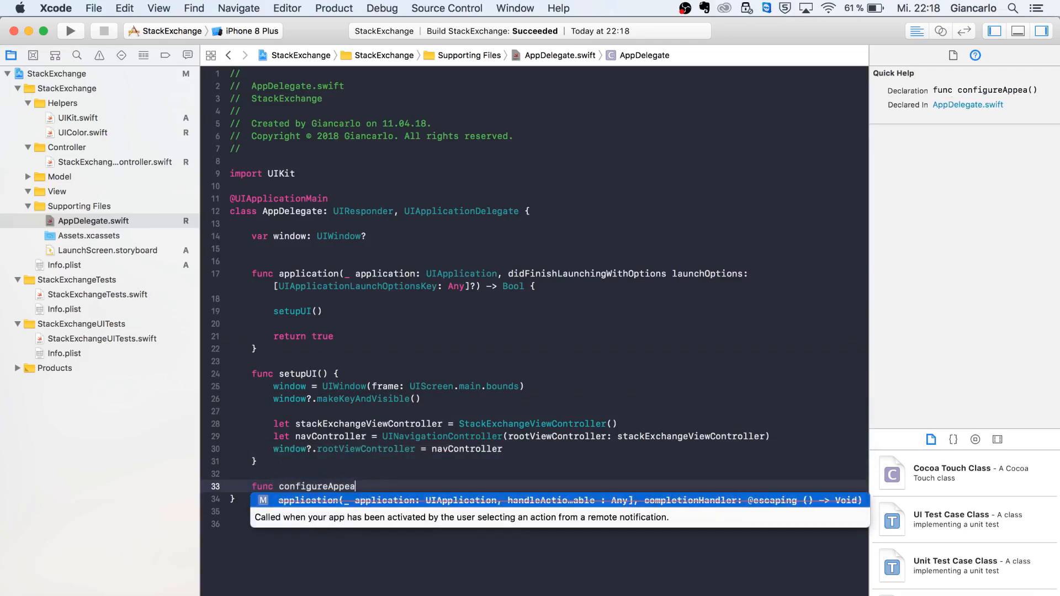
type("rances() {")
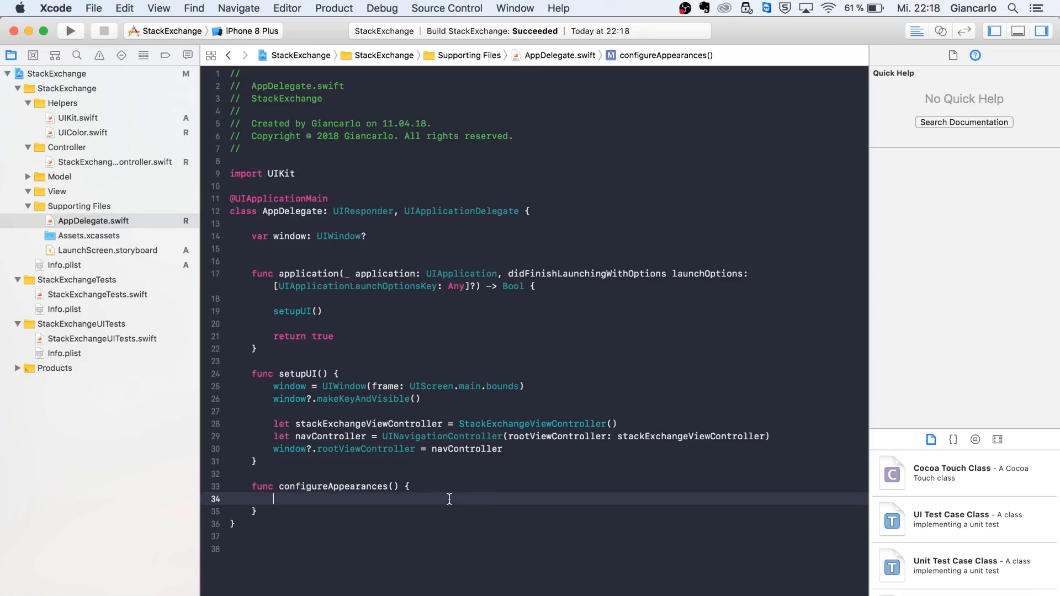
type("UINavigationBar.a")
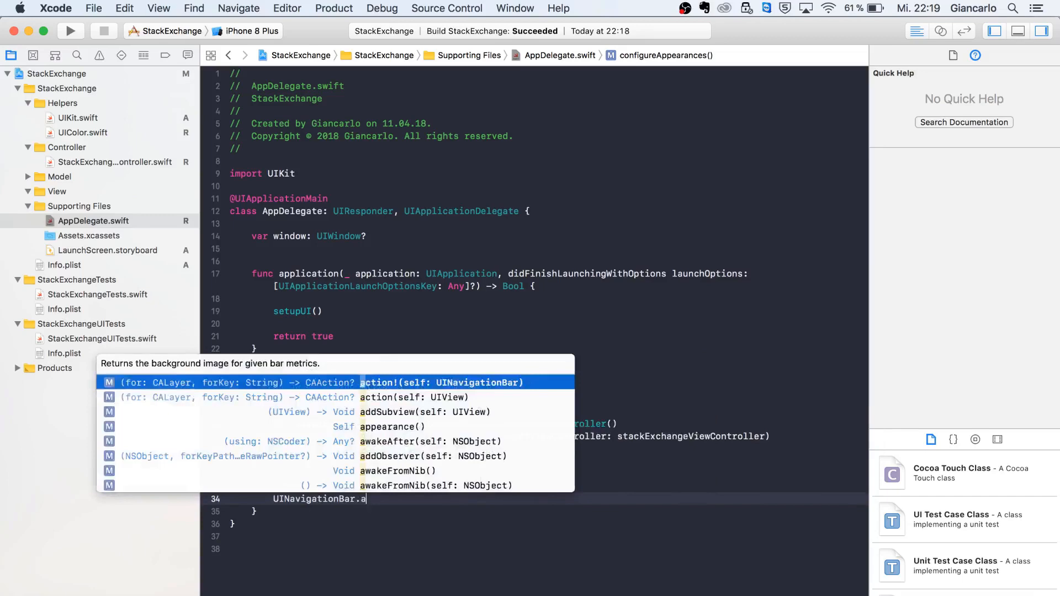
type("ppearance().barTintColor =")
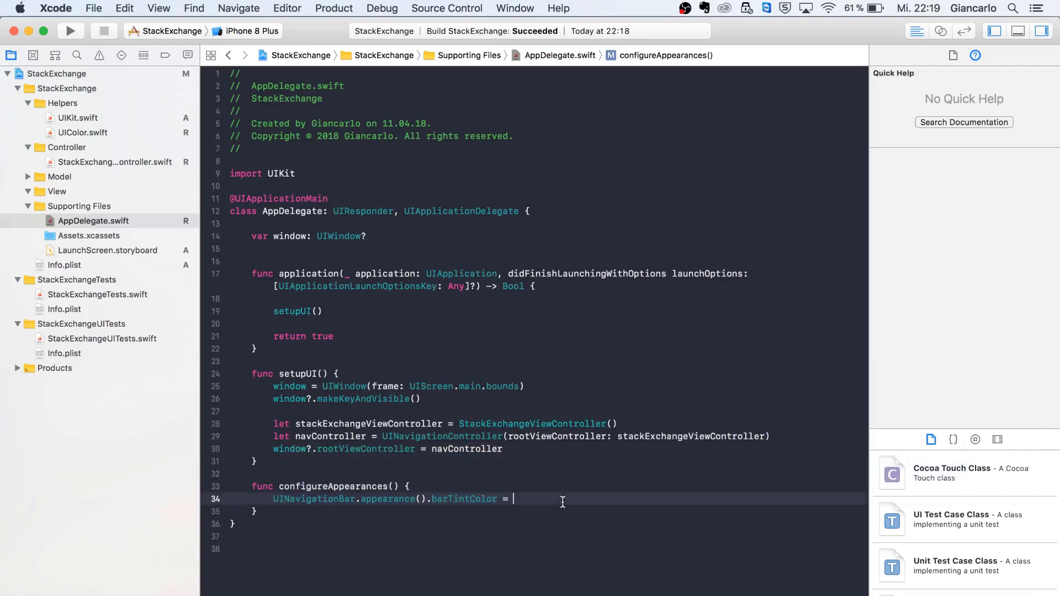
type(".orange")
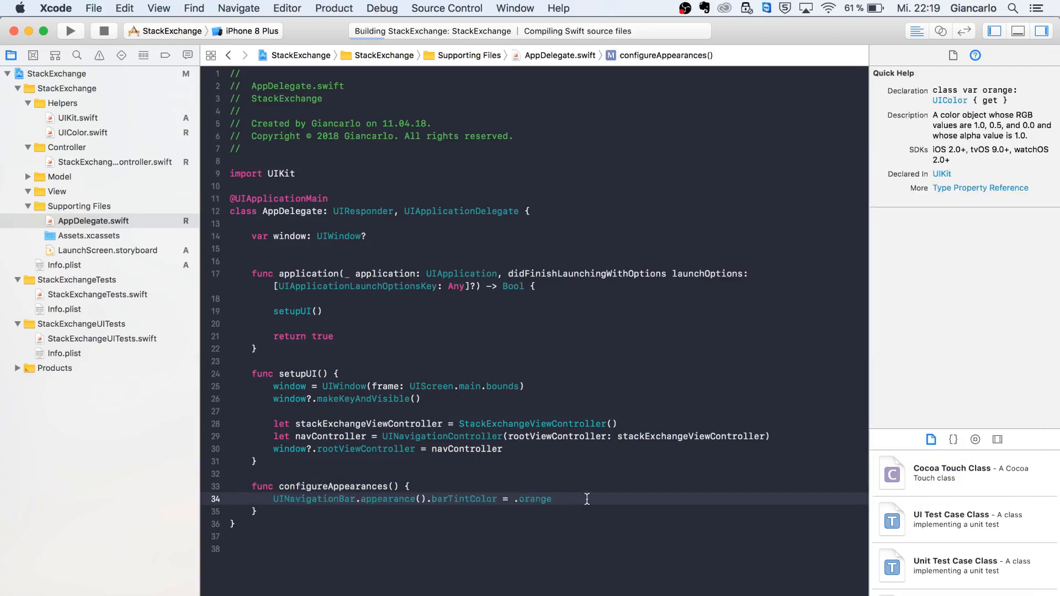
left_click(504, 449)
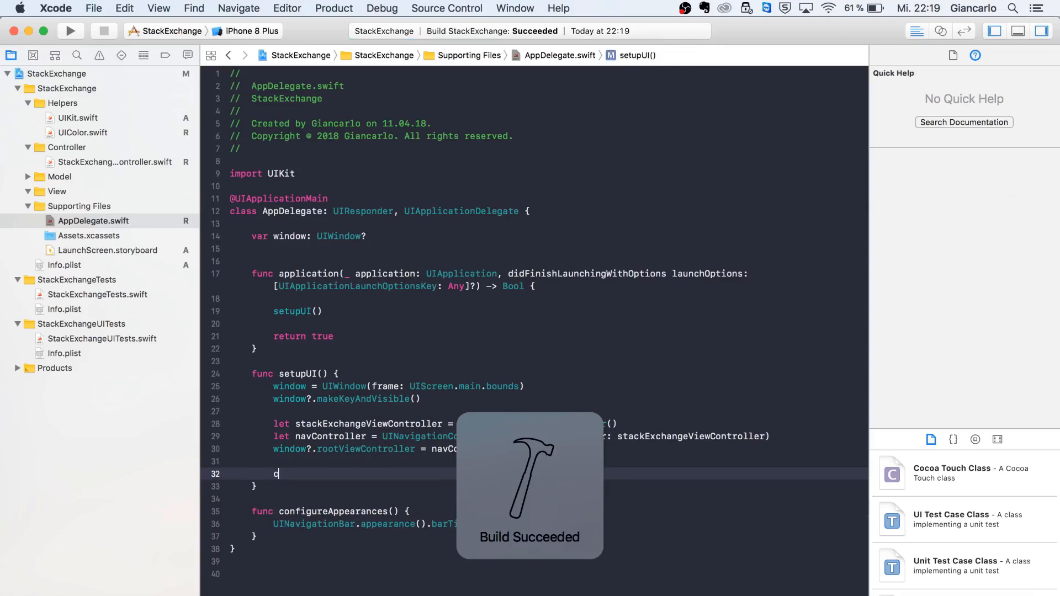
type("configureAppearances()")
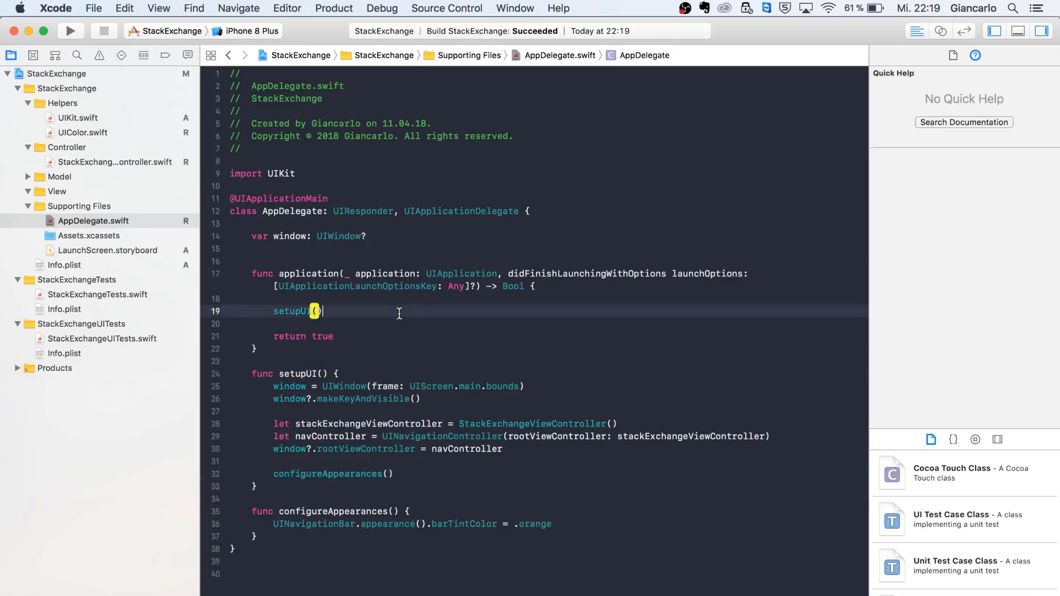
In StackExchangeViewController, declare an empty private func setupView() below viewDidLoad.
left_click(108, 161)
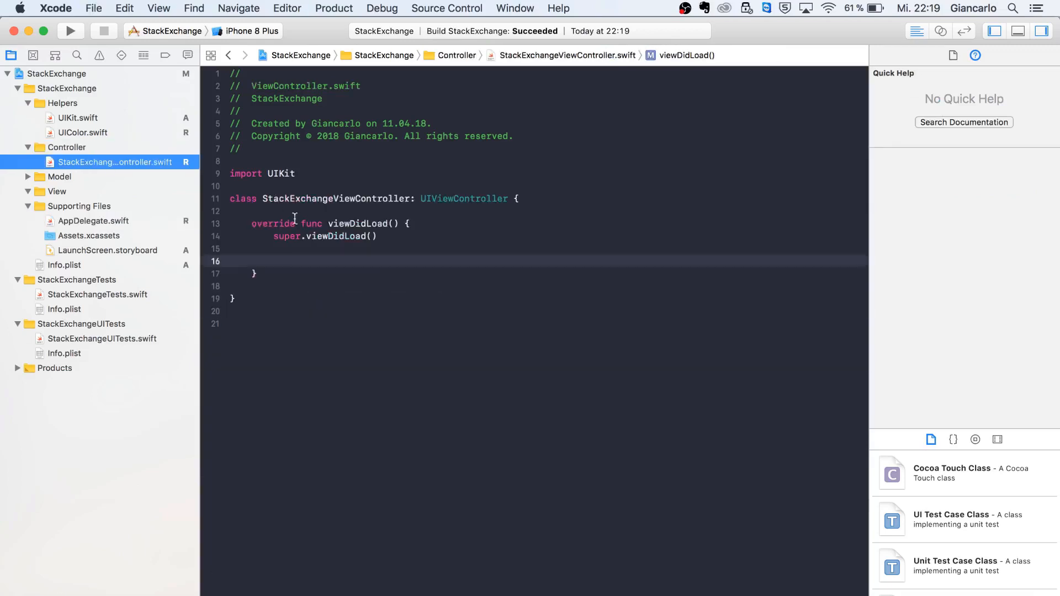
type("view")
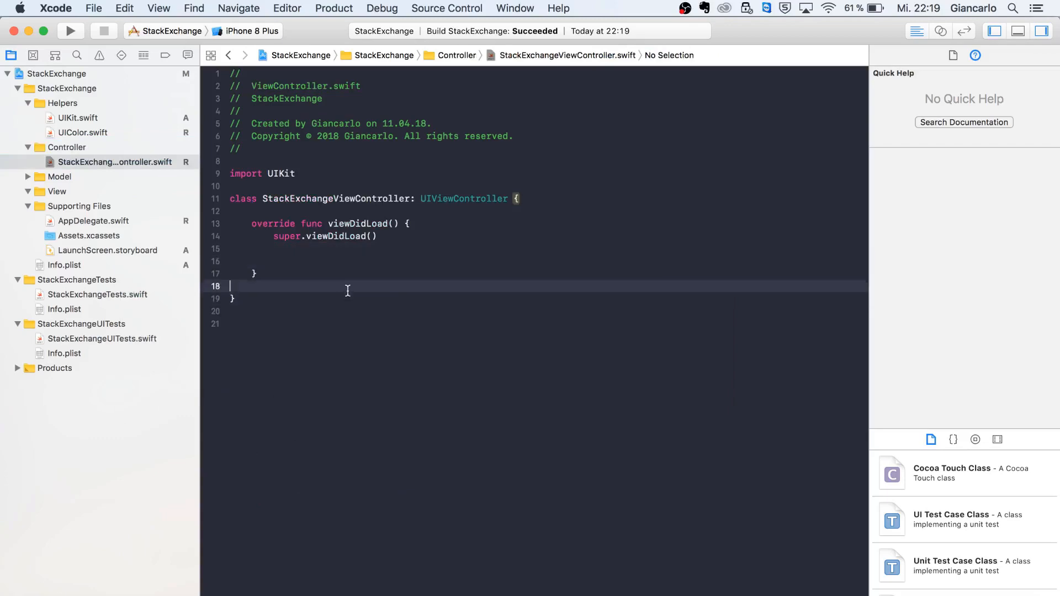
type("private fun")
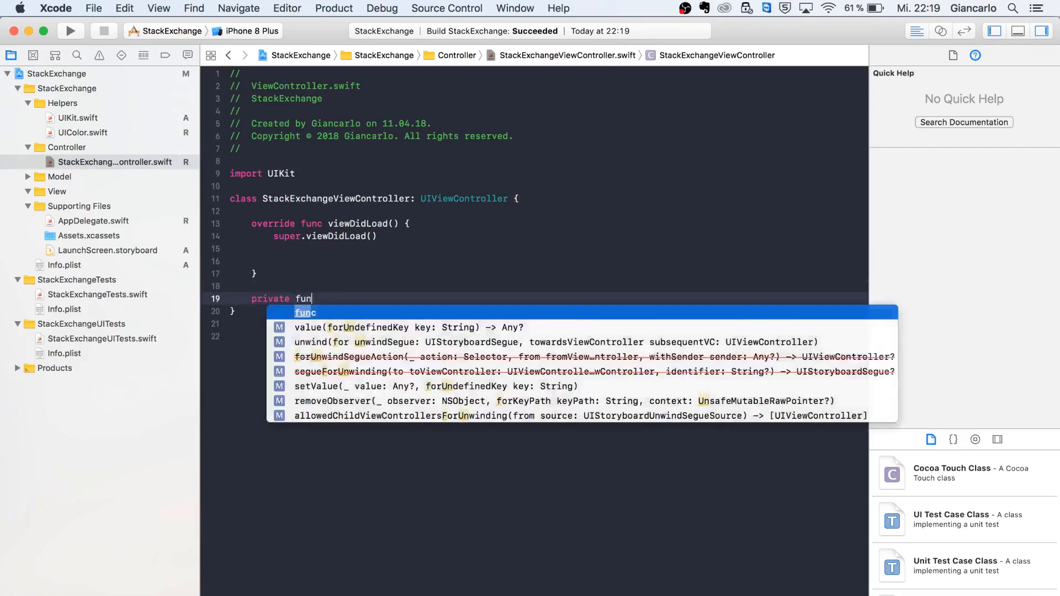
type("ss")
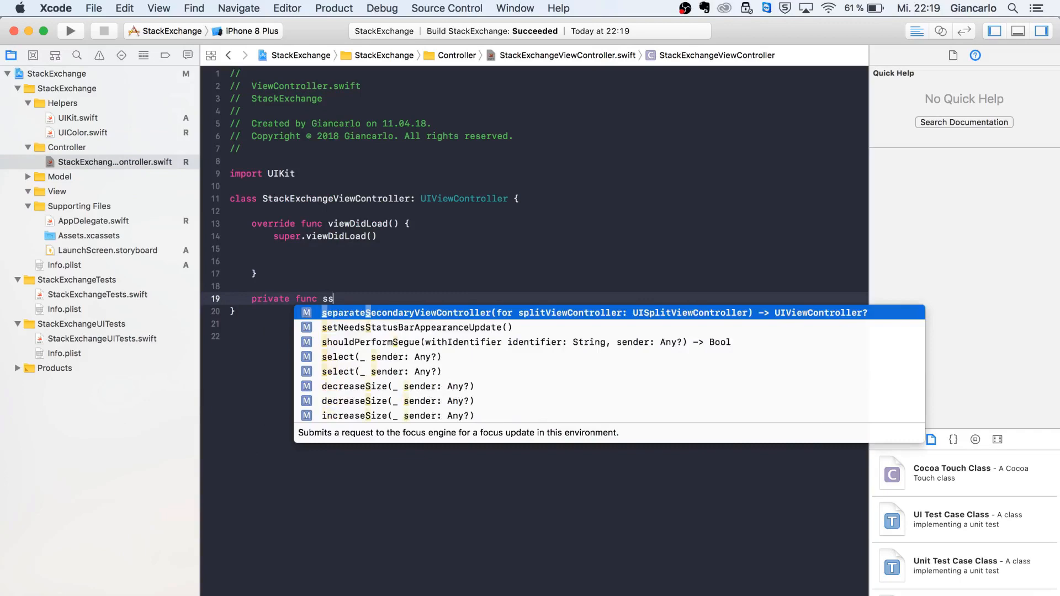
type("etupView()")
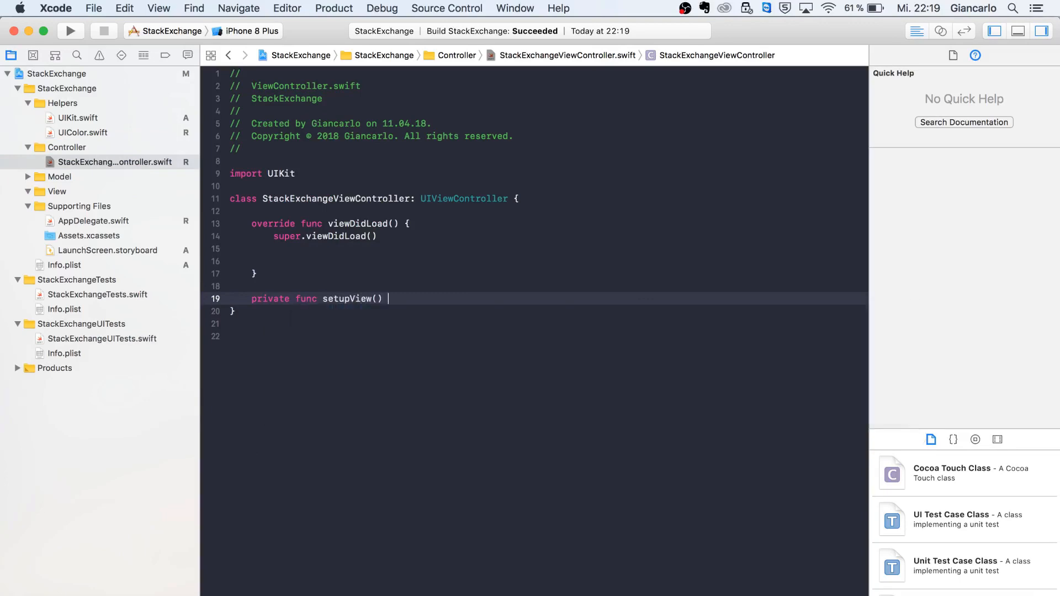
type("{")
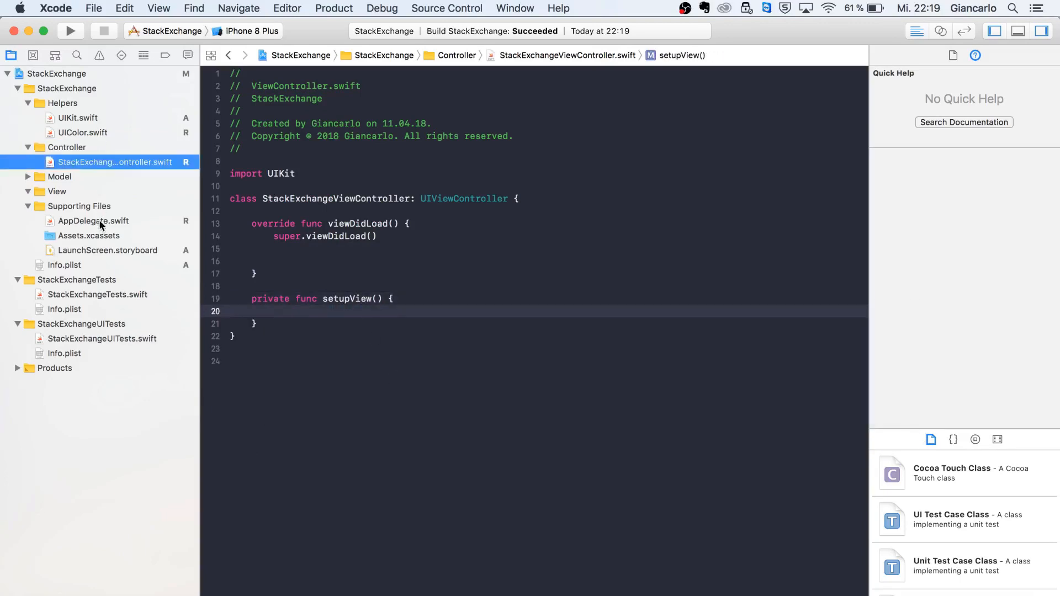
After reviewing AppDelegate, set view.backgroundColor = .blue in setupView and call setupView() from viewDidLoad.
left_click(92, 221)
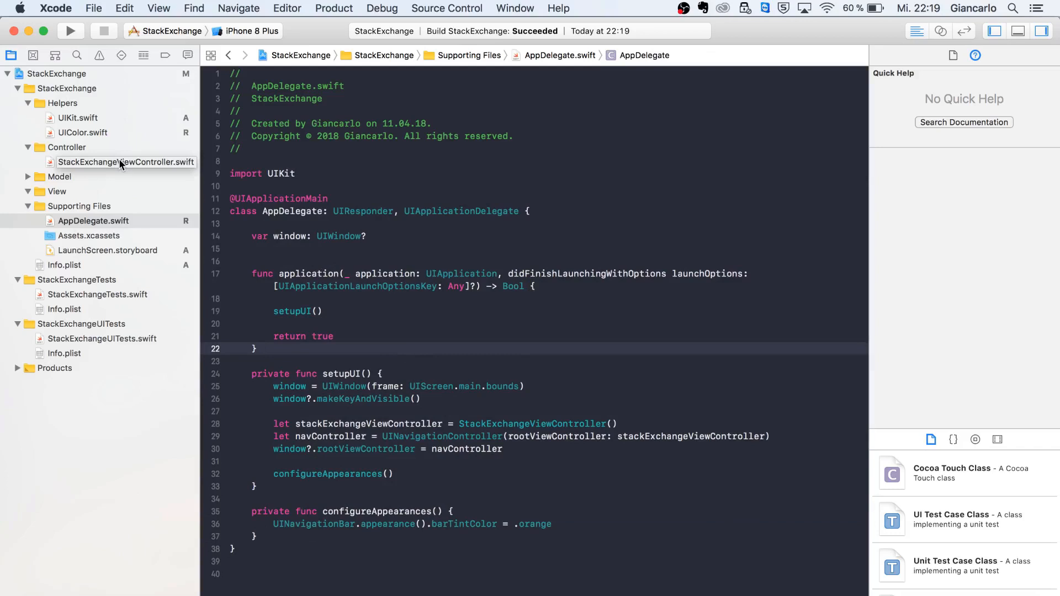
left_click(126, 162)
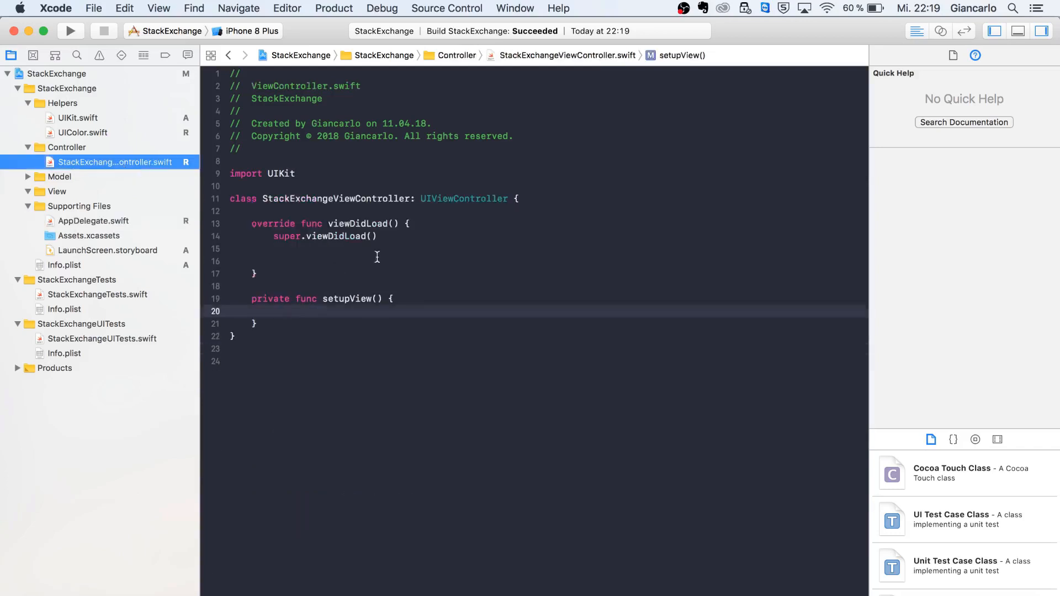
mouse_move(179, 263)
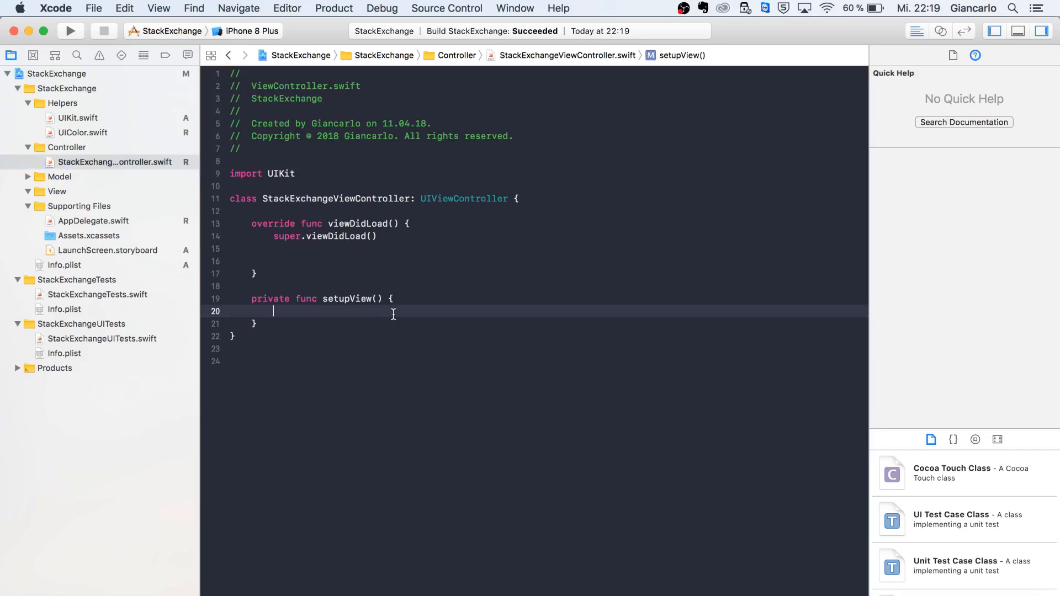
type("v")
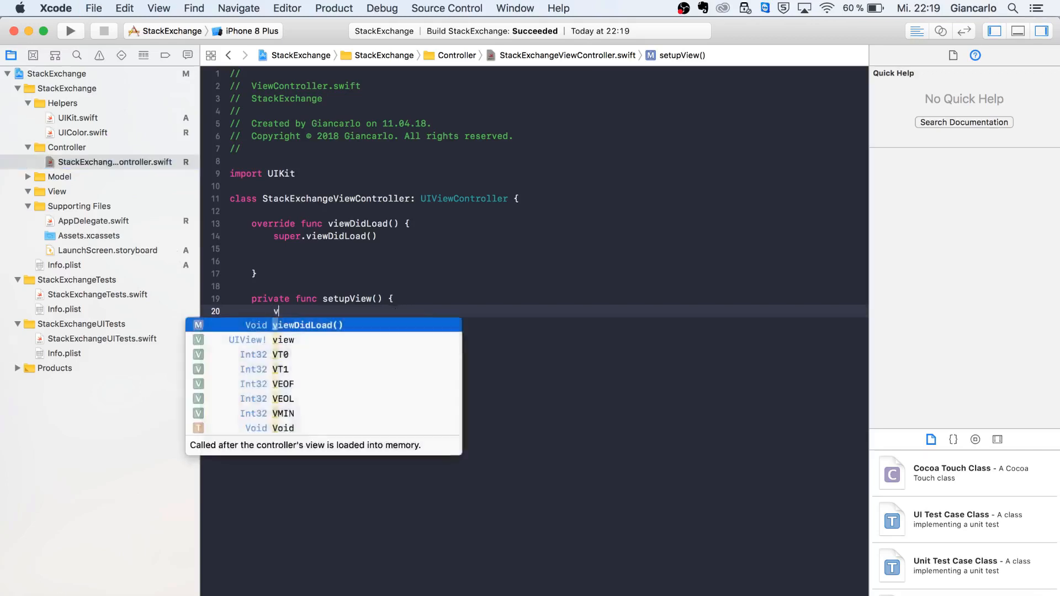
type("iew.backgroundColor = .blue")
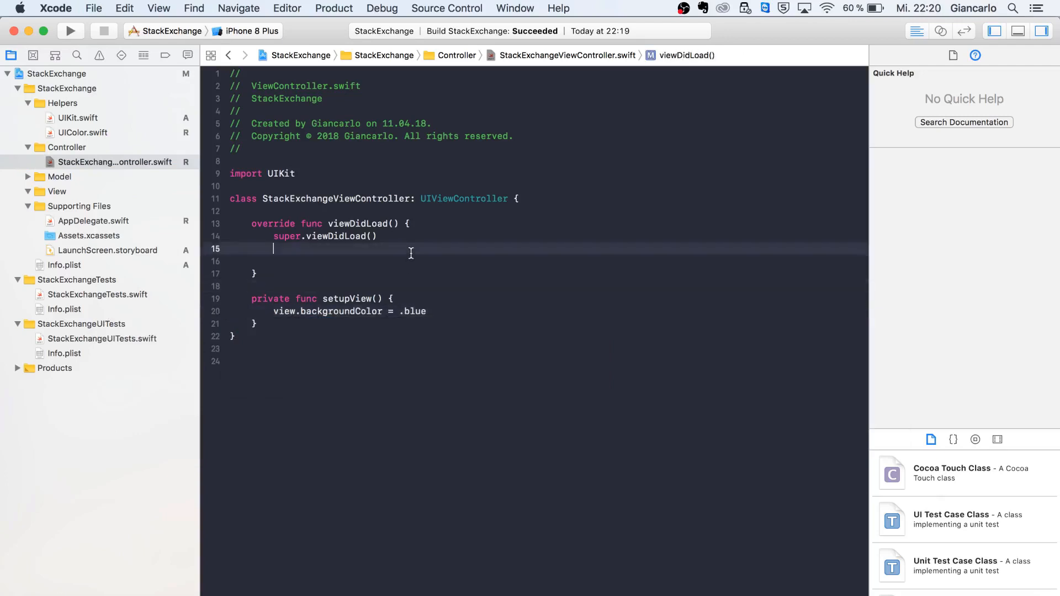
type("setupView(")
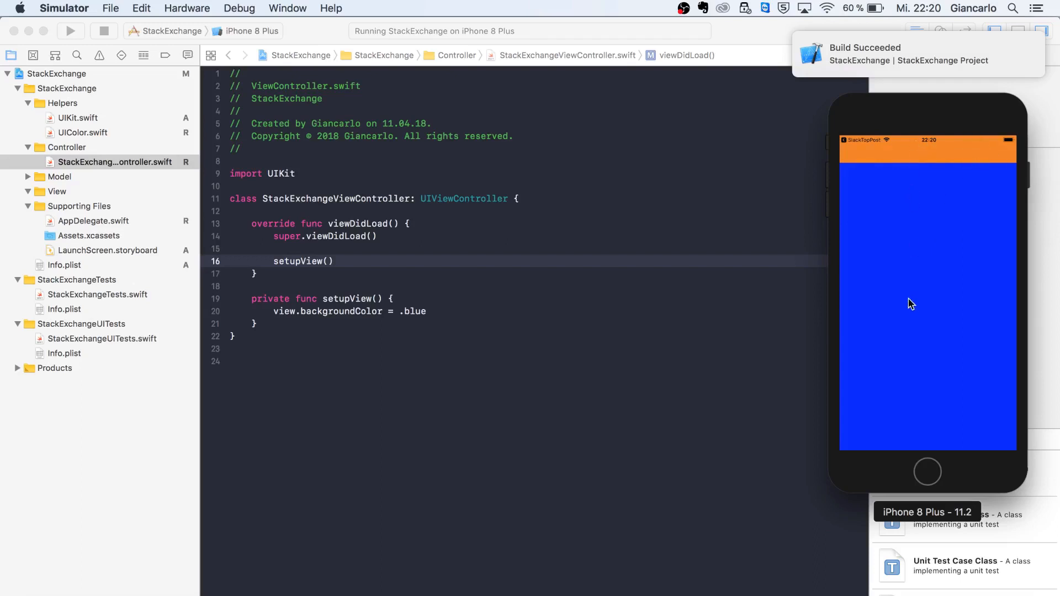
mouse_move(1010, 154)
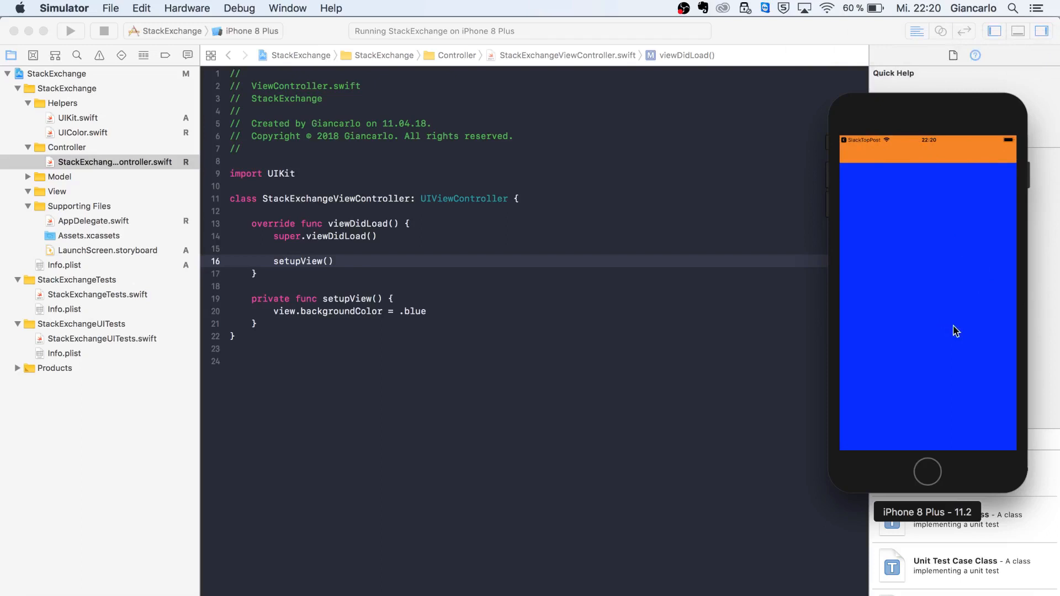
mouse_move(697, 377)
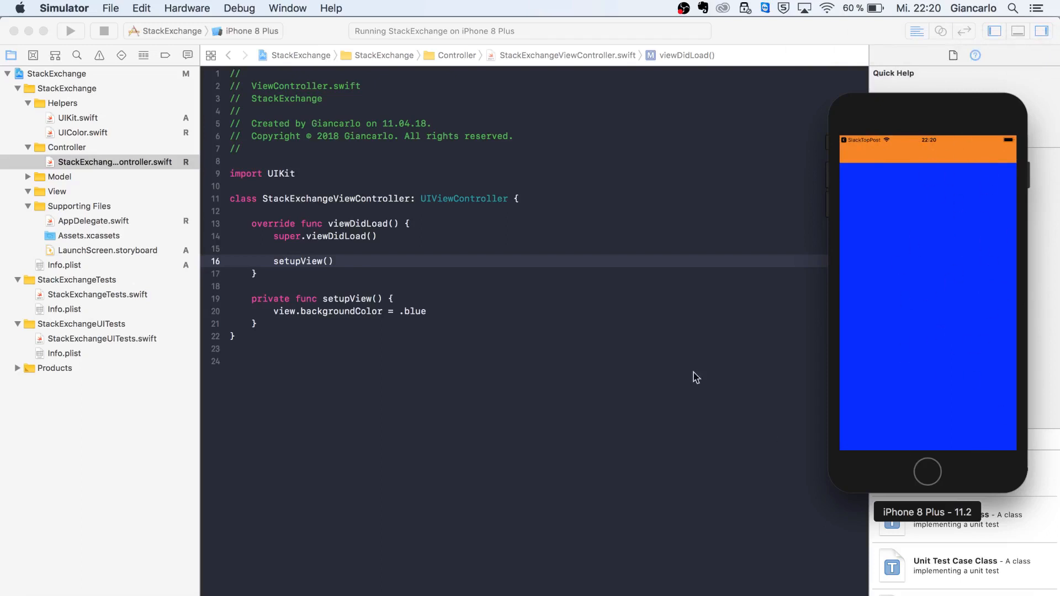
mouse_move(470, 122)
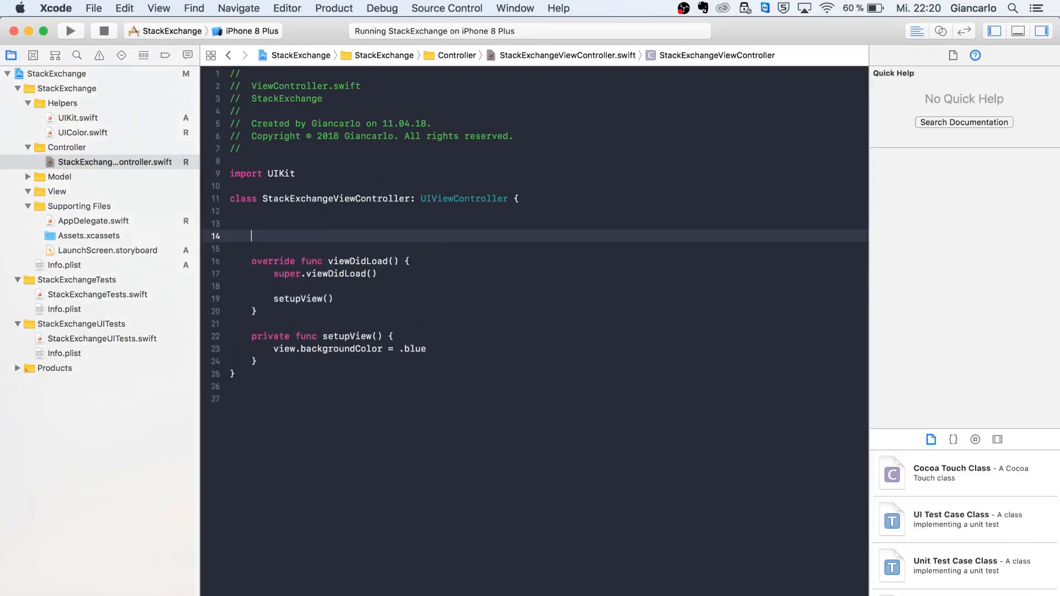
Declare private lazy var tableView: UITableView as a closure creating and returning a UITableView.
type("private")
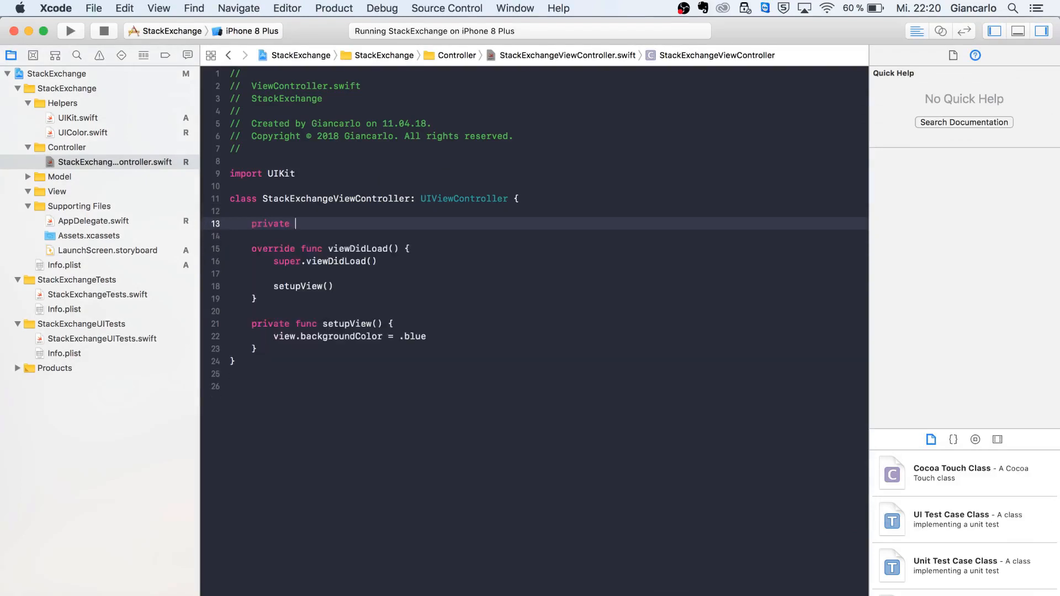
type("lazy var table")
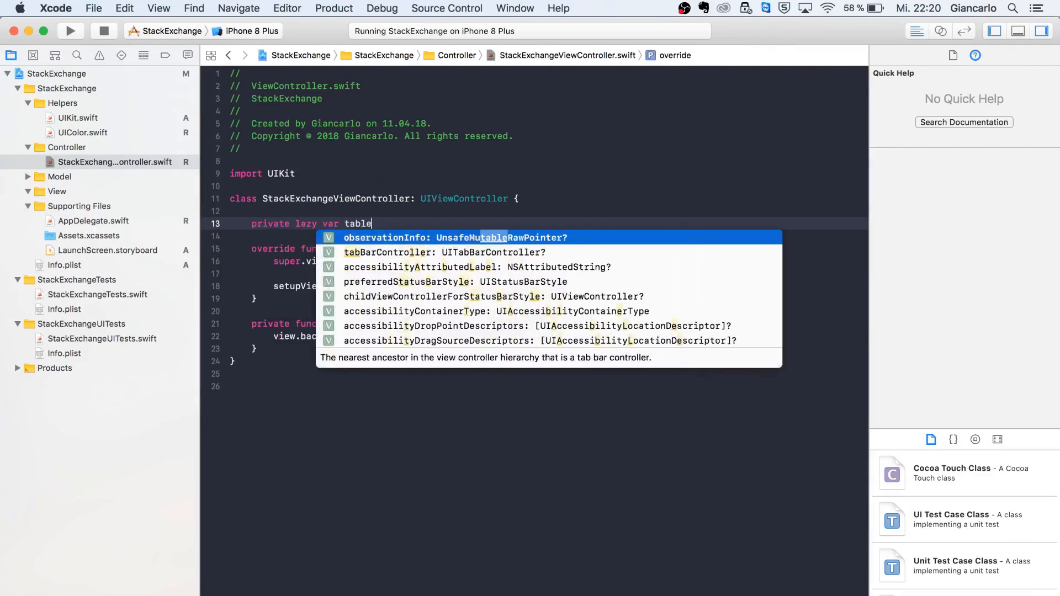
type("View: UITableView =")
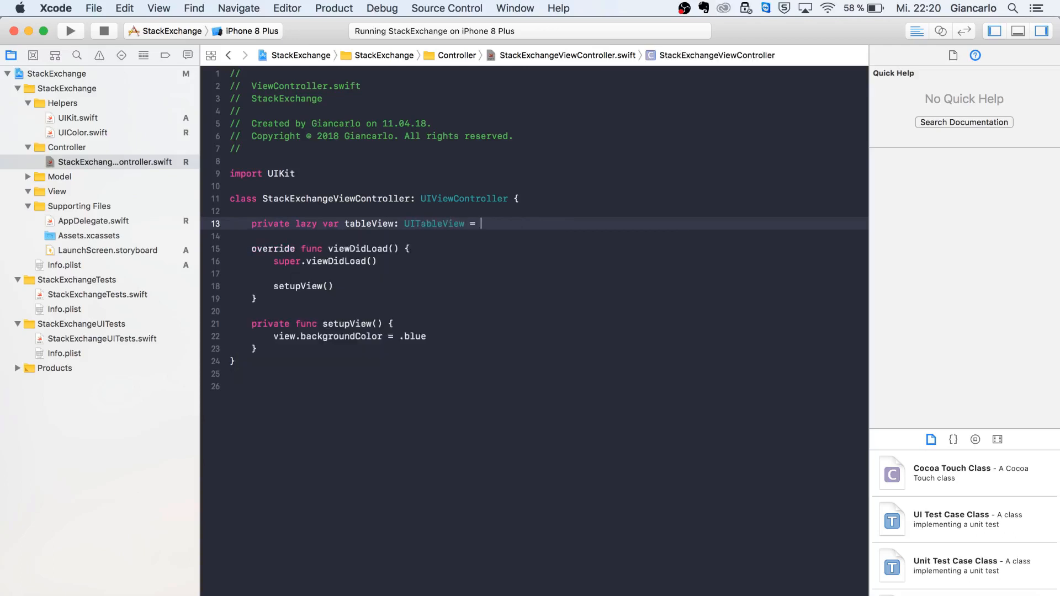
type("{\\n    let ta")
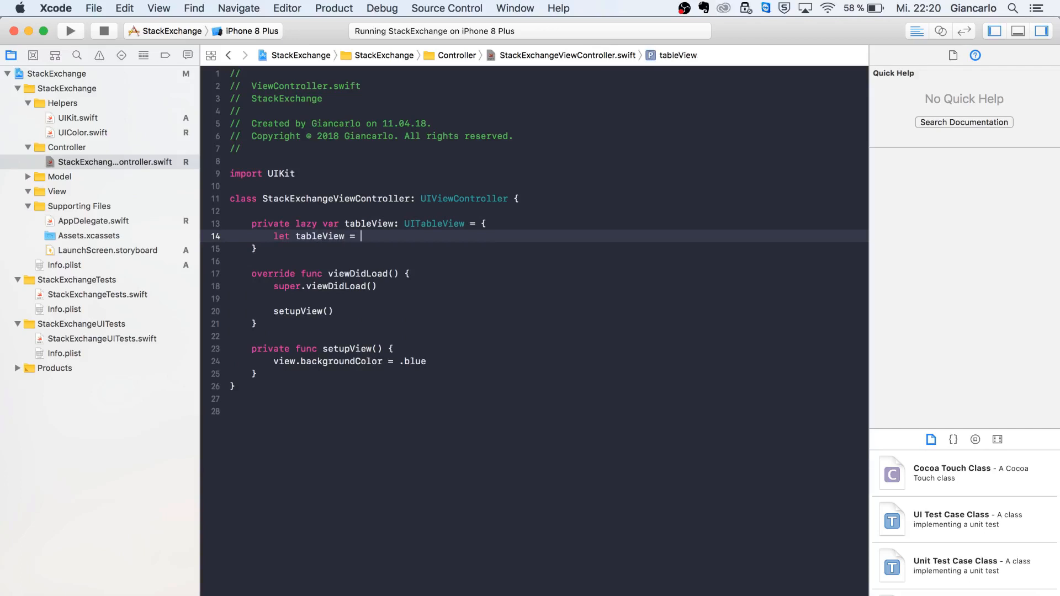
type("UIt")
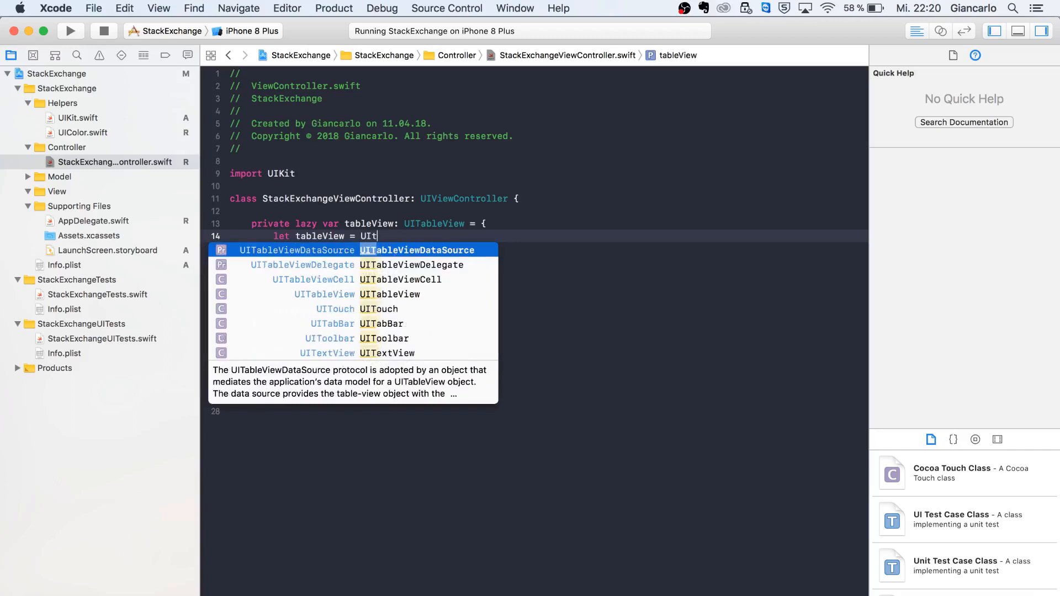
type("ableView(")
type("return tab")
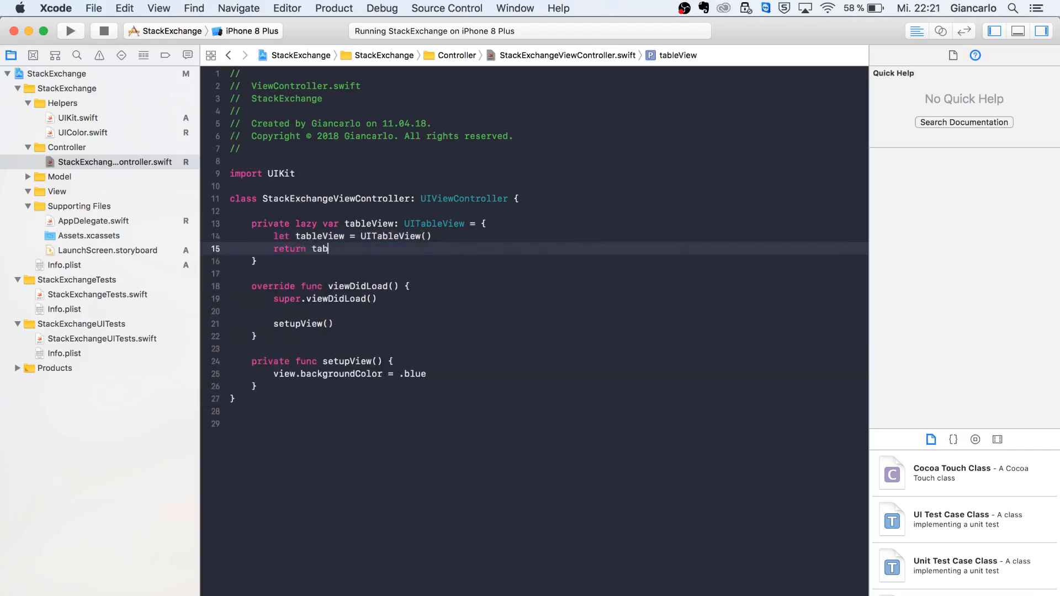
type("leView")
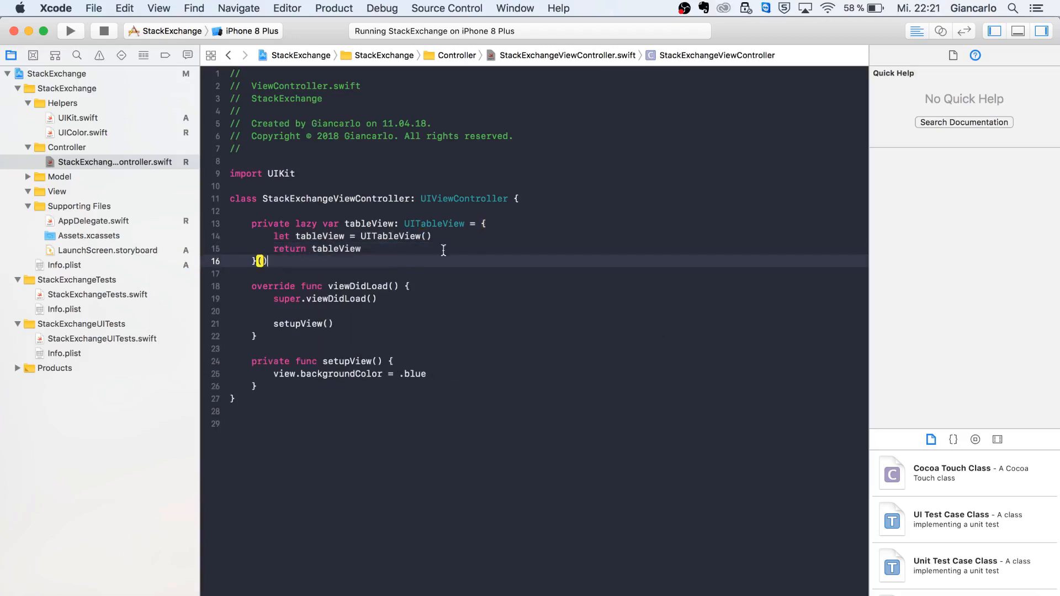
key("Return")
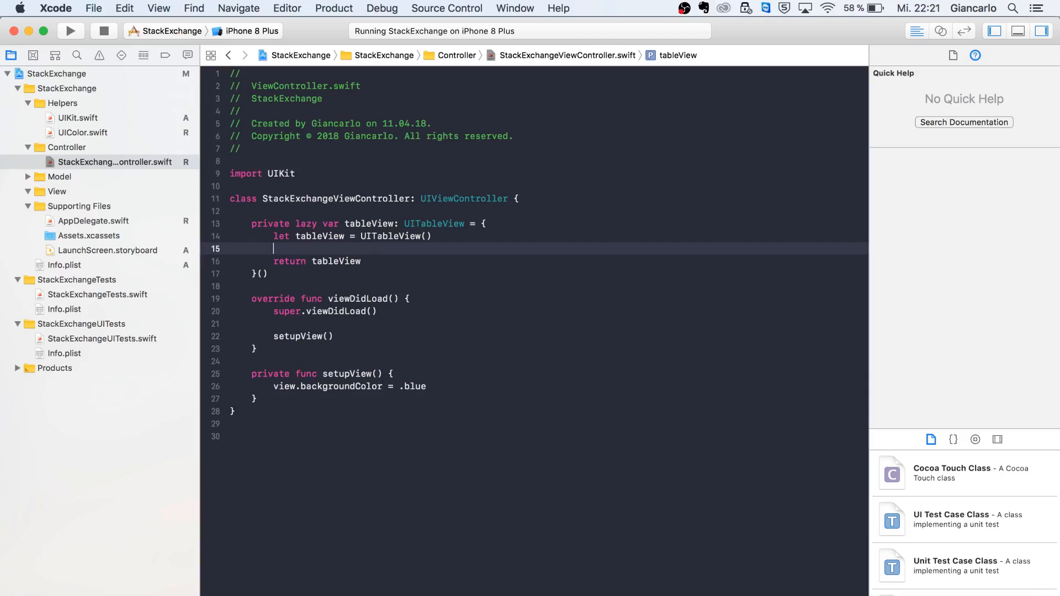
Set tableView.delegate and dataSource to self and register UITableViewCell for reuse identifier "id".
type("t")
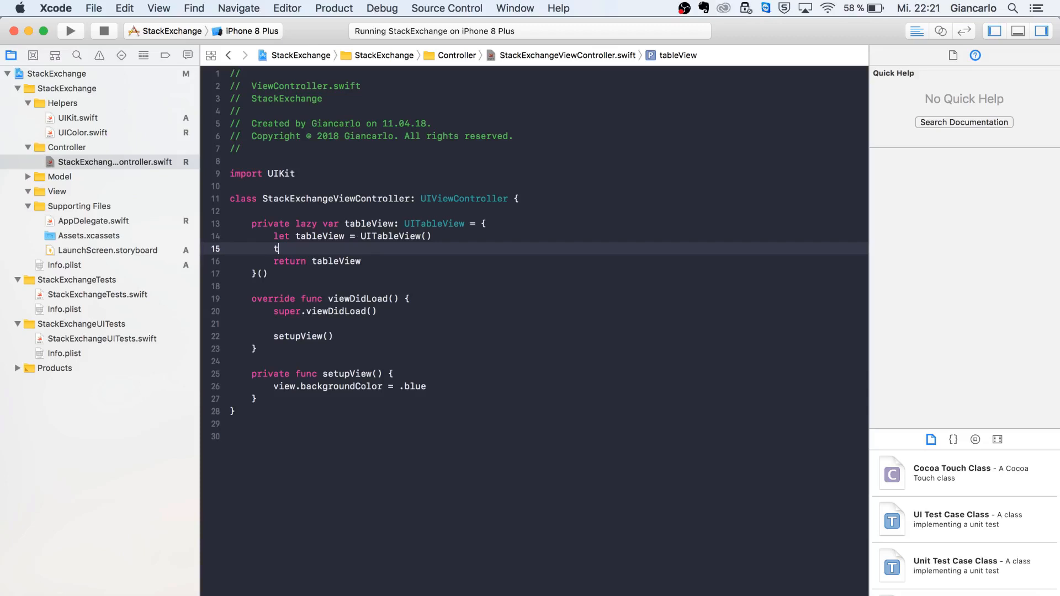
type("ableView")
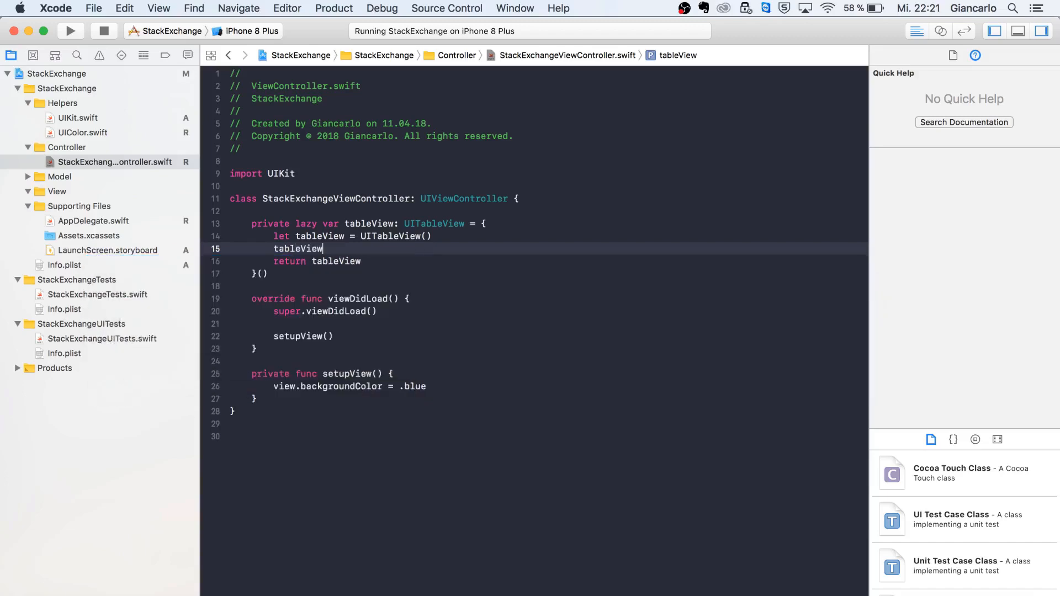
type(".del")
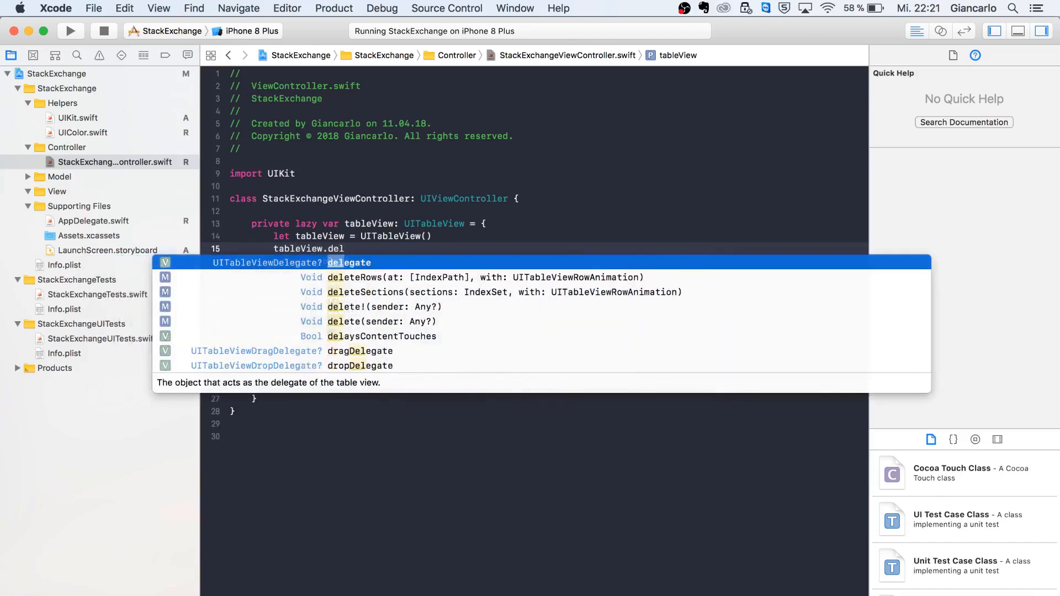
key("return")
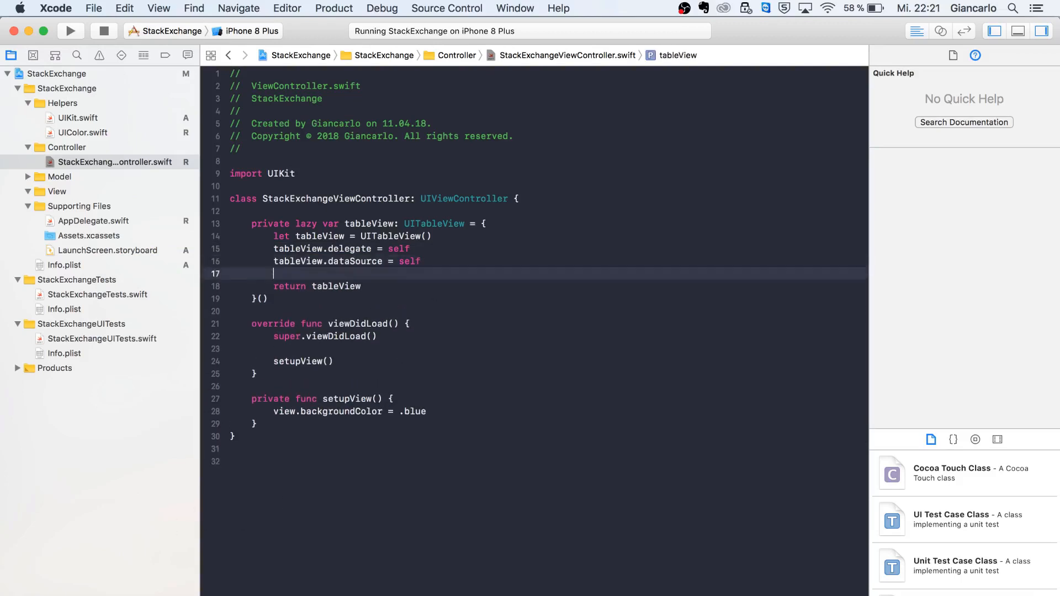
type("t")
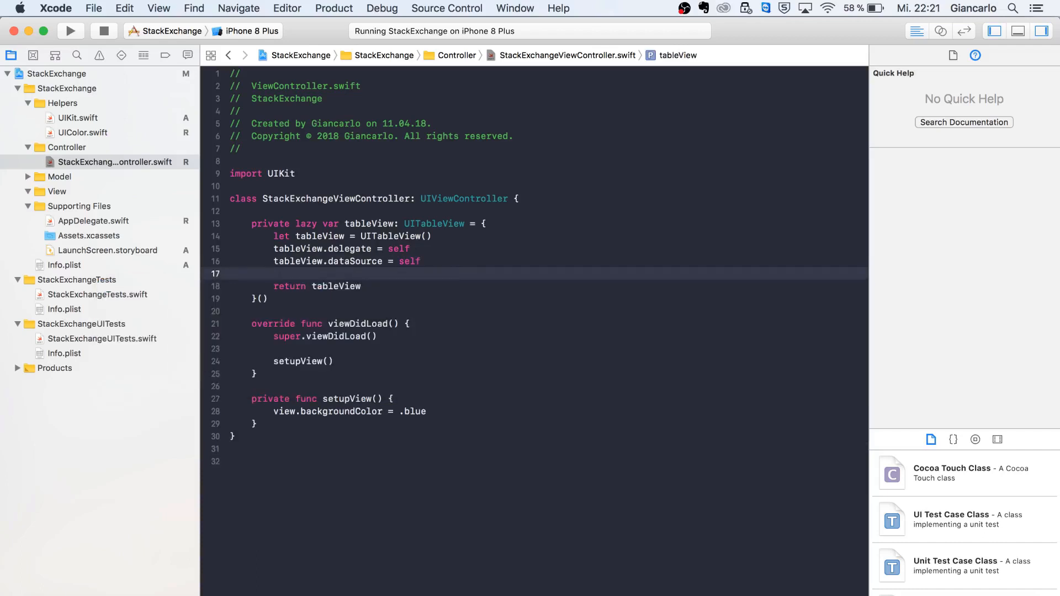
type("tableView.register(U, forCellReuseIdentifier: String")
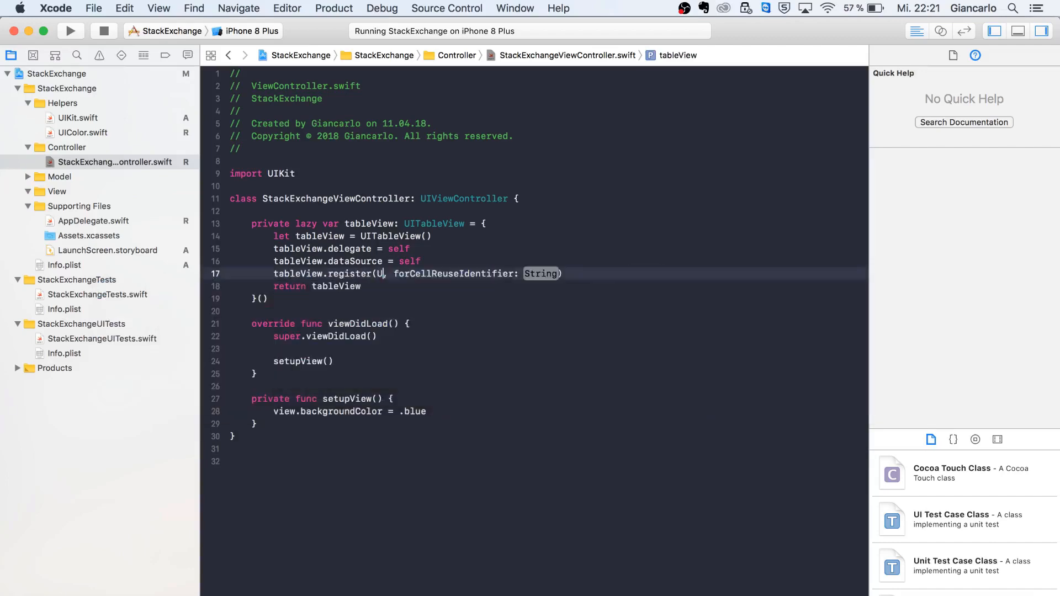
type("Cell.self")
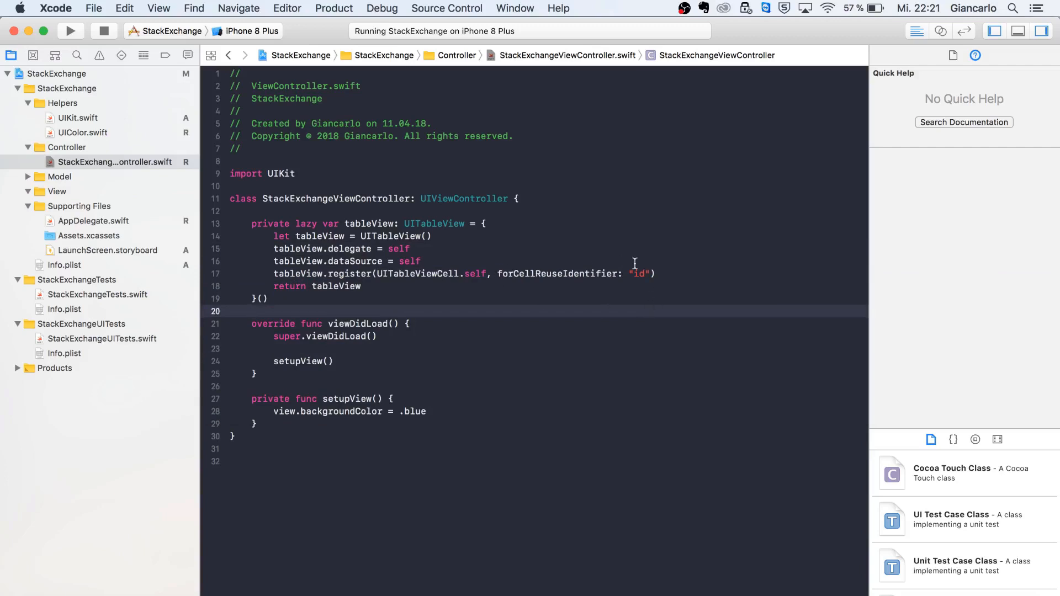
mouse_move(625, 254)
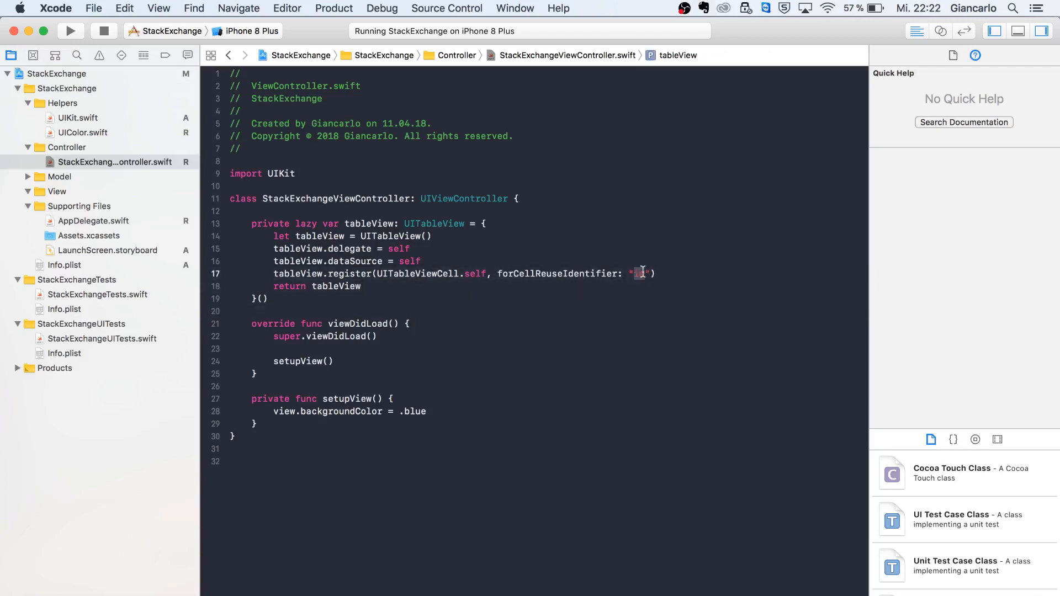
type("id")
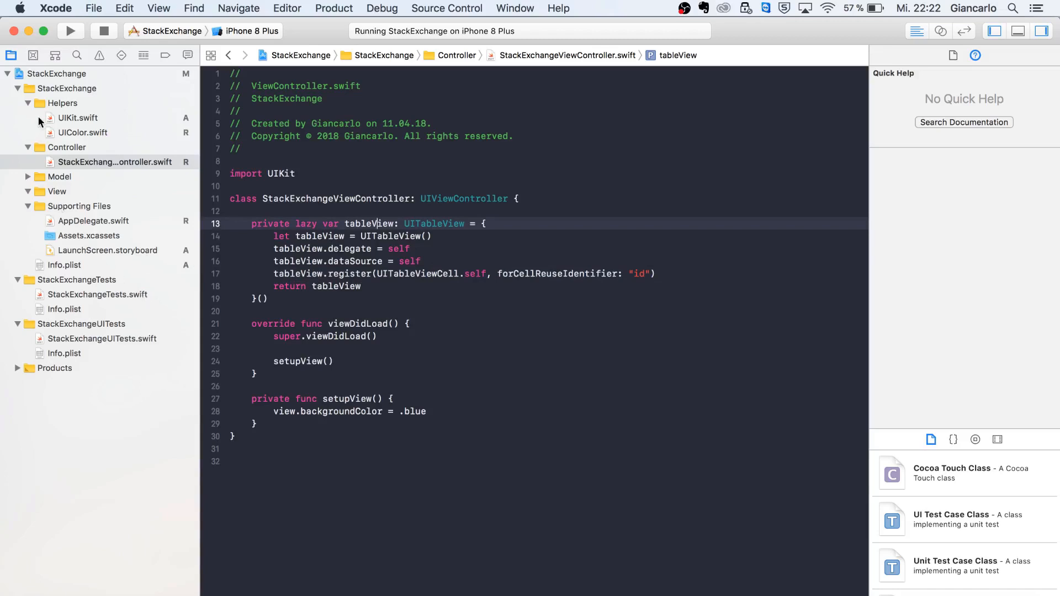
mouse_move(101, 125)
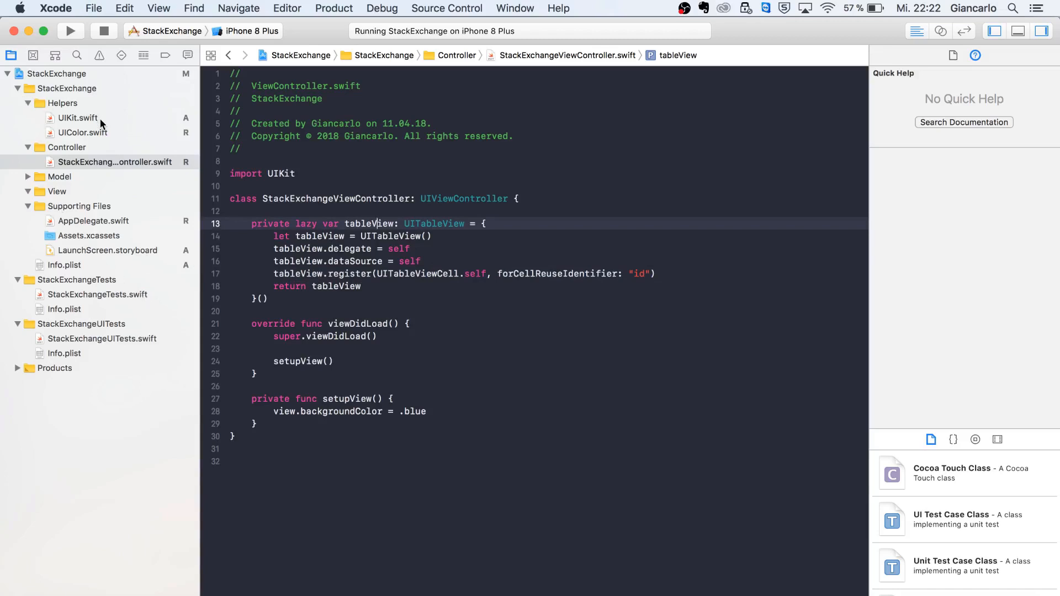
In UIKit.swift, begin 'protocol ReusableView: class' with a static var requirement.
left_click(77, 118)
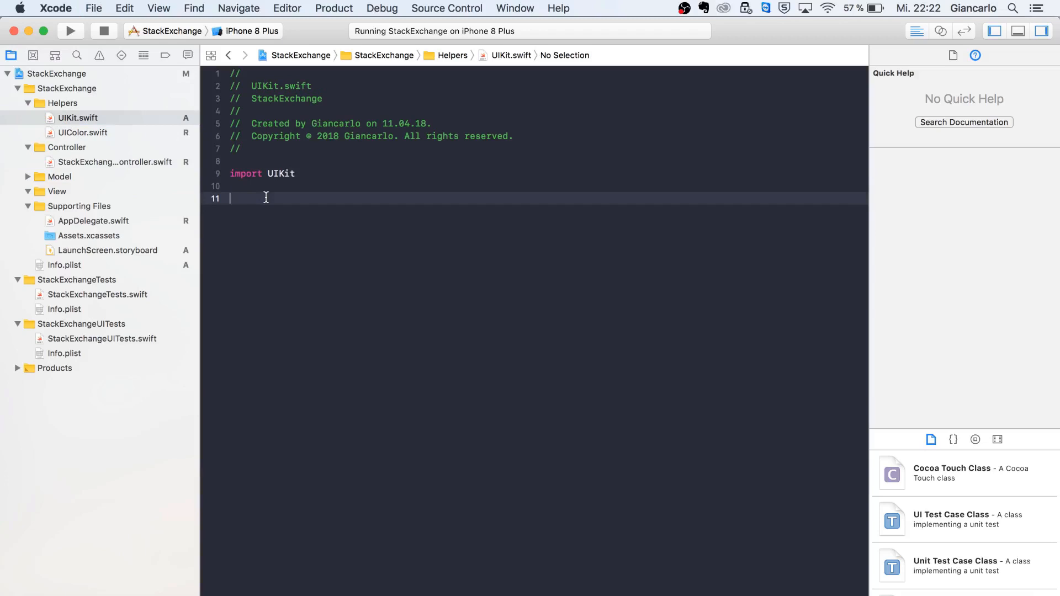
type("p")
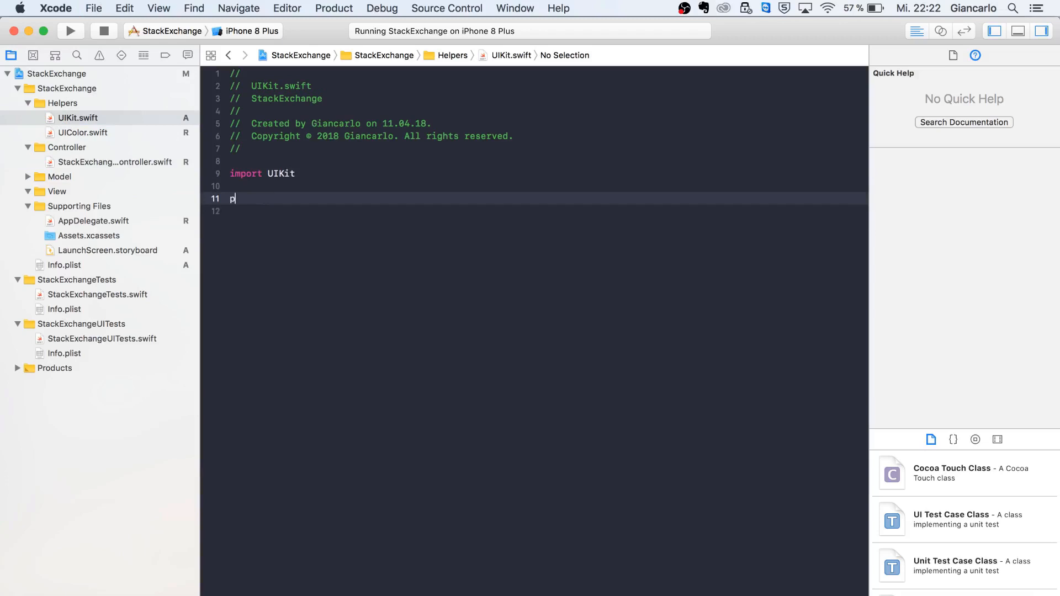
type("rotocol Re")
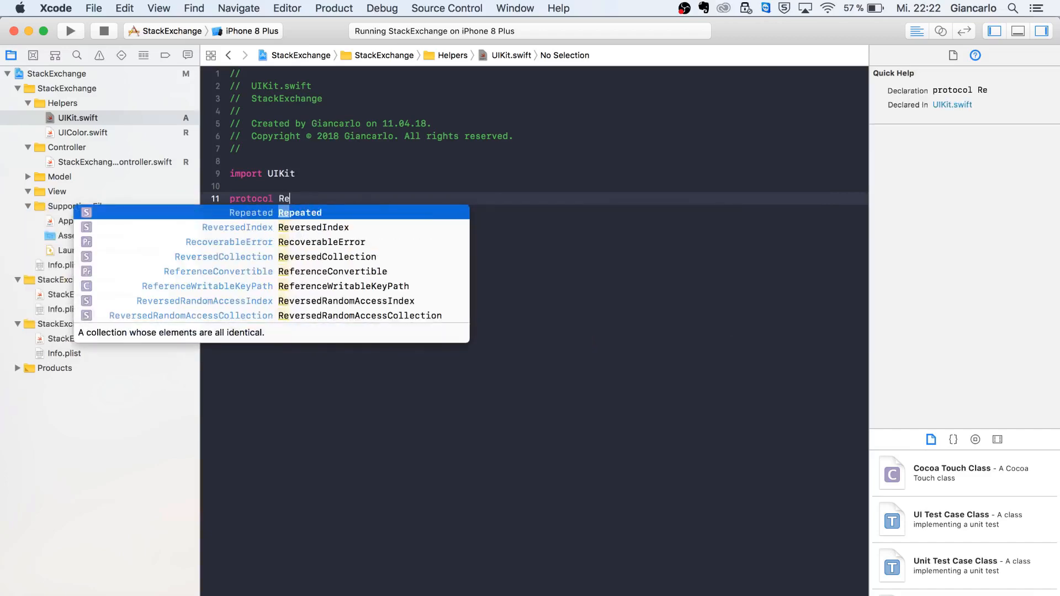
type("u")
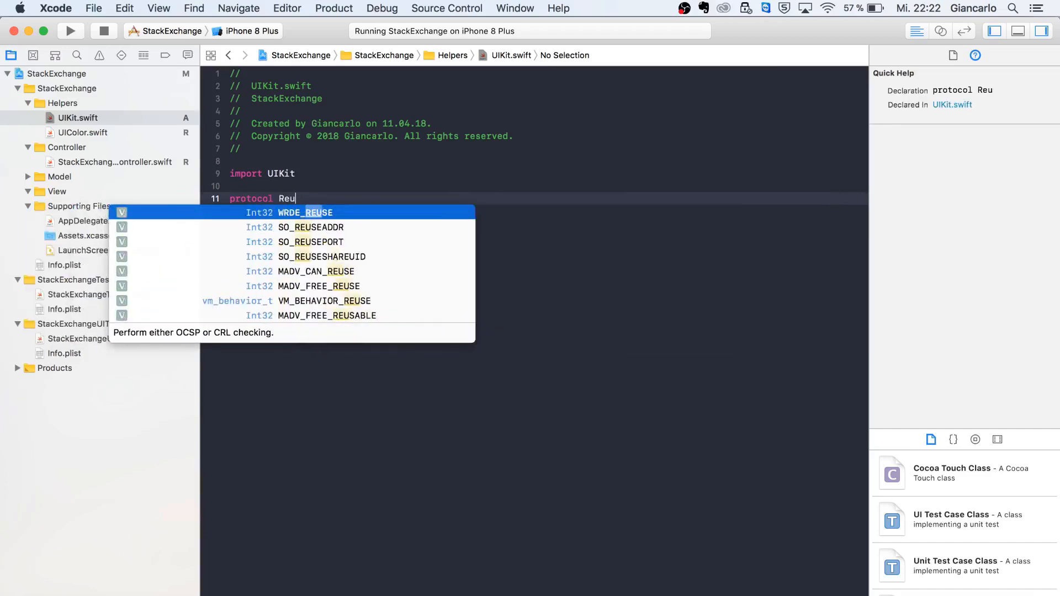
type("sab")
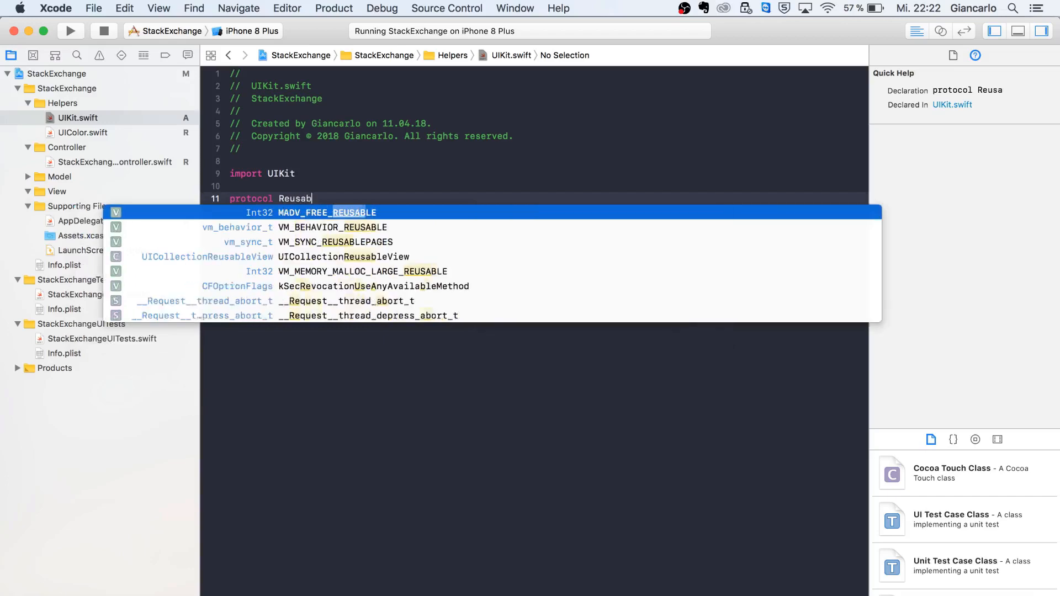
type("leView: class {")
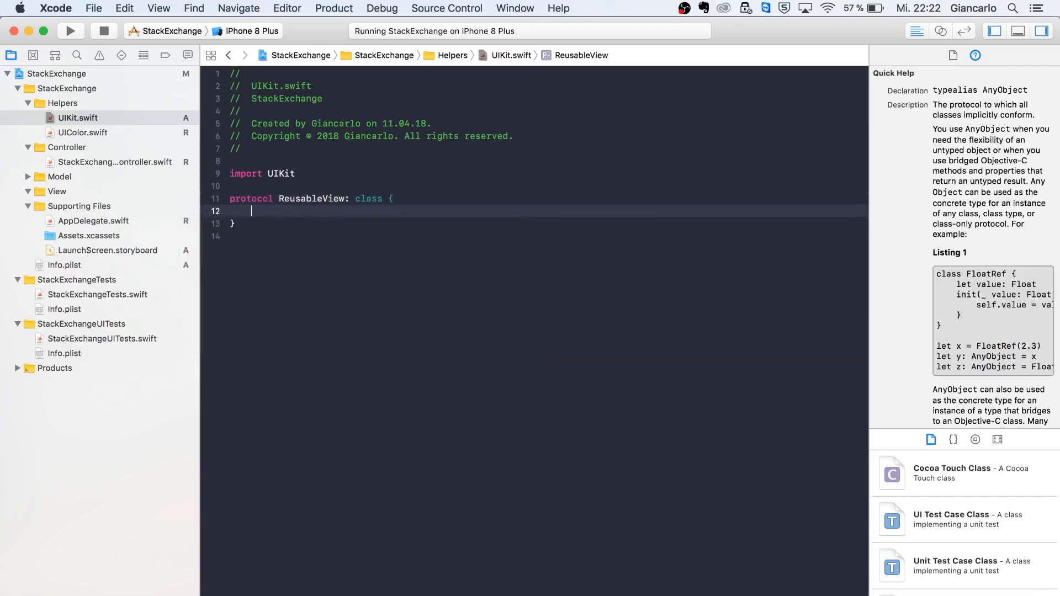
type("static var")
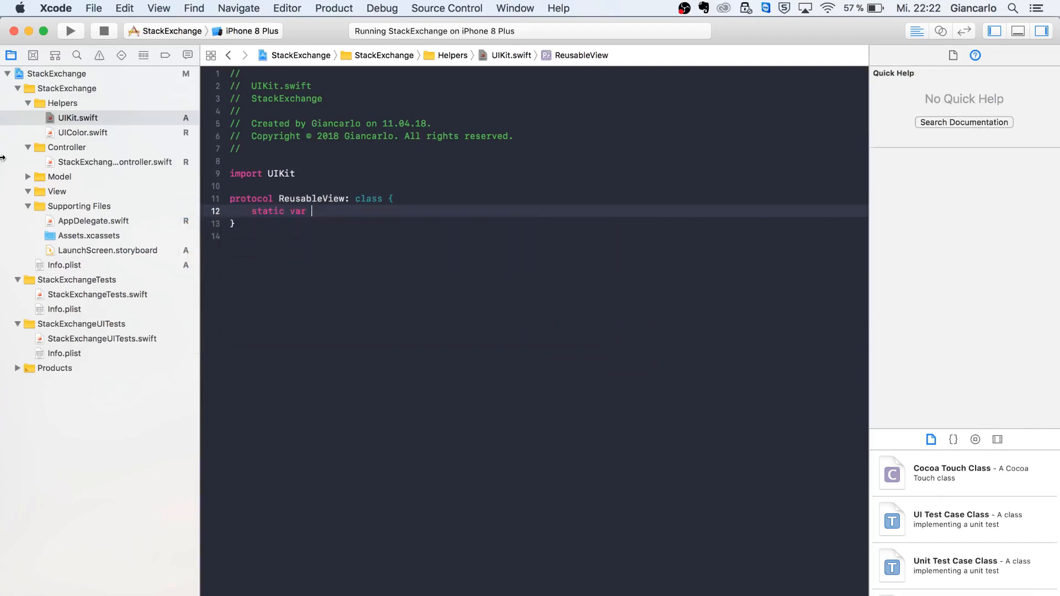
Check the UITableViewCell register call in StackExchangeViewController, then return to UIKit.swift.
left_click(114, 161)
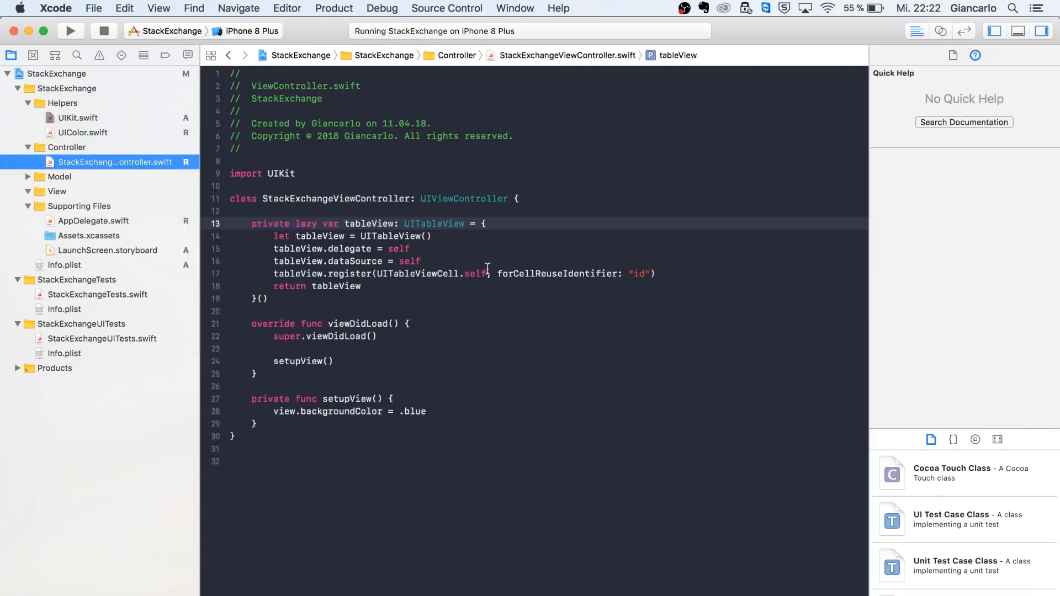
double_click(417, 274)
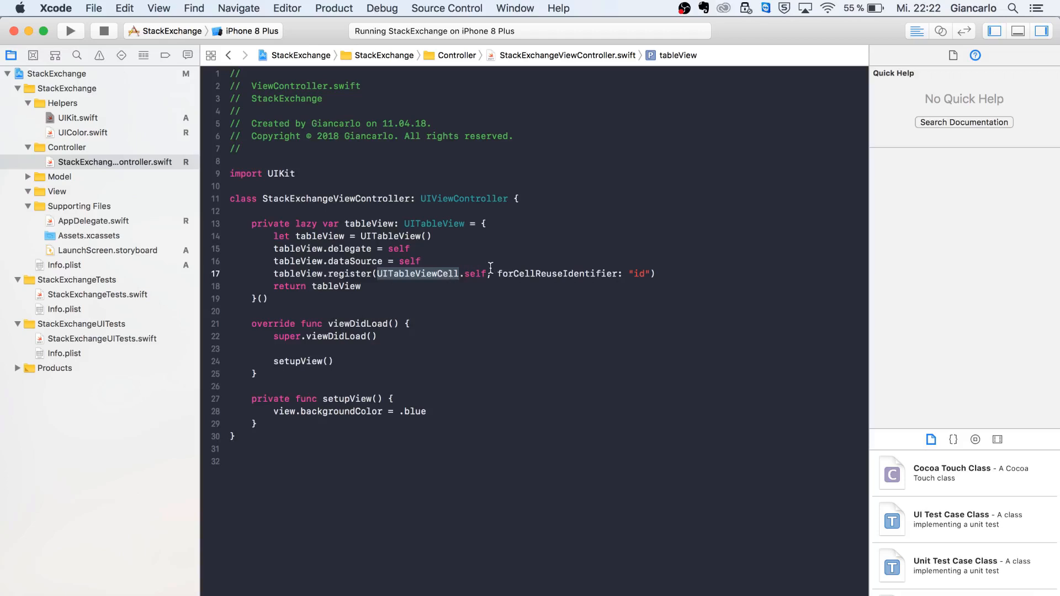
left_click(93, 8)
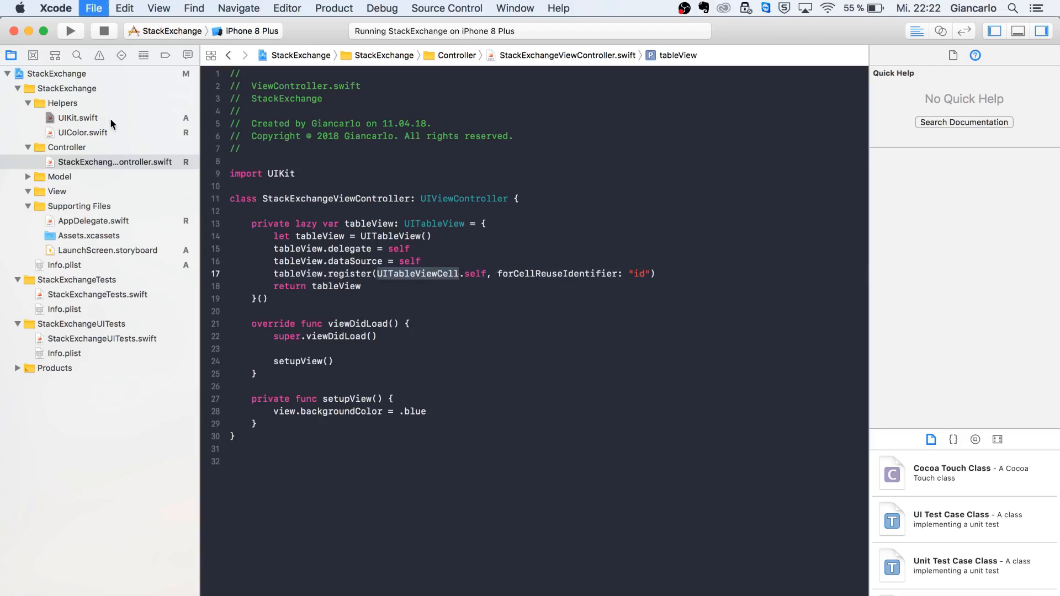
left_click(79, 118)
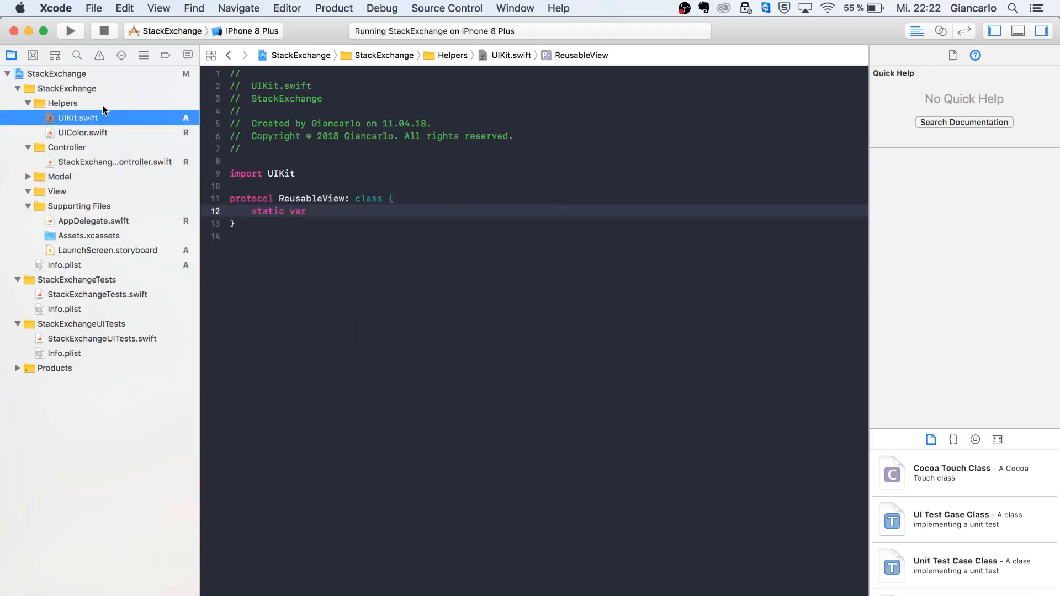
left_click(113, 161)
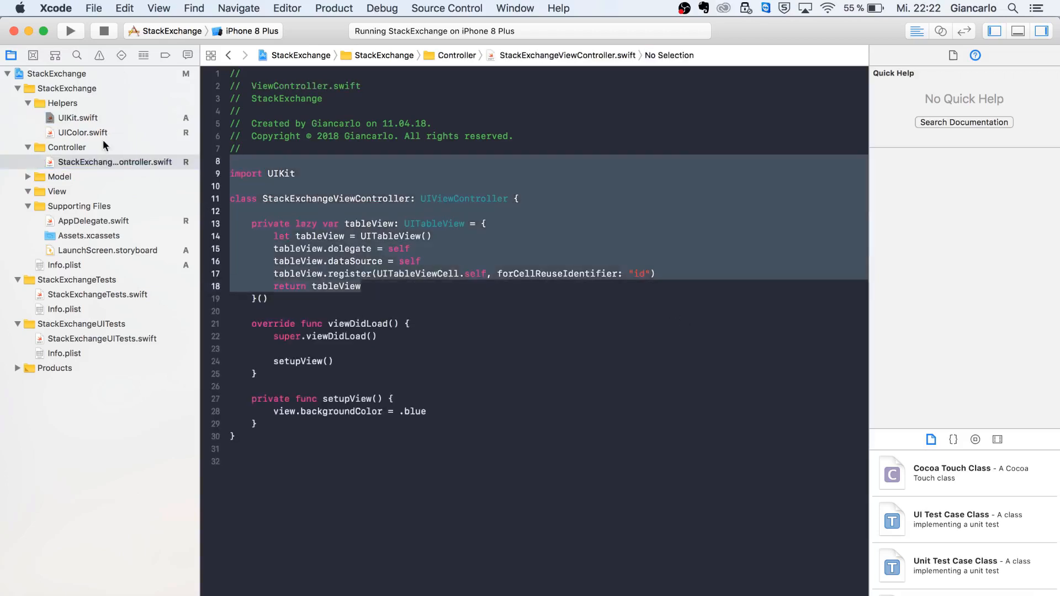
left_click(77, 118)
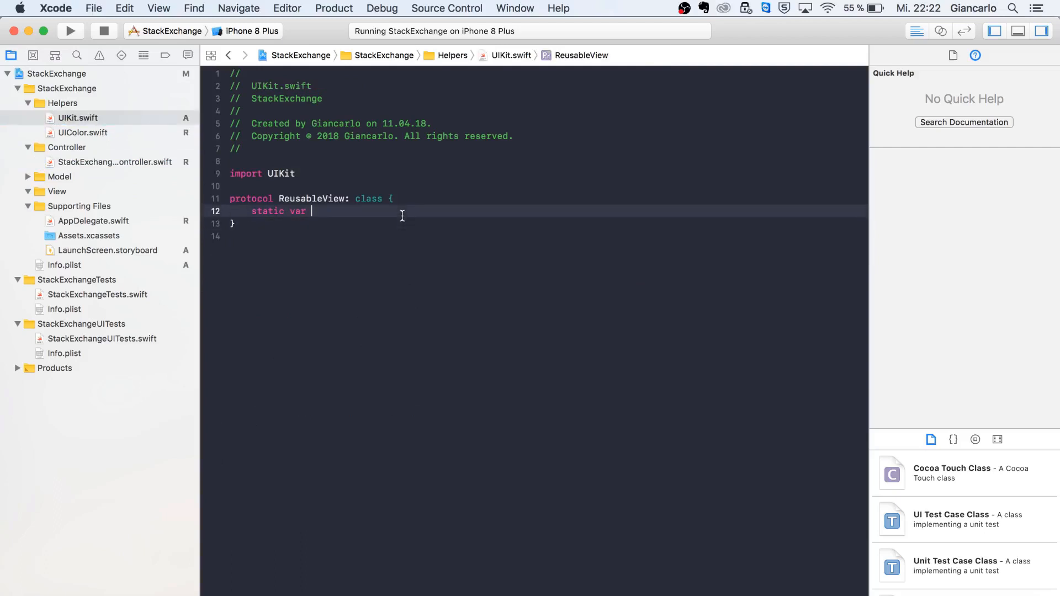
Complete the requirement as defaultReuseIdentifier: String { get }.
type("defau")
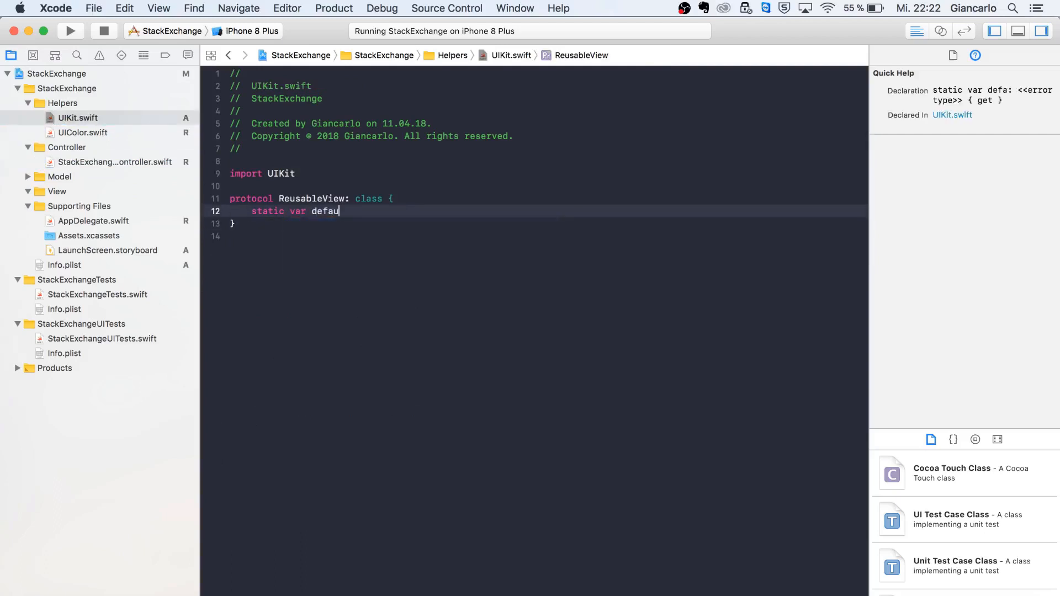
key("backspace")
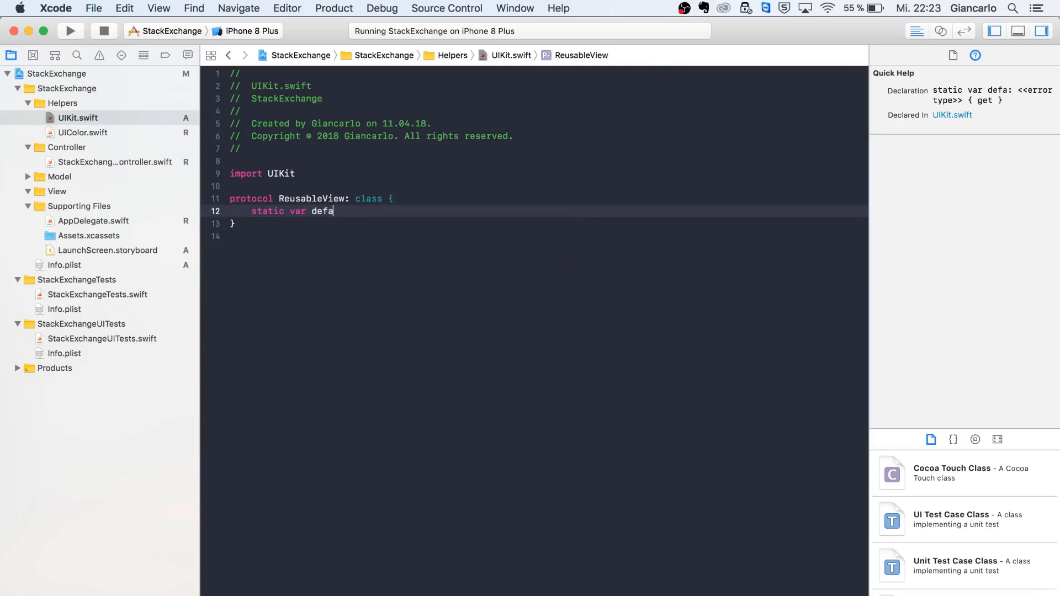
type("u")
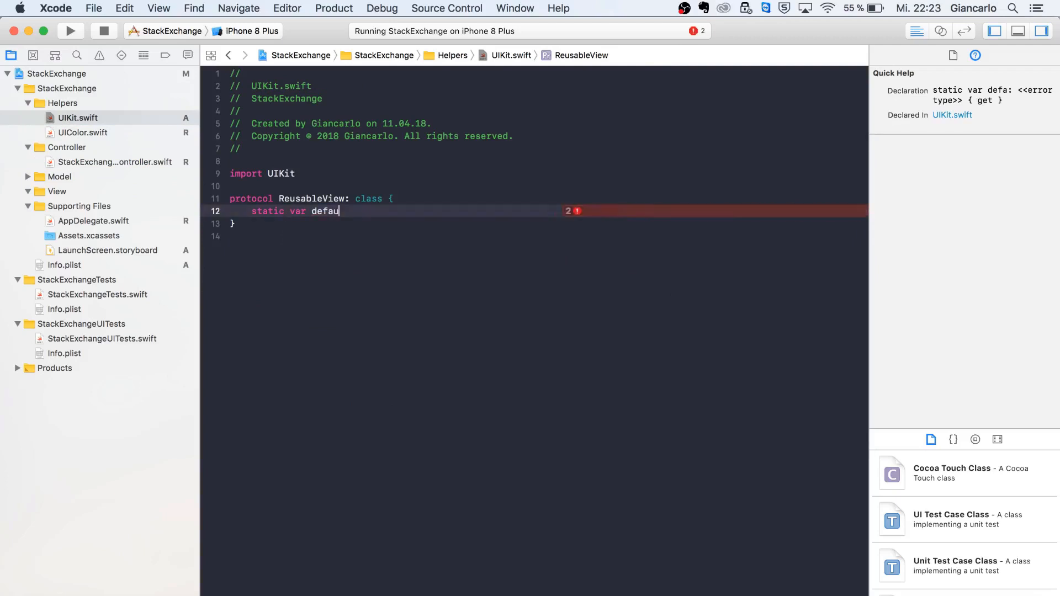
type("lt")
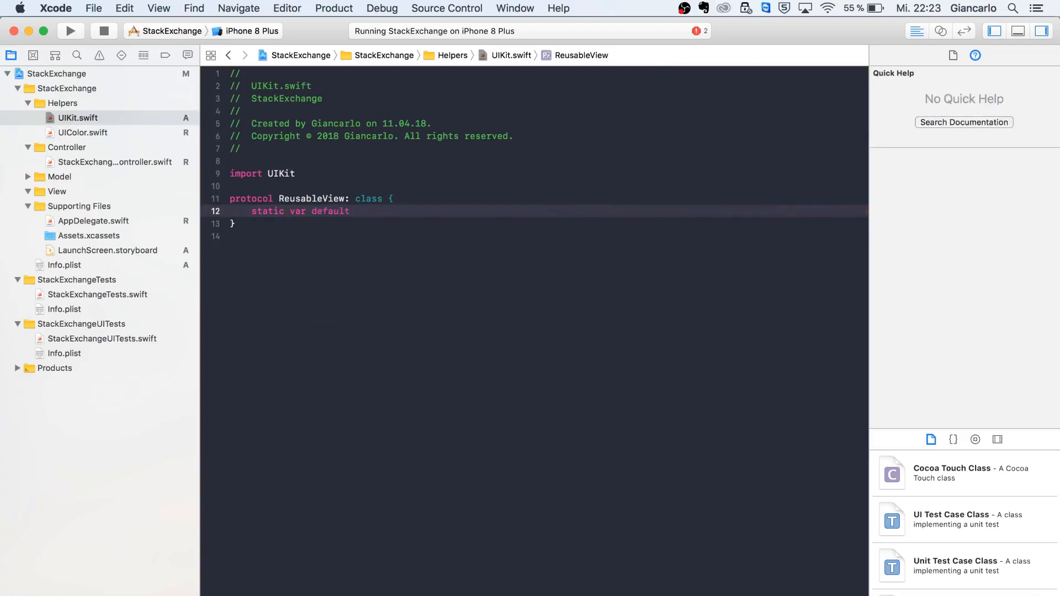
key("Backspace")
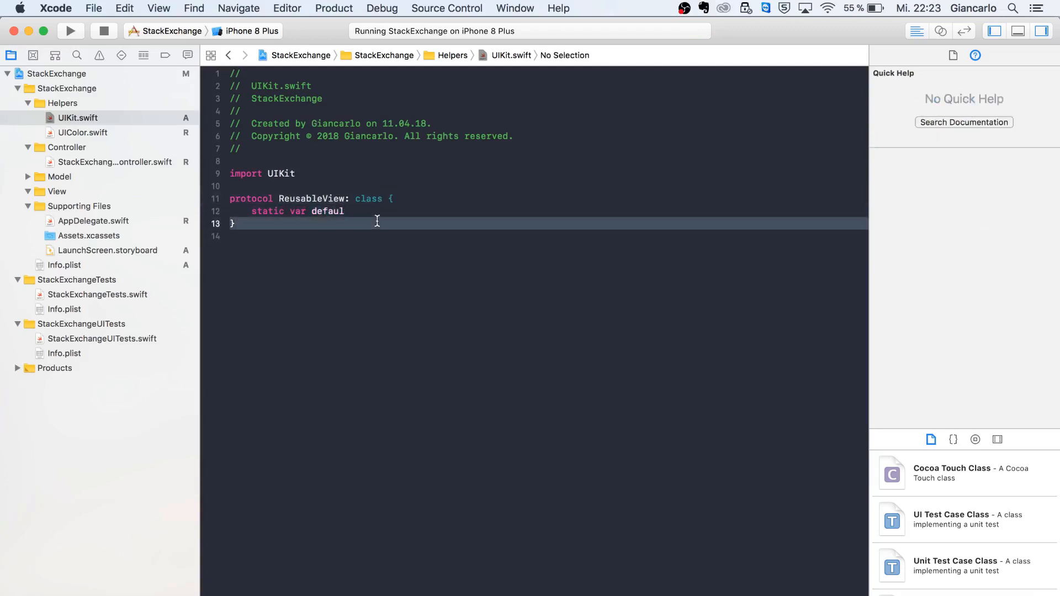
type("tReu")
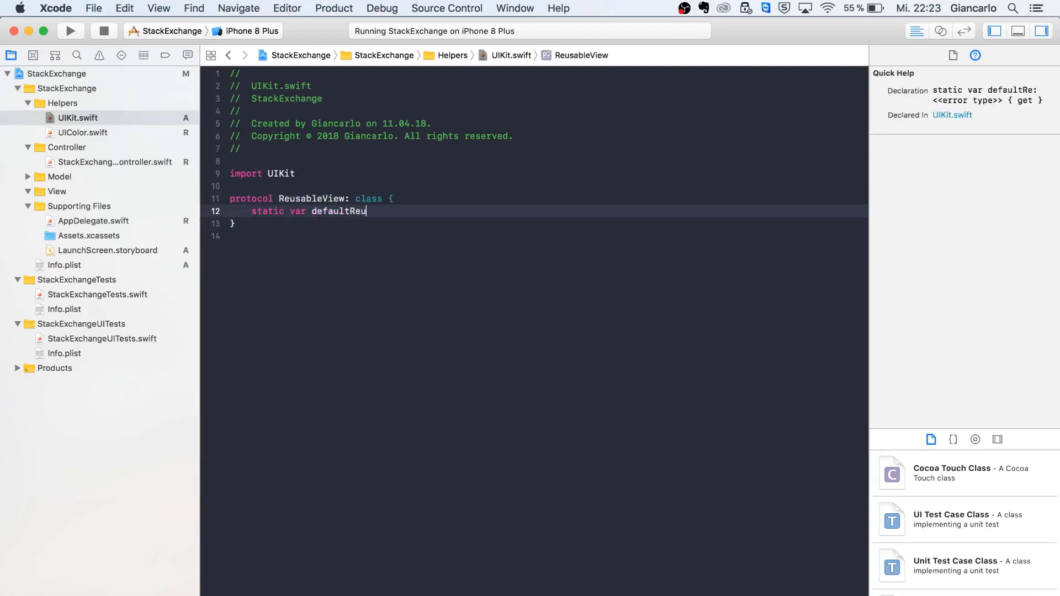
type("seIdentifier:")
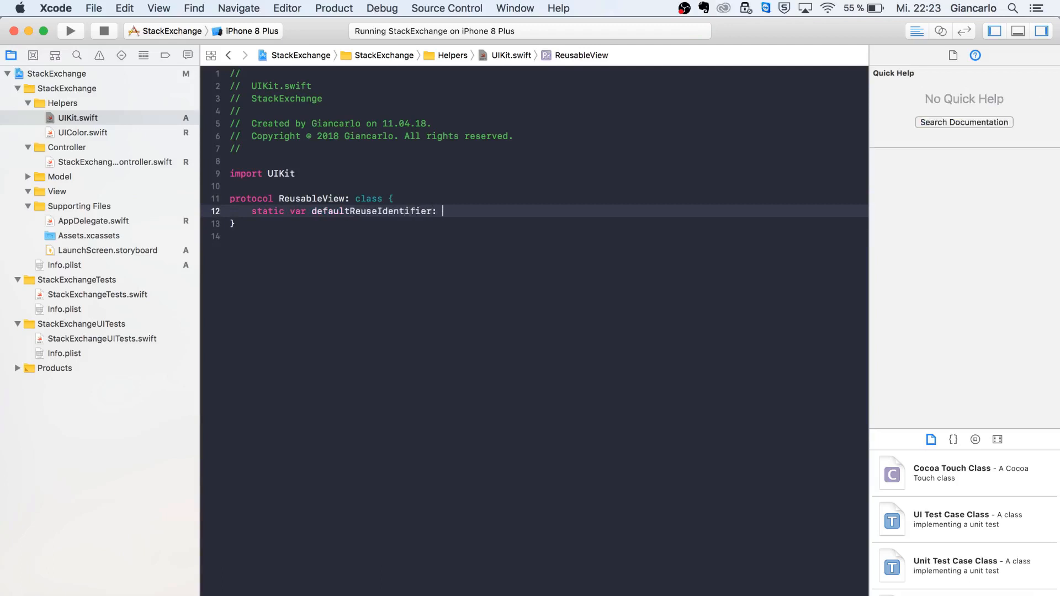
type("String { get }")
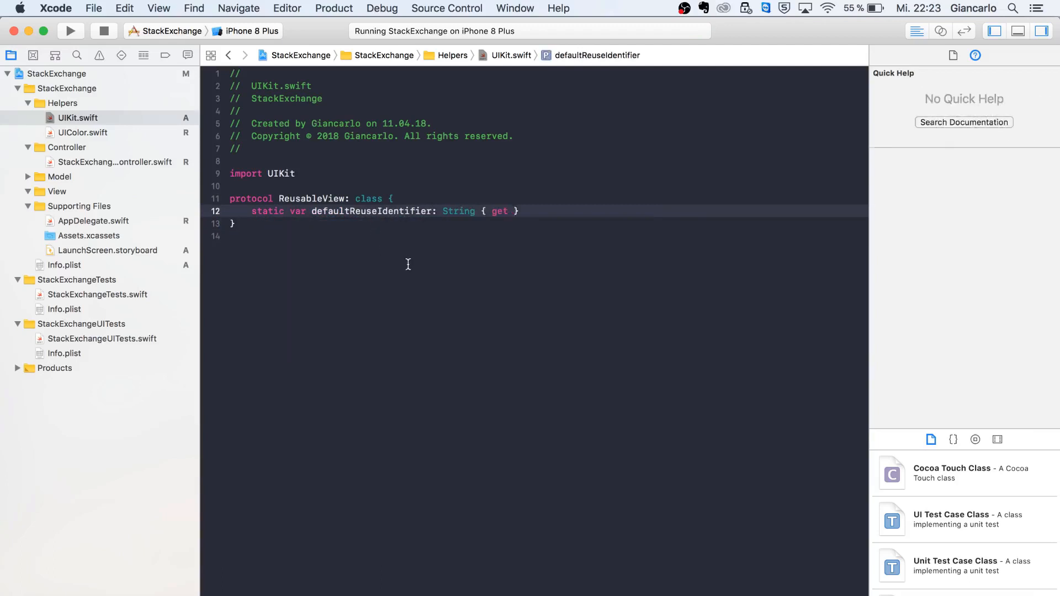
double_click(499, 211)
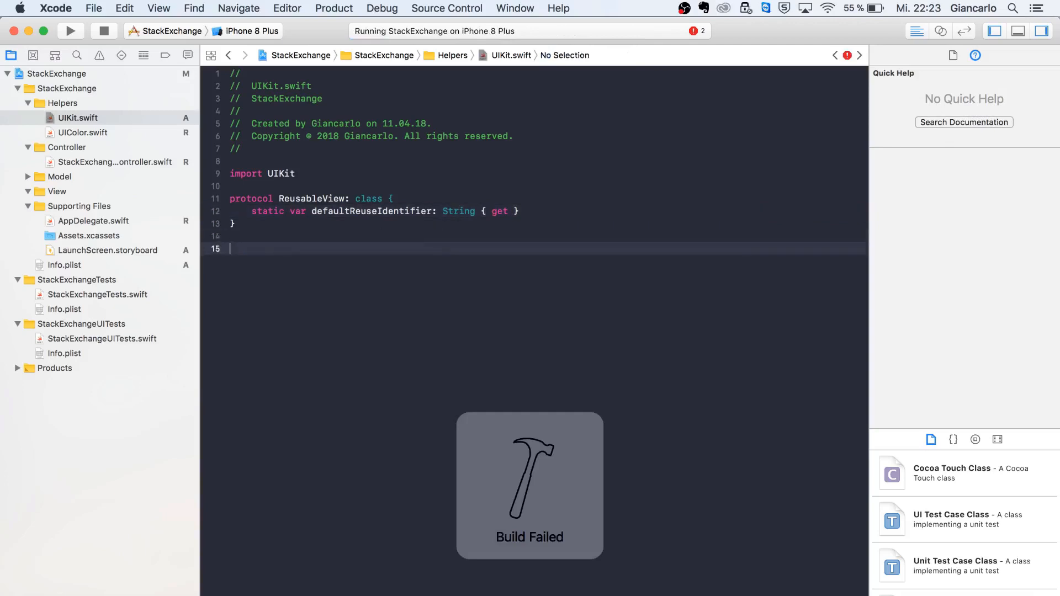
Add extension ReusableView where Self: UIView with a defaultReuseIdentifier property.
type("extension R")
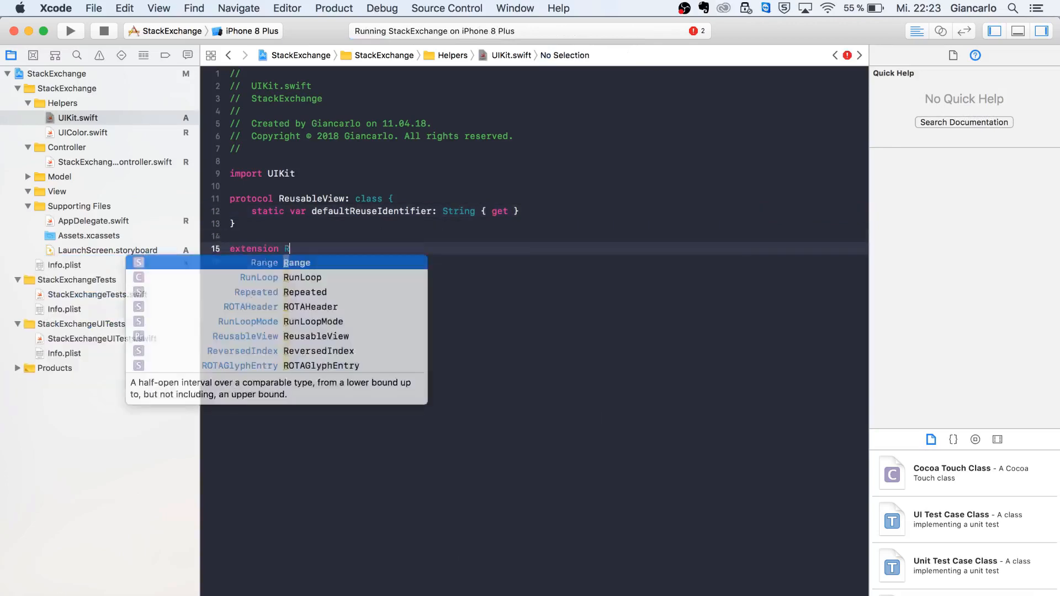
type("eusableView where Self: UIView {")
type("static var")
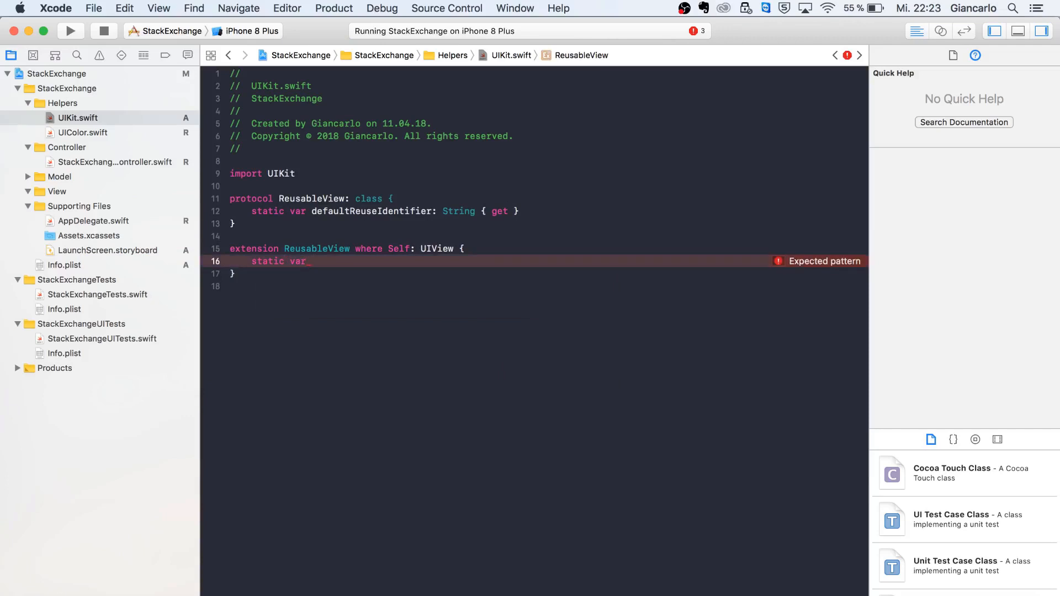
type("default")
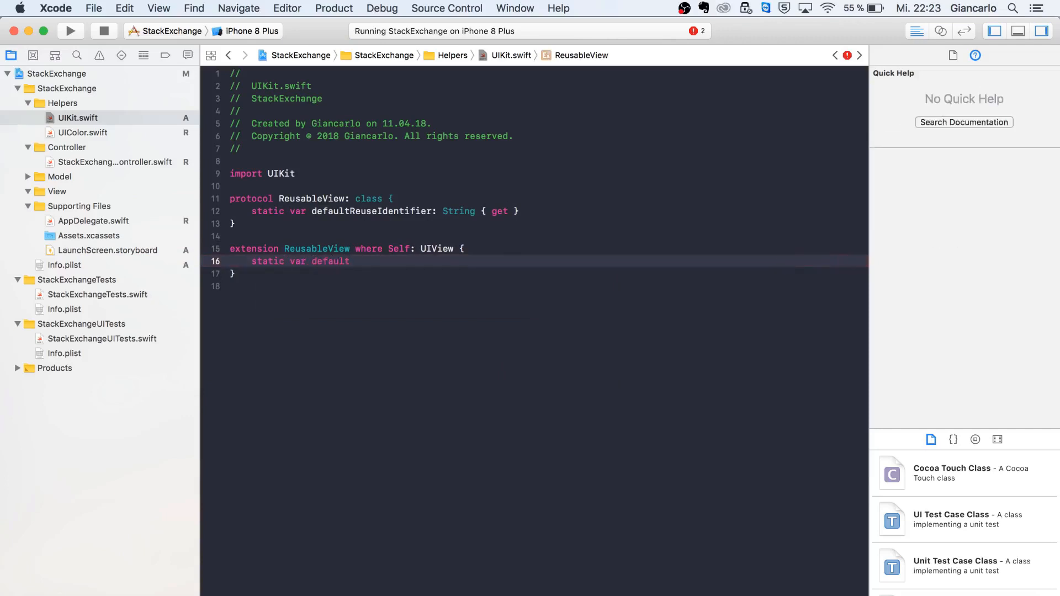
type("Reus")
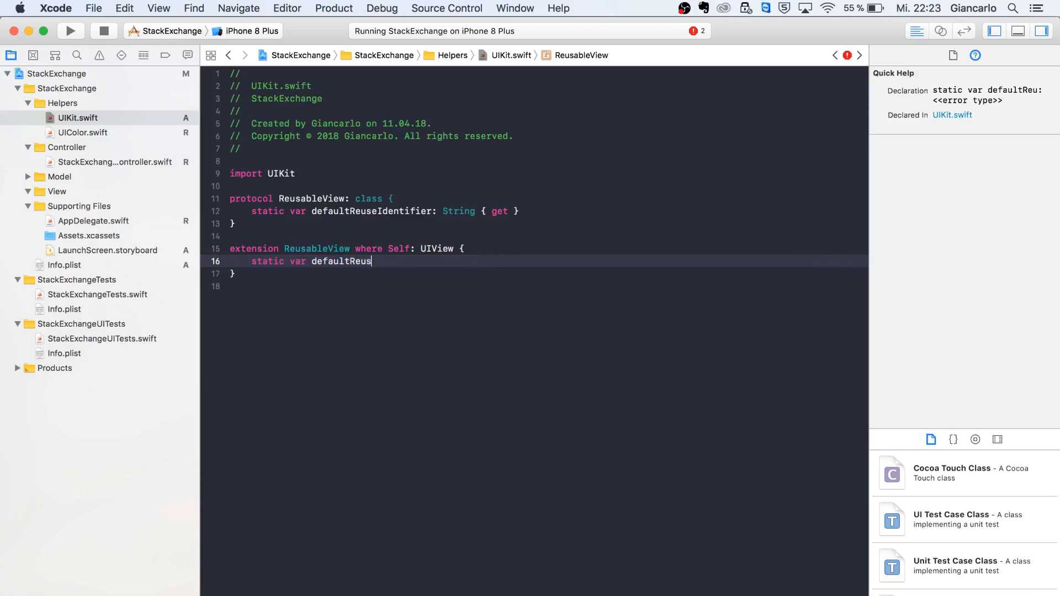
type("eIdentifier: String {")
type("reeturn")
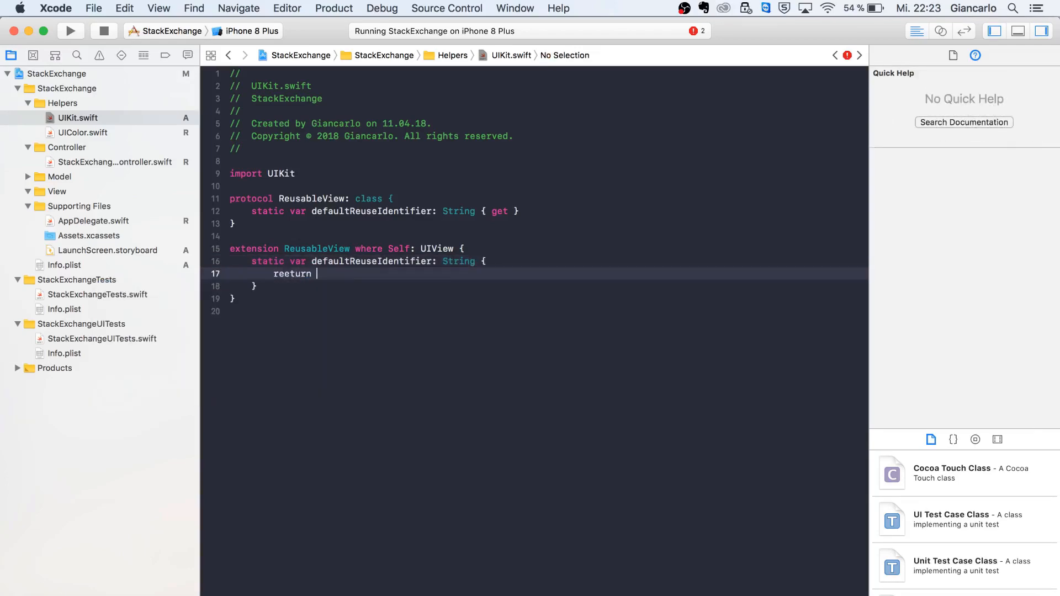
Return NSStringFromClass(self) from it and begin another extension at the file's end.
key("Backspace")
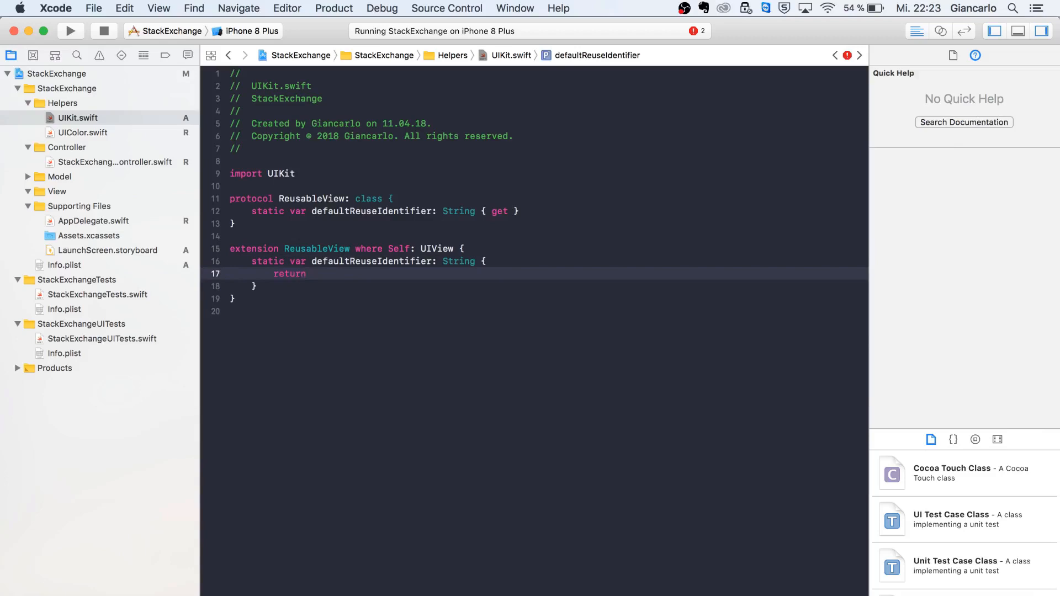
type("NSStringFromClass(Self")
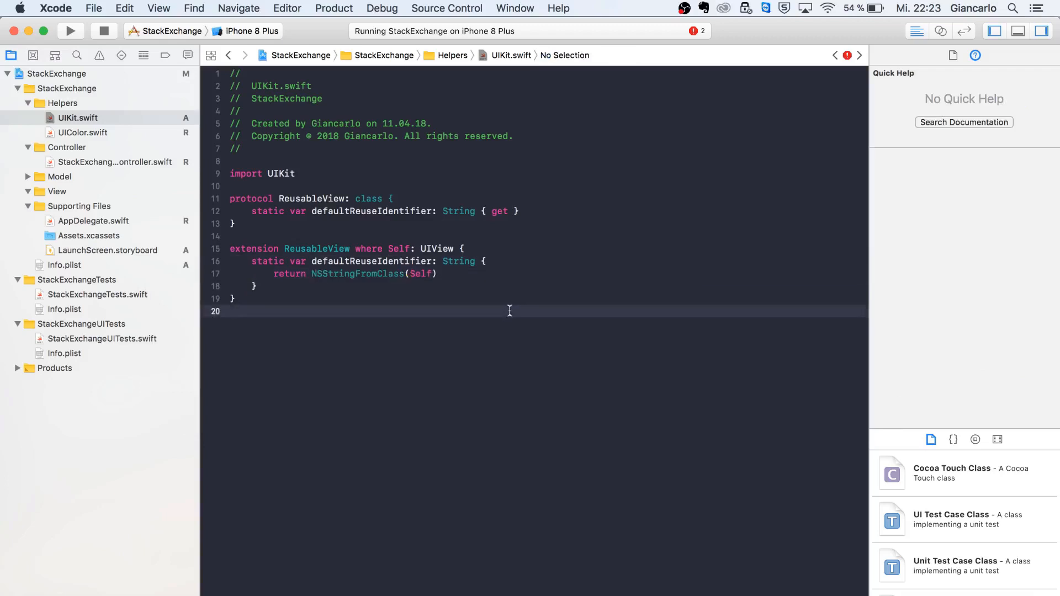
left_click(414, 274)
type("s")
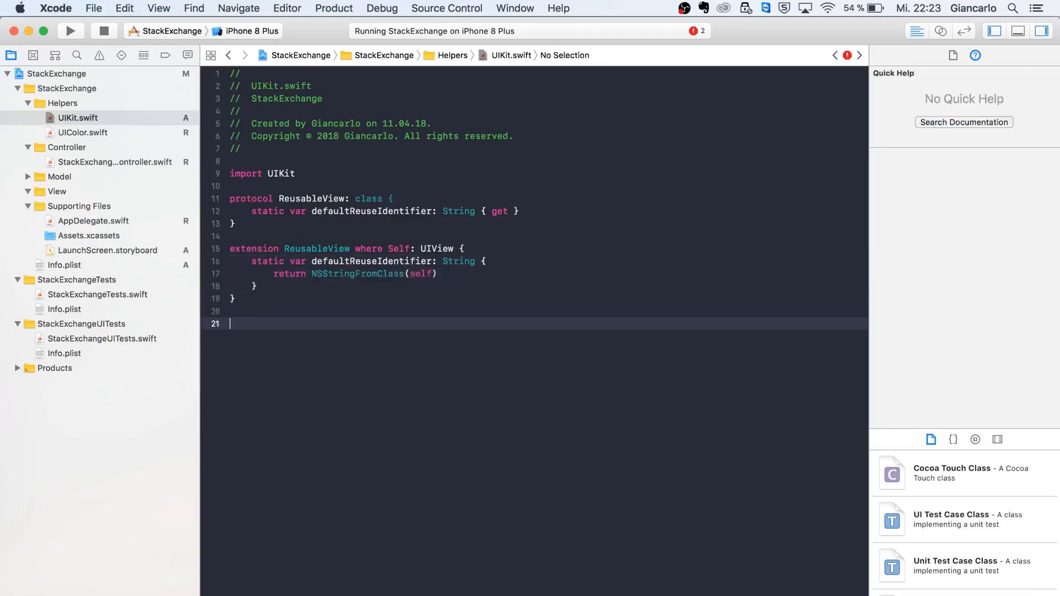
type("extension")
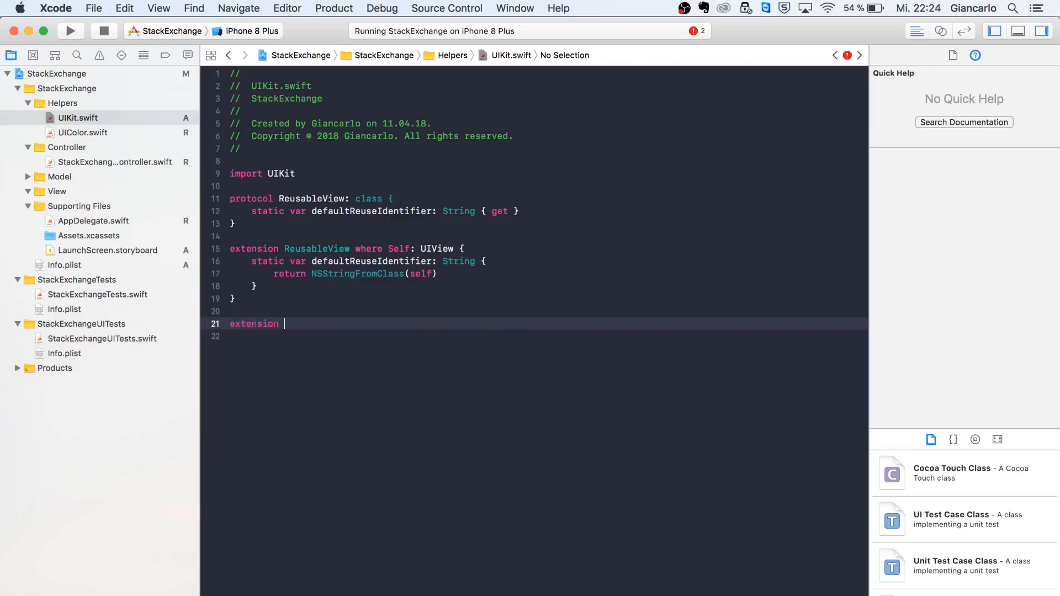
Conform UITableViewCell to ReusableView with an empty extension.
type("UITableViewCell")
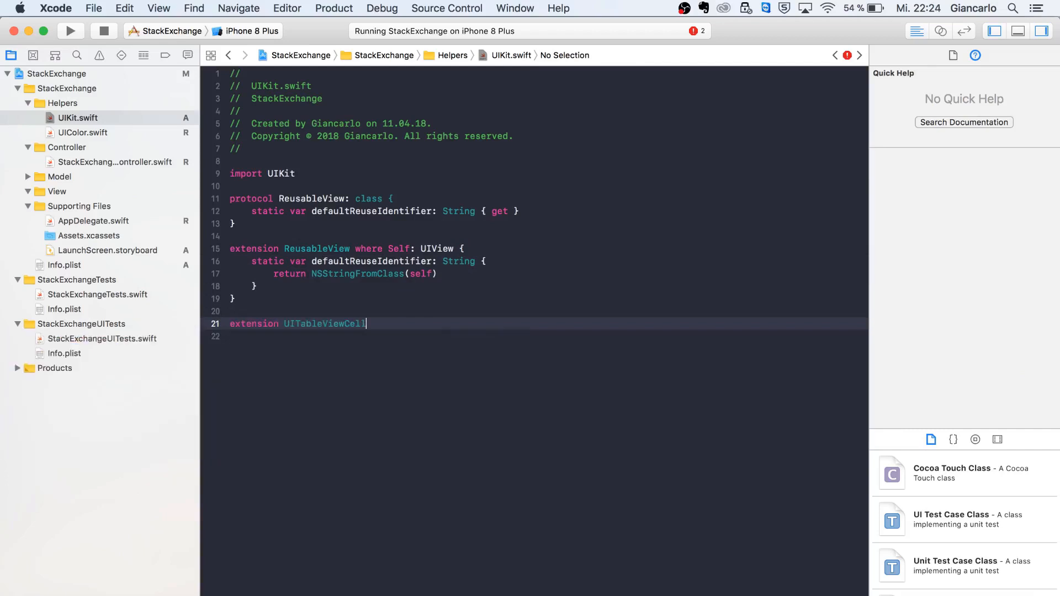
type(":")
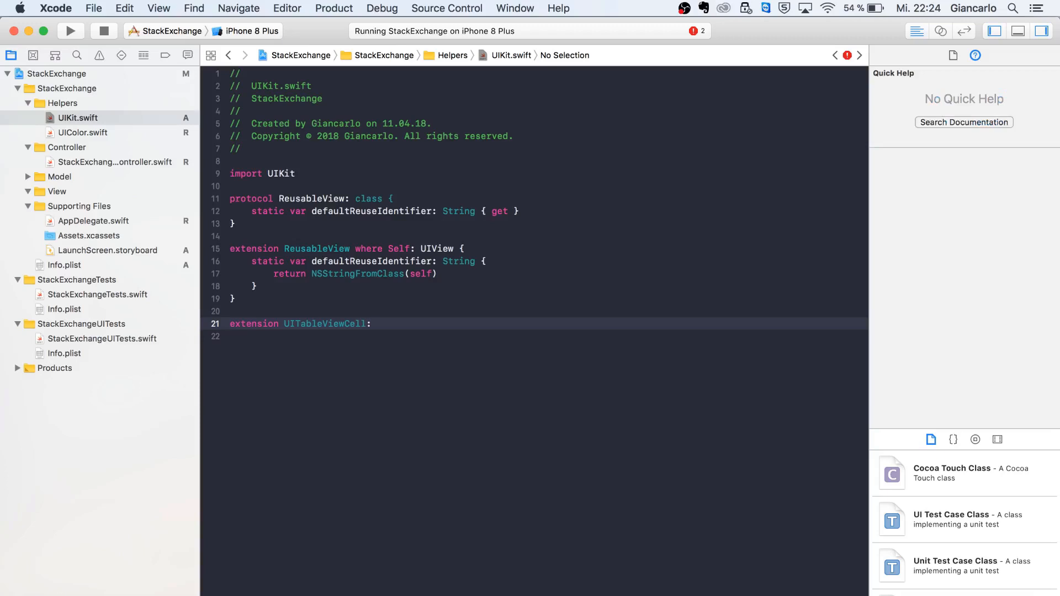
type("Reus")
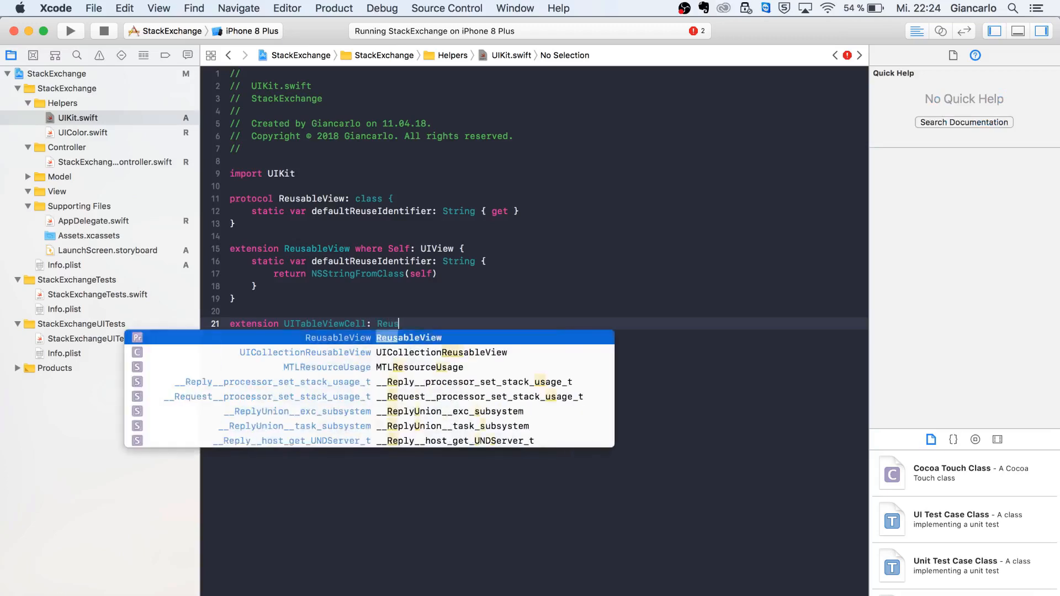
key("Return")
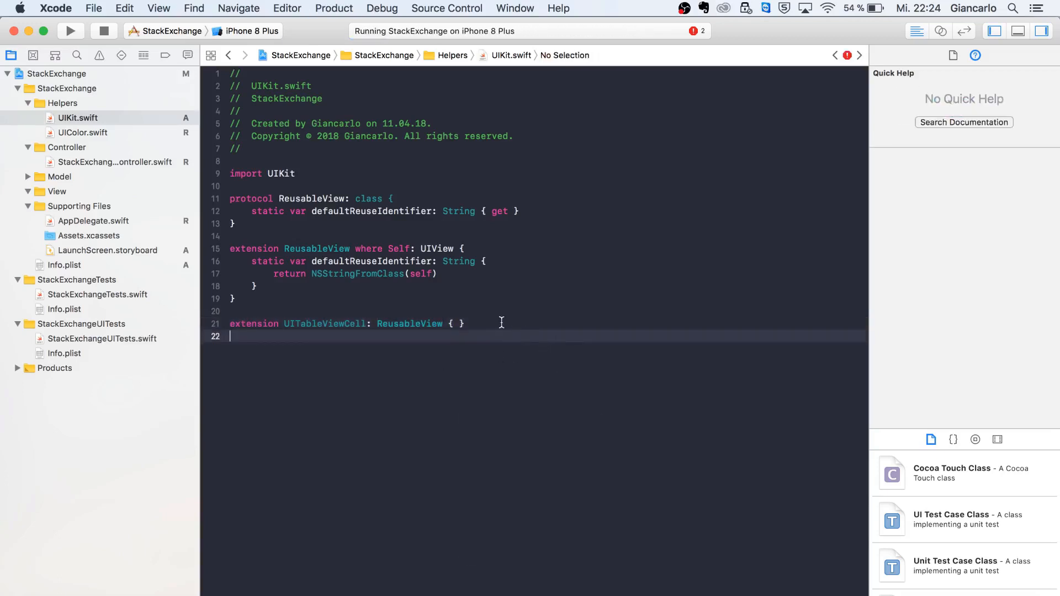
type("exten")
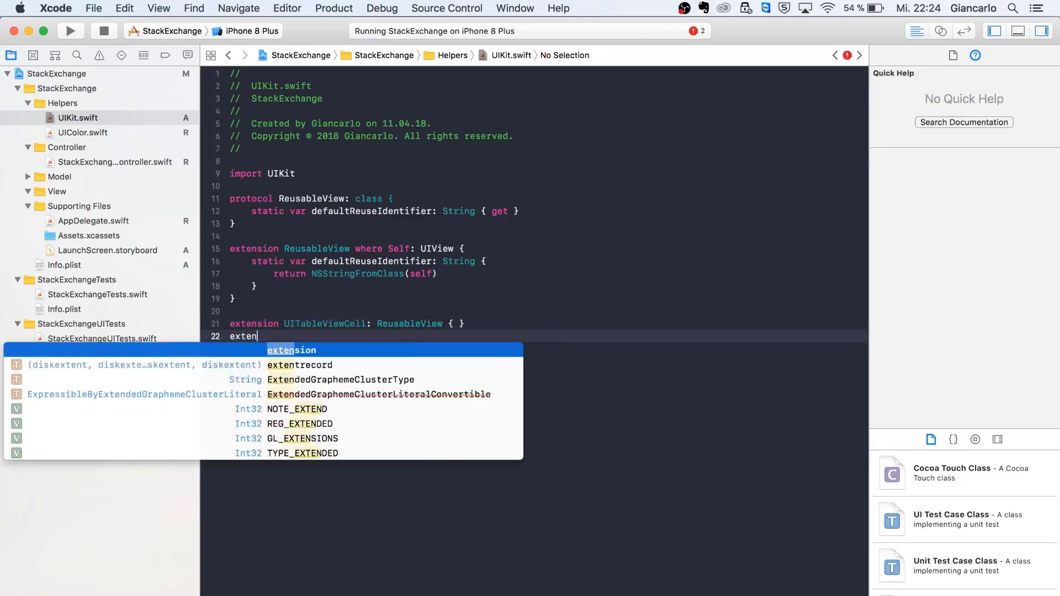
Extend UITableView with a generic register<T: UITableViewCell>(_: T.Type) signature.
type("sion UI")
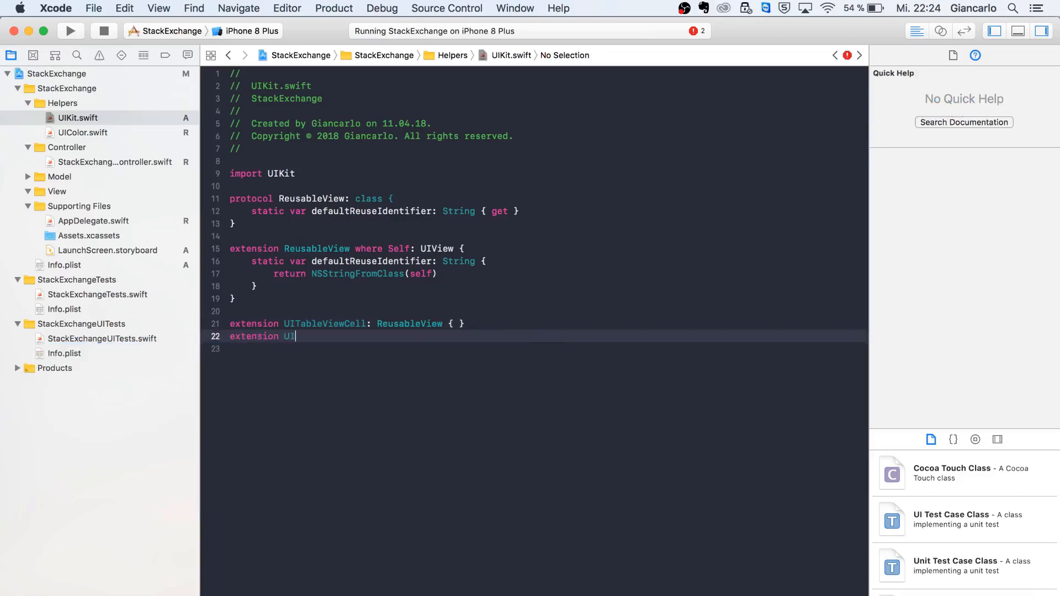
type("TableView {")
type("func register<")
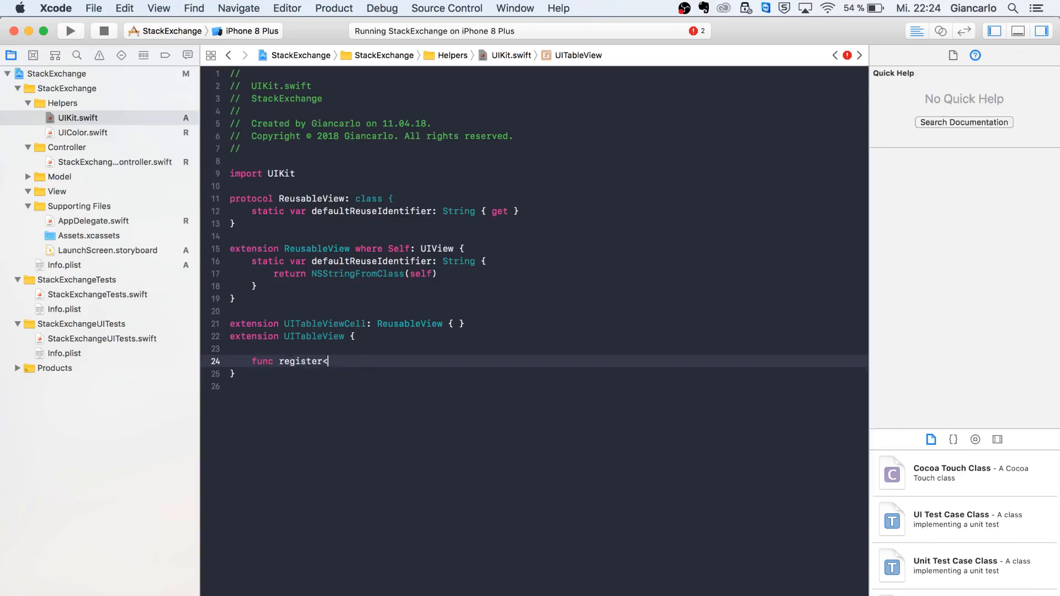
type("T:")
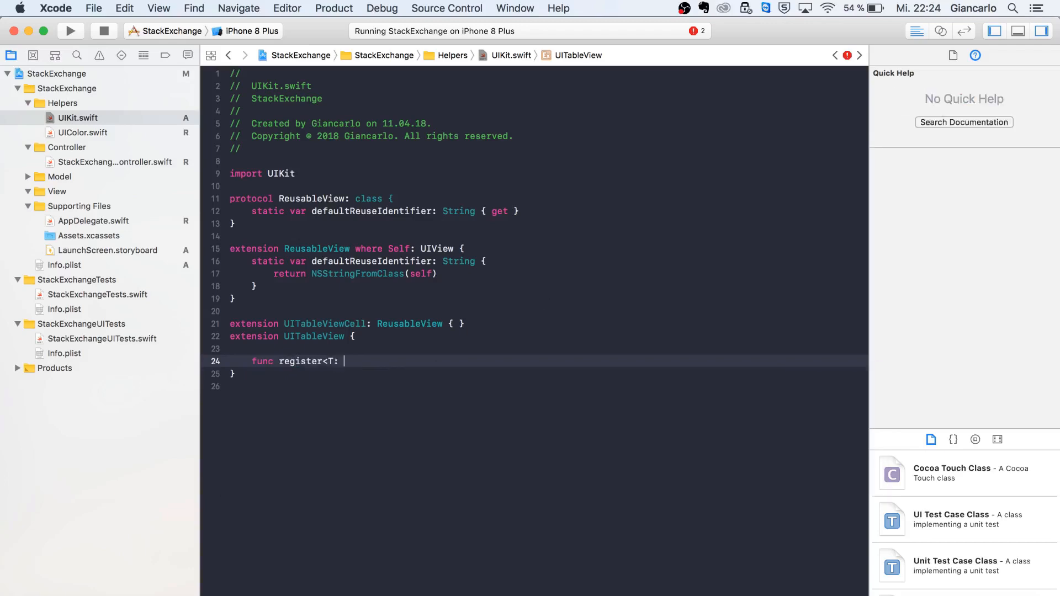
type("UITableViewCell")
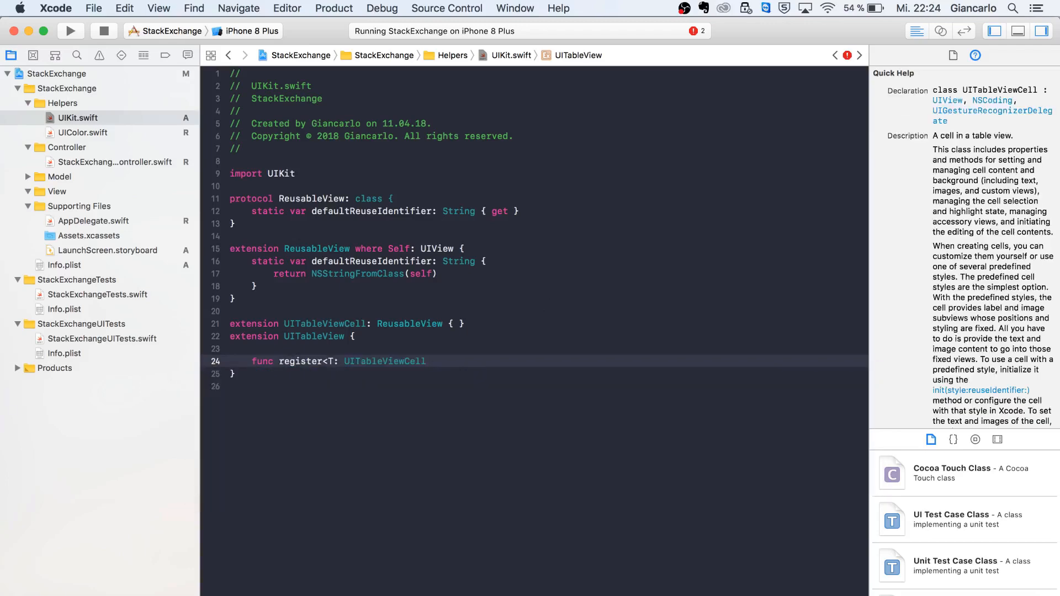
type(">(_)")
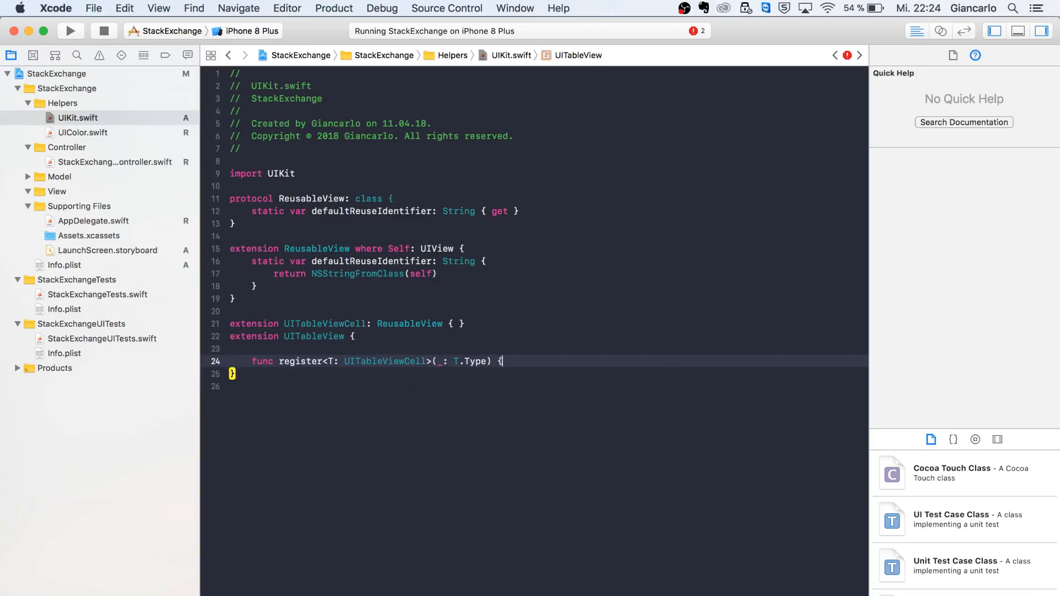
Implement it as register(T.self, forCellReuseIdentifier: T.defaultReuseIdentifier).
type("regis")
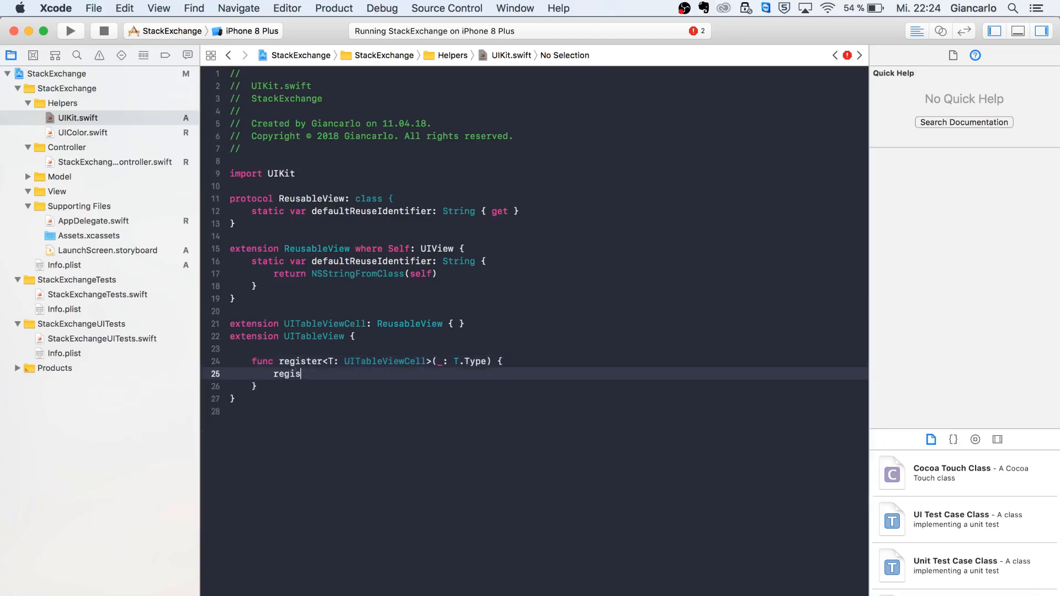
type("er")
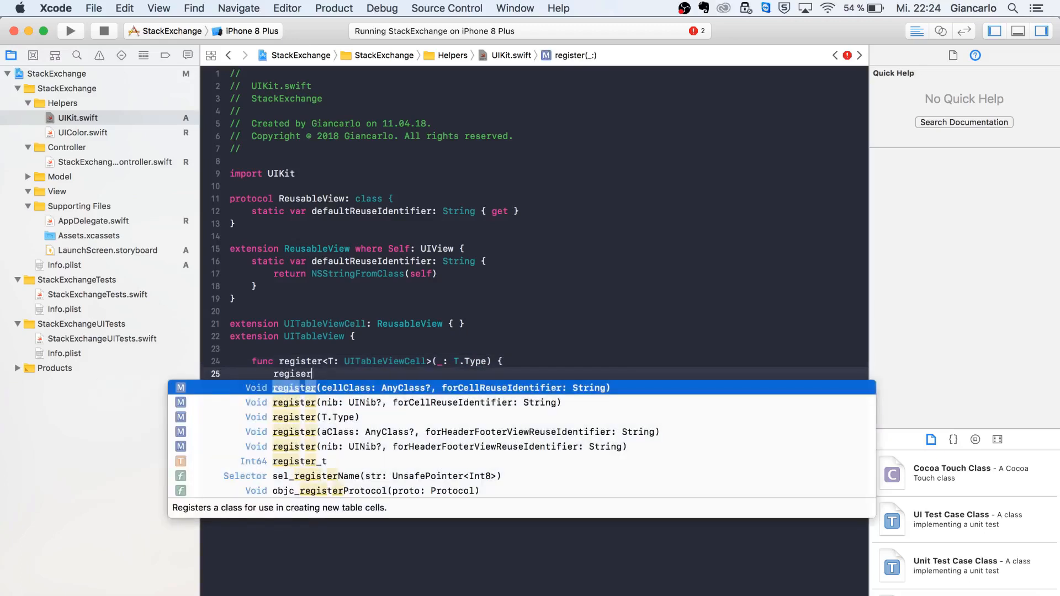
key("Return")
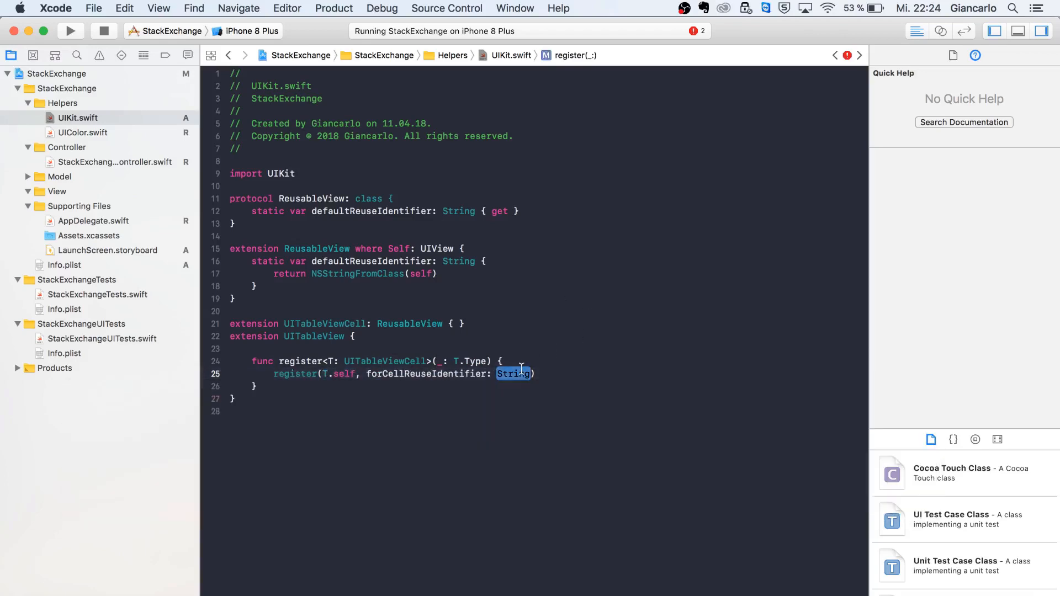
type("T.defaultReuseIdentifie")
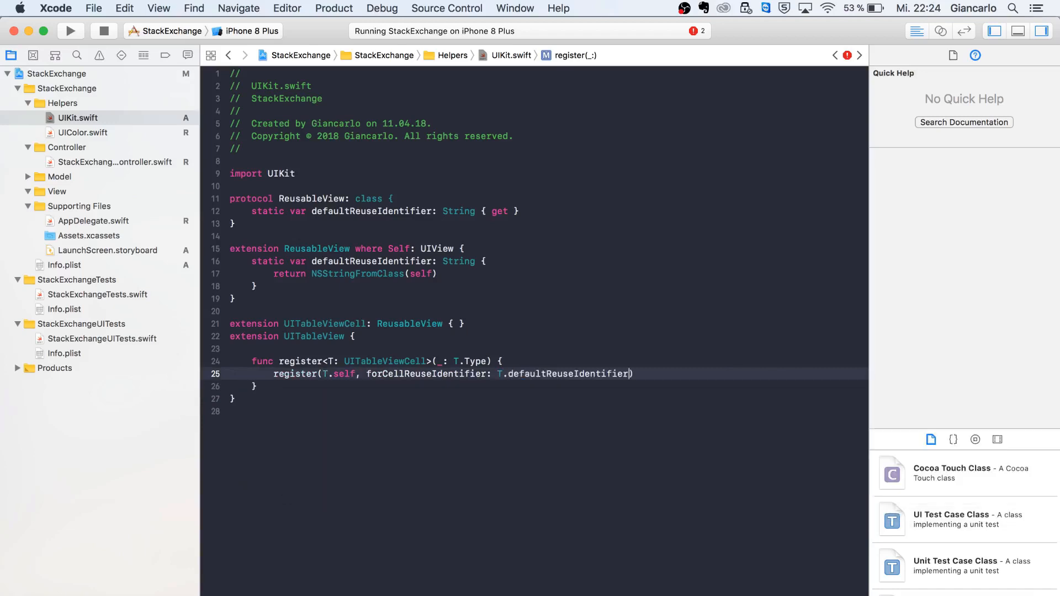
double_click(568, 374)
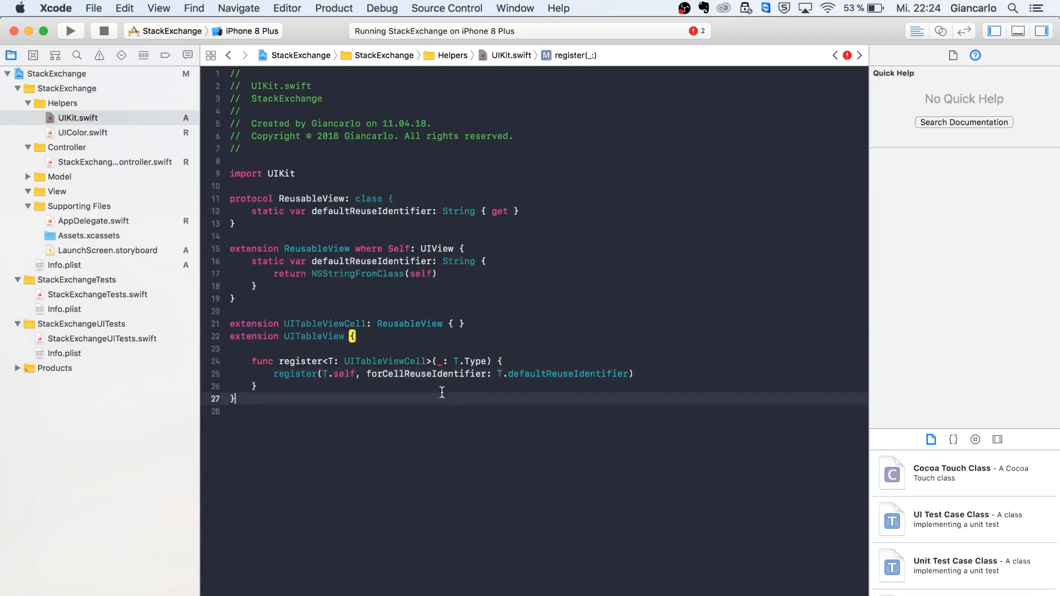
type("fu")
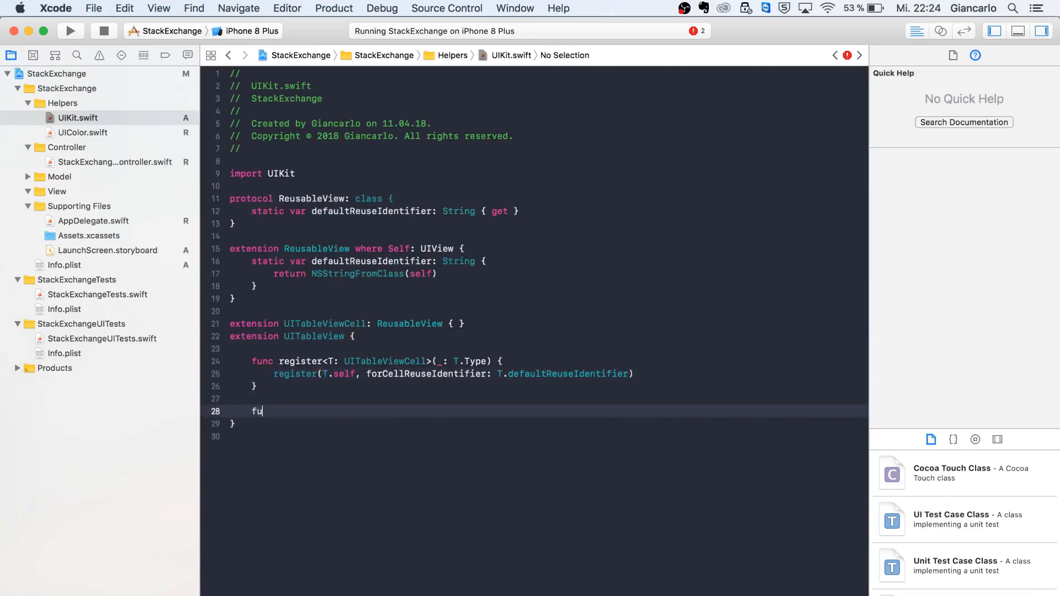
Declare func dequeueReusableCell<T: UITableViewCell>(_ type: T.Type, forIndexPath: IndexPath) -> T and begin its body.
type("nc deq")
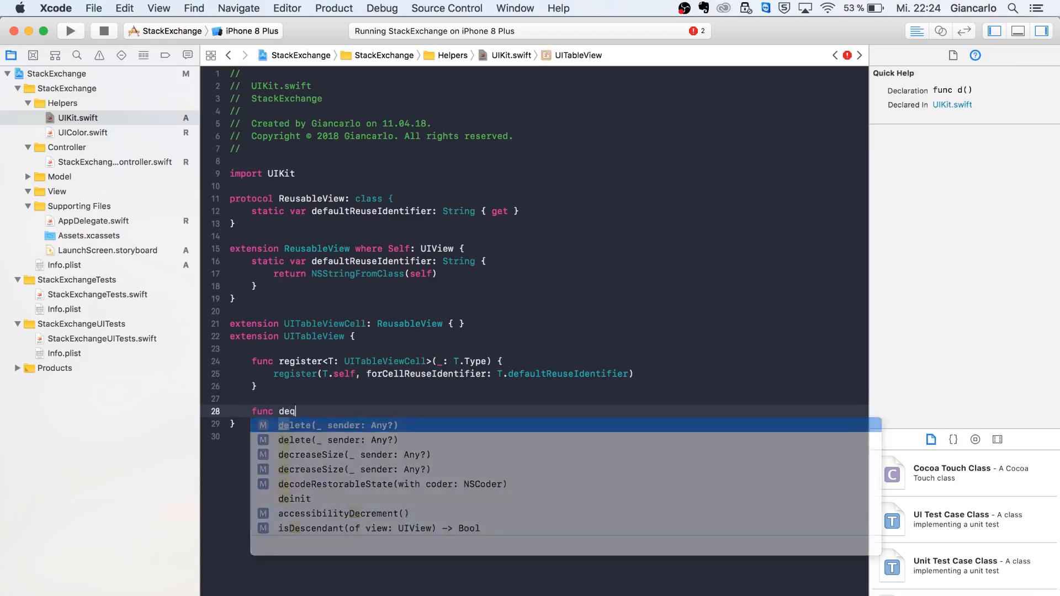
type("ueu")
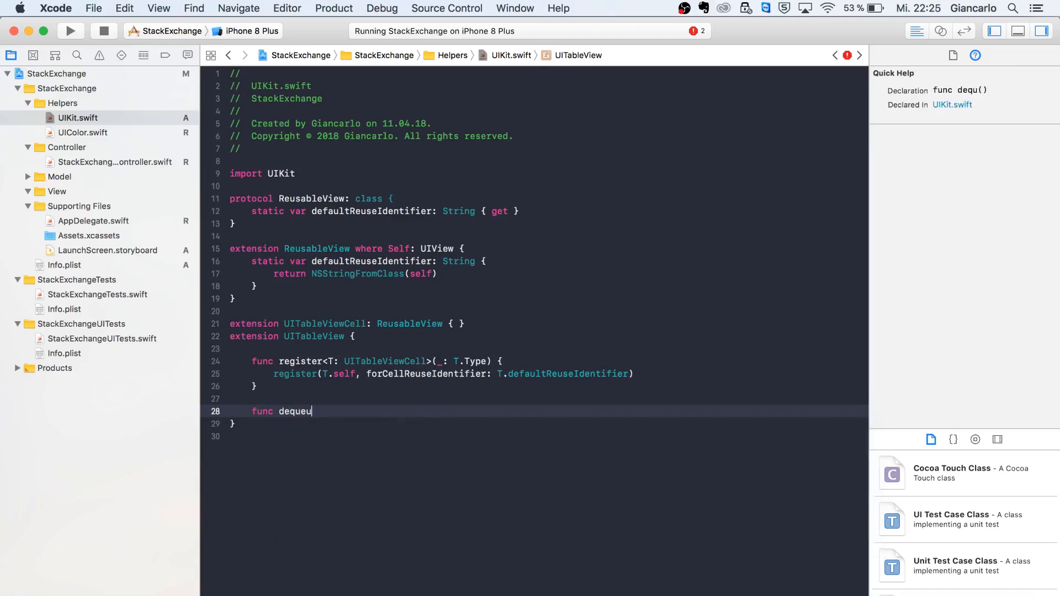
type("eReus")
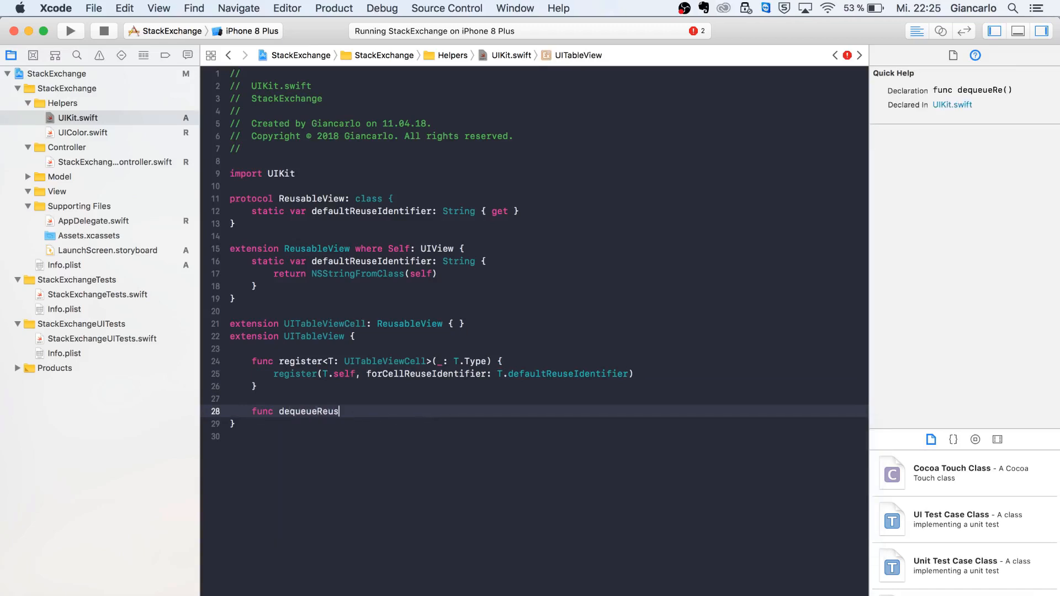
type("ableCell")
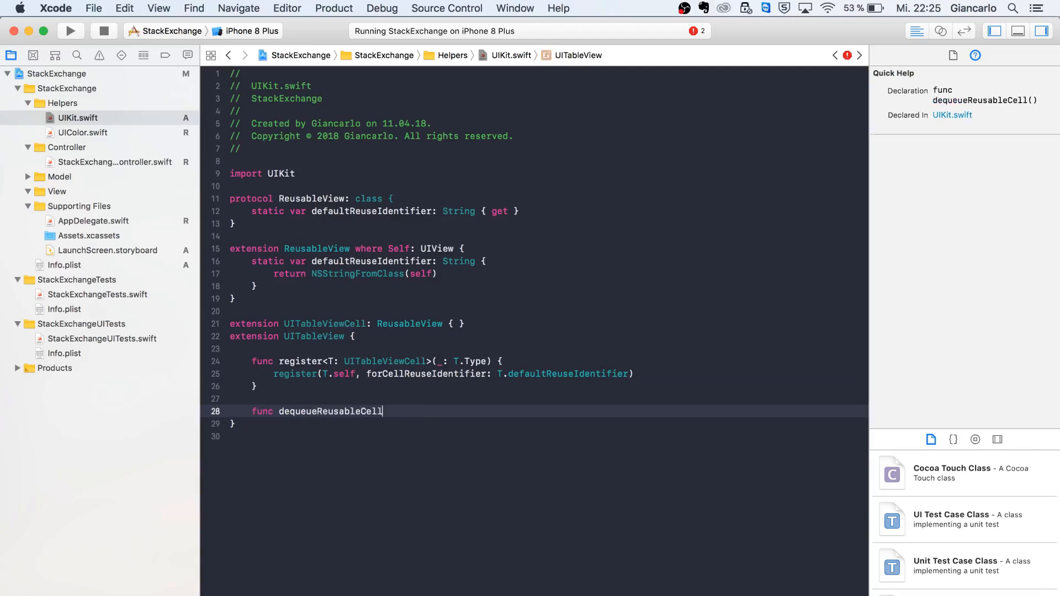
type("<T: UITableViewCell>(_ type:")
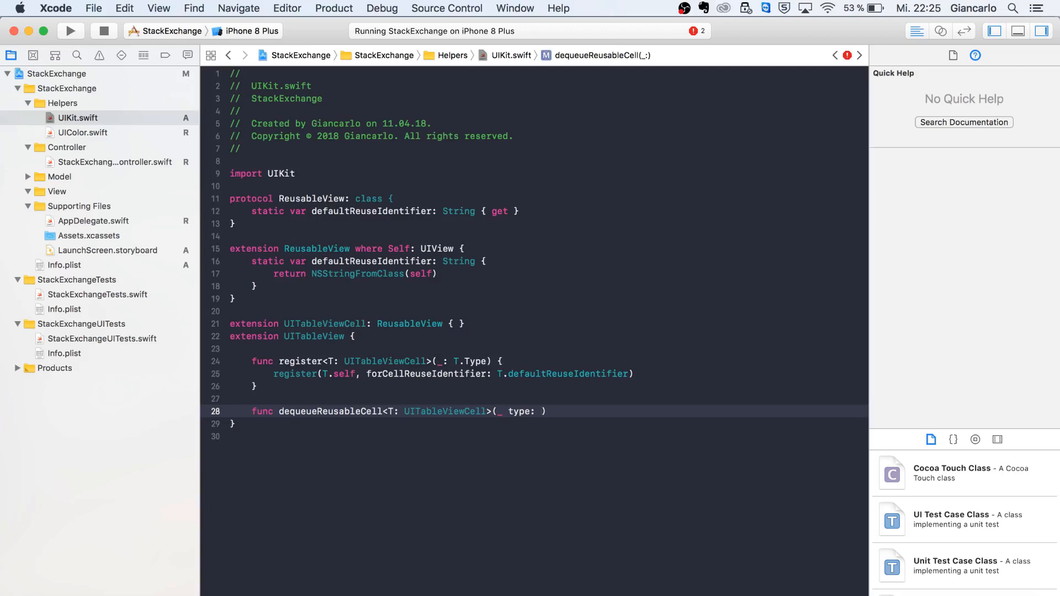
type("T.Type")
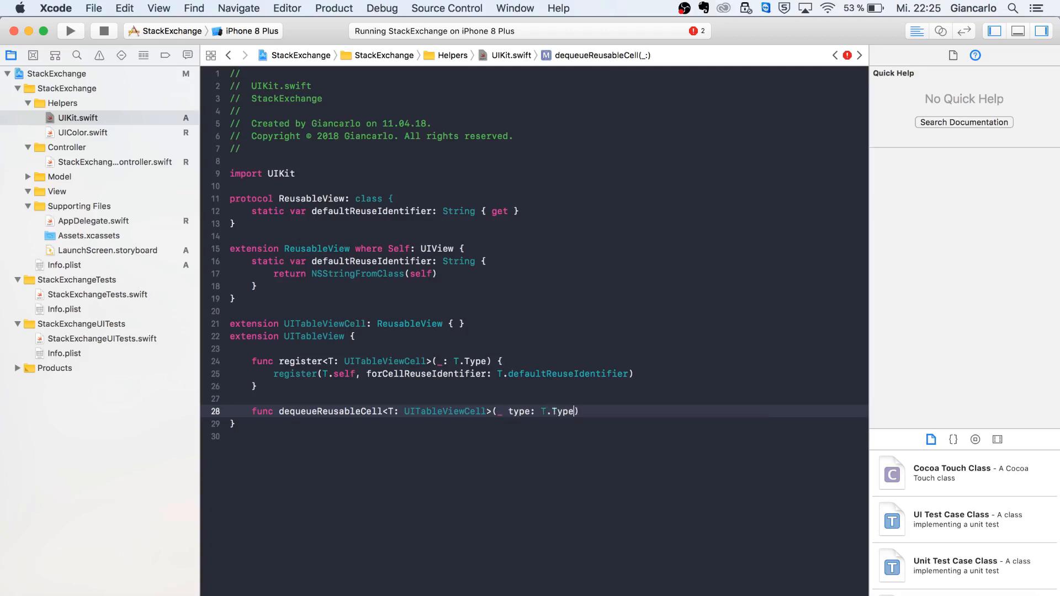
type(", forIndexPath:")
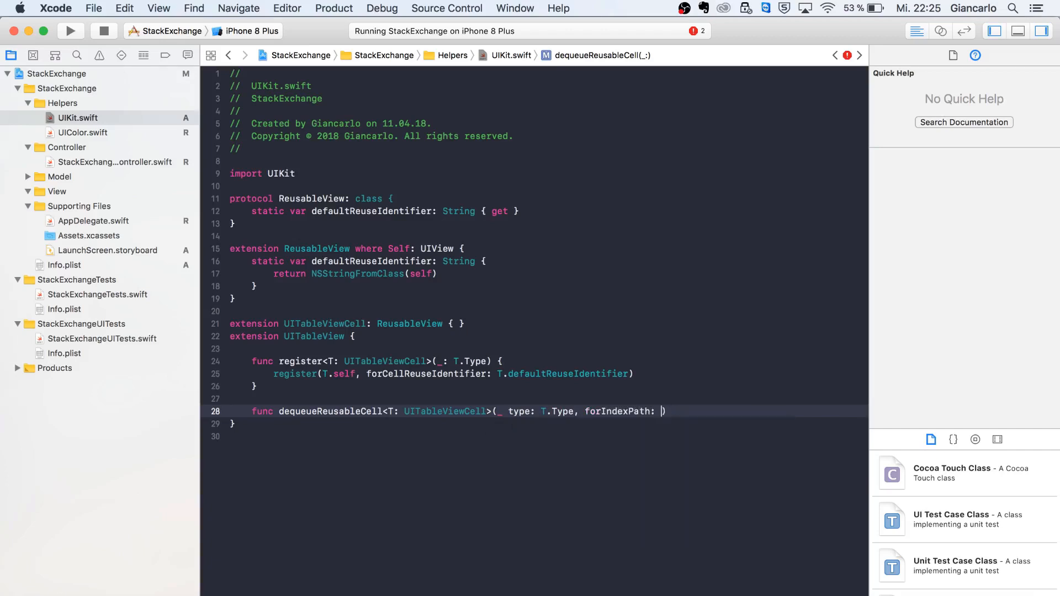
type("IndexPath")
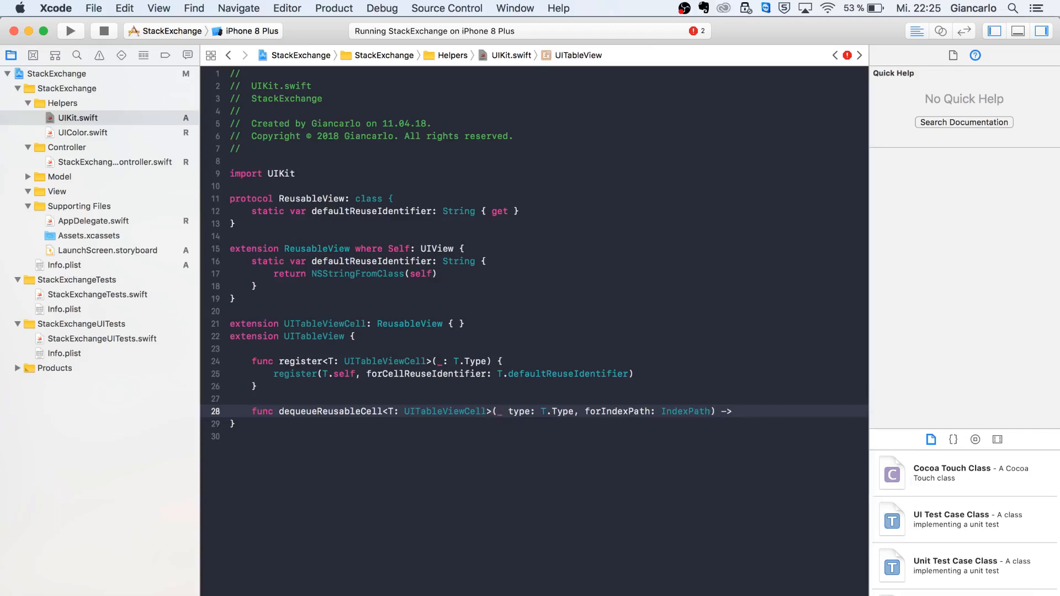
type("{")
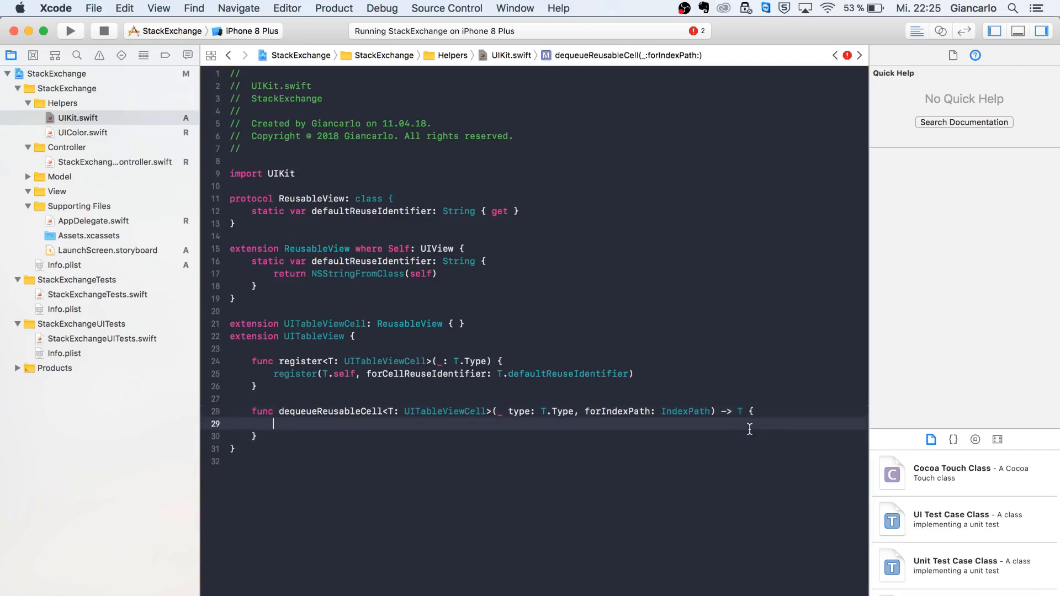
type("register(")
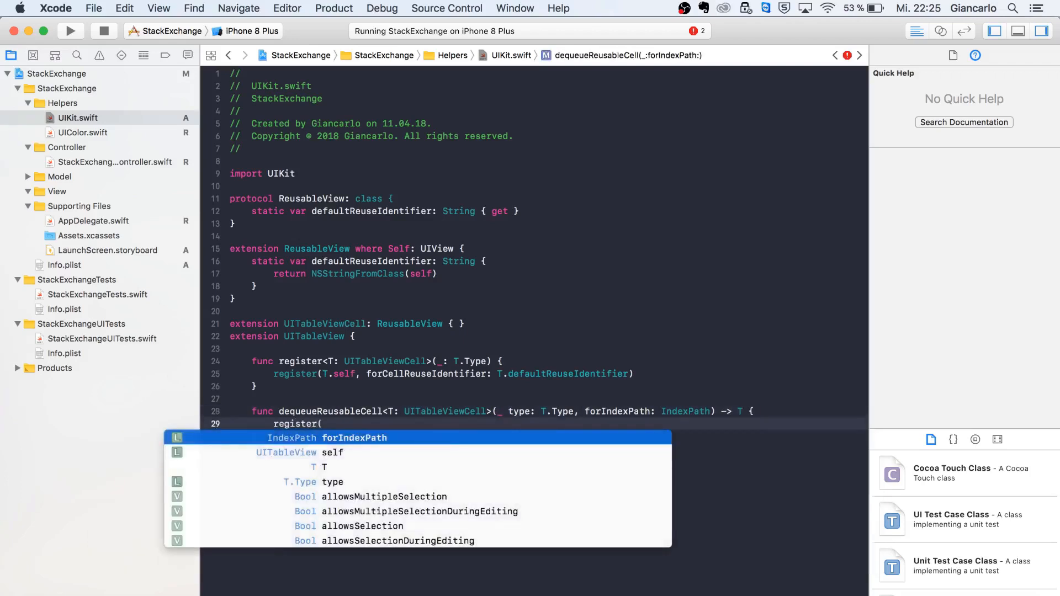
Call register(type) at the start of the dequeueReusableCell body.
type("t")
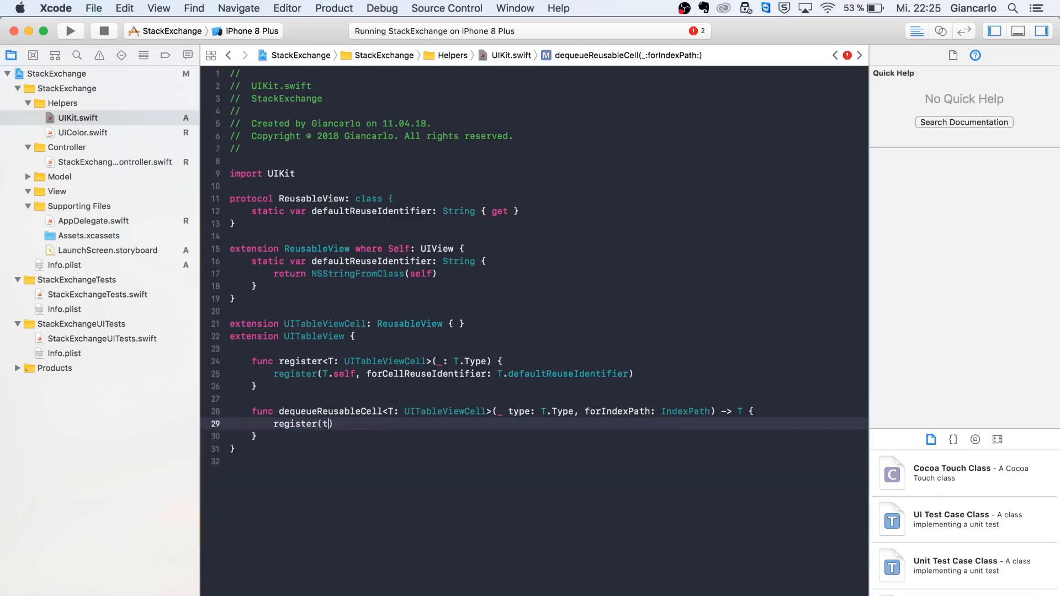
type("ype")
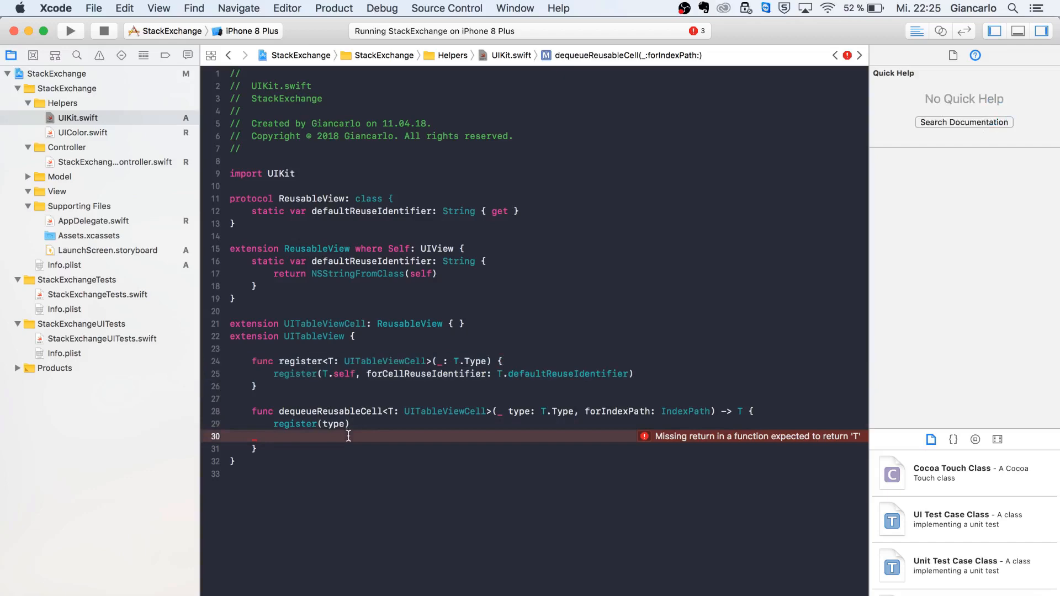
Add guard let cell = dequeueReusableCell(withIdentifier: type.defaultReuseIdentifier, for:) as? T else {.
type("guard let cell")
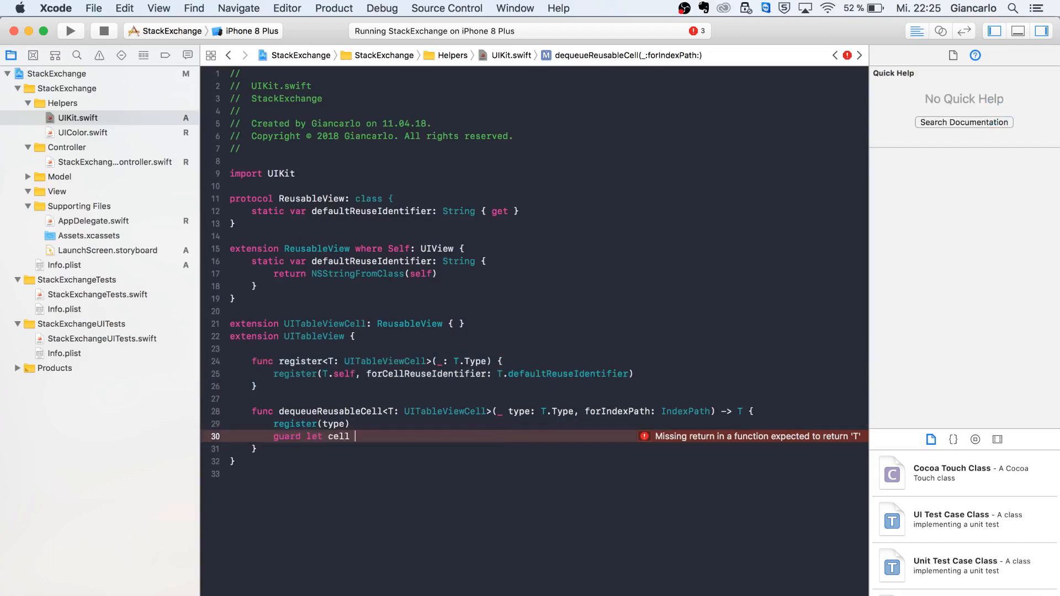
type("= dequeueReusableCell(withIdentifier: t, for: IndexPath")
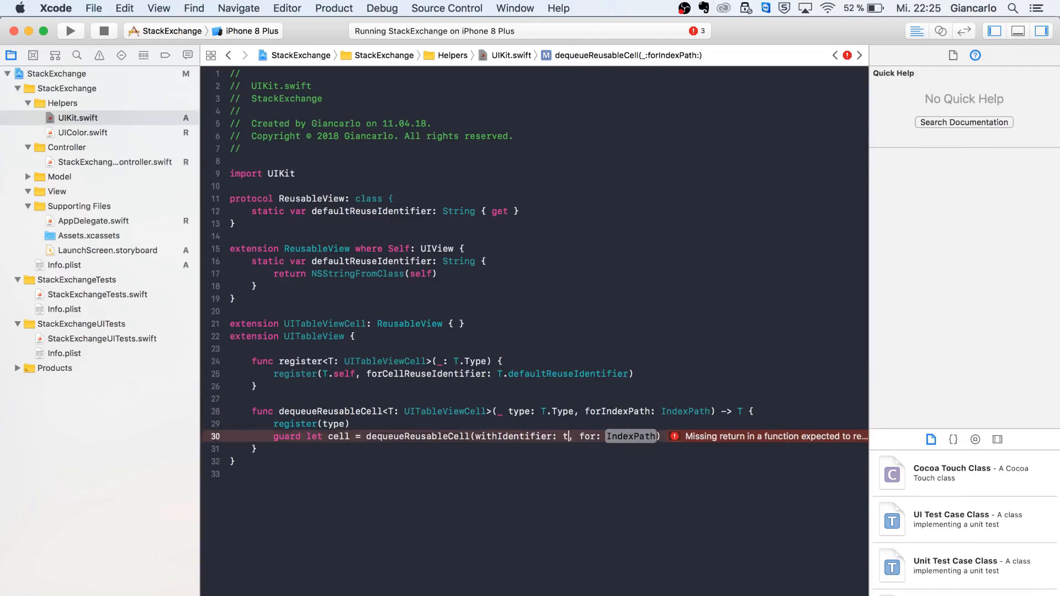
type("ype.")
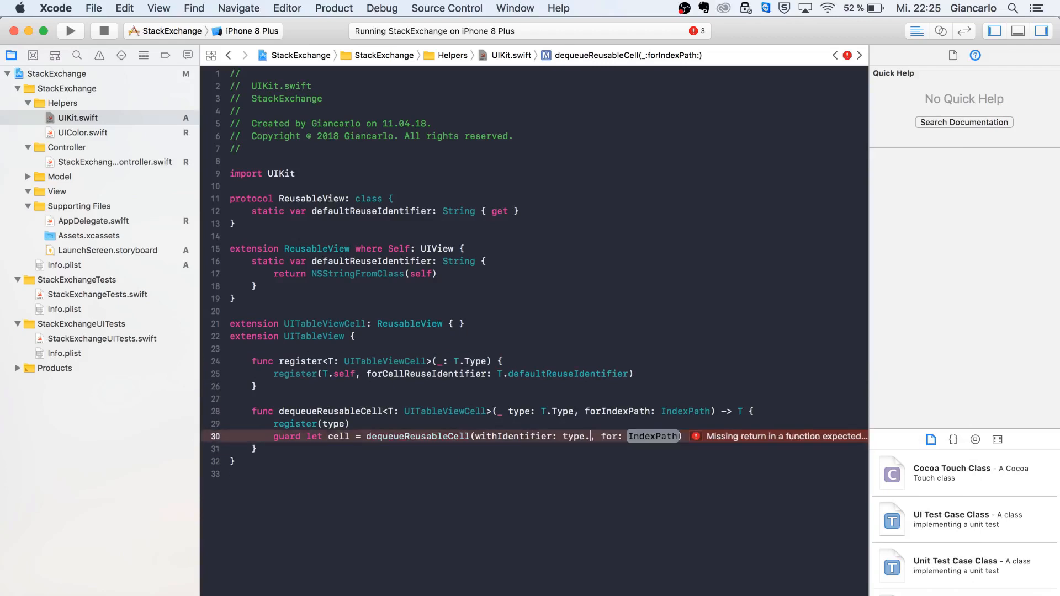
type("defaultReuseIdentifier")
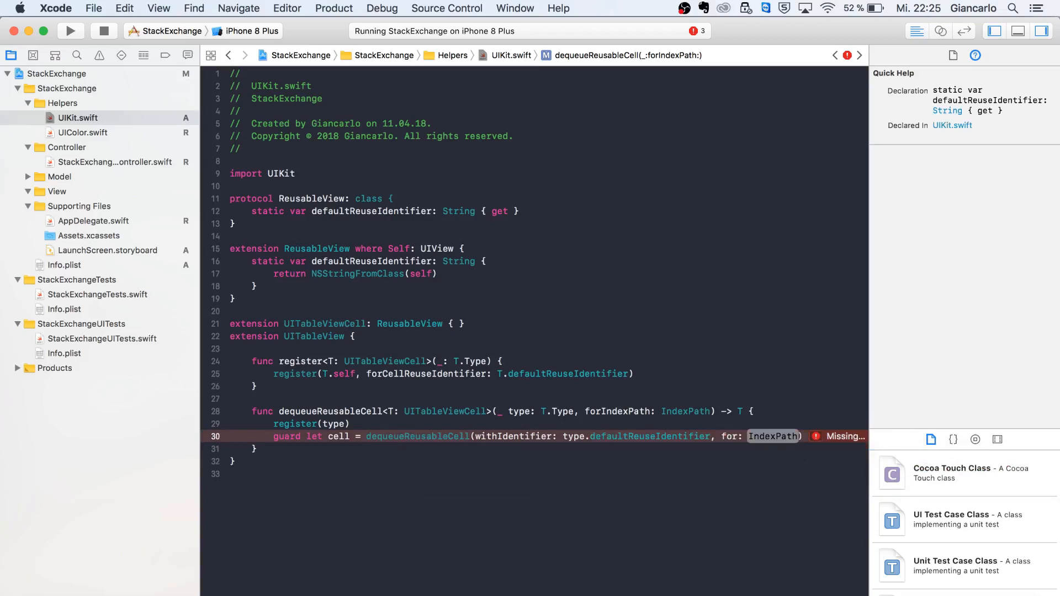
type("indexp")
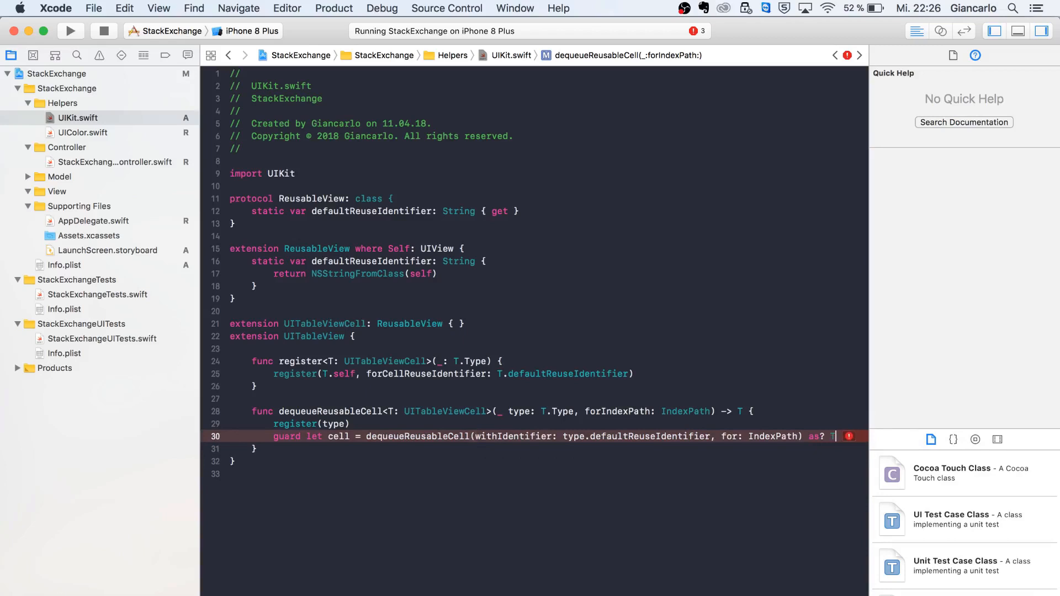
type("else {")
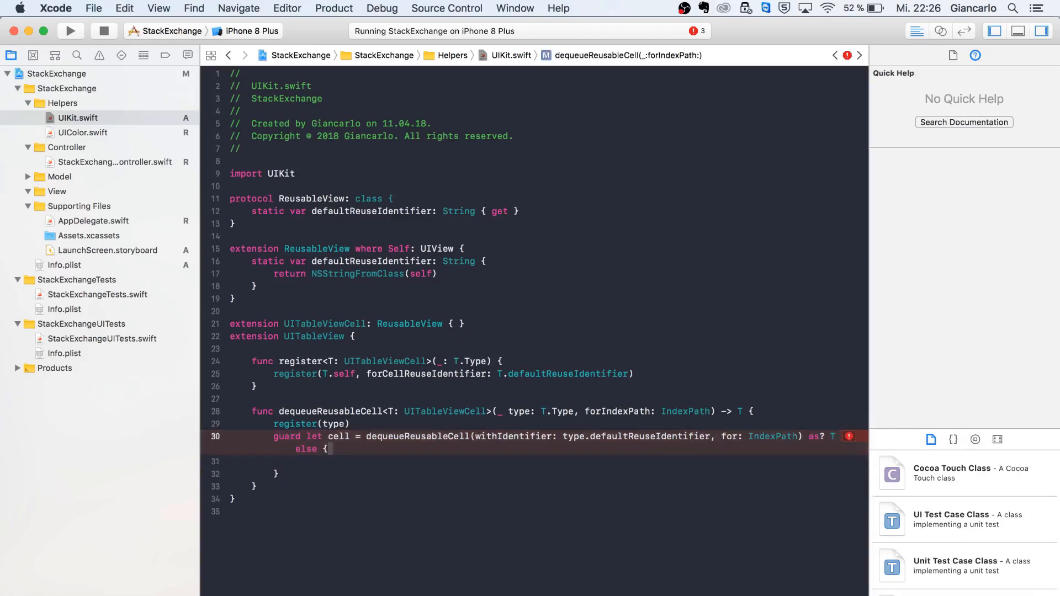
left_click(123, 8)
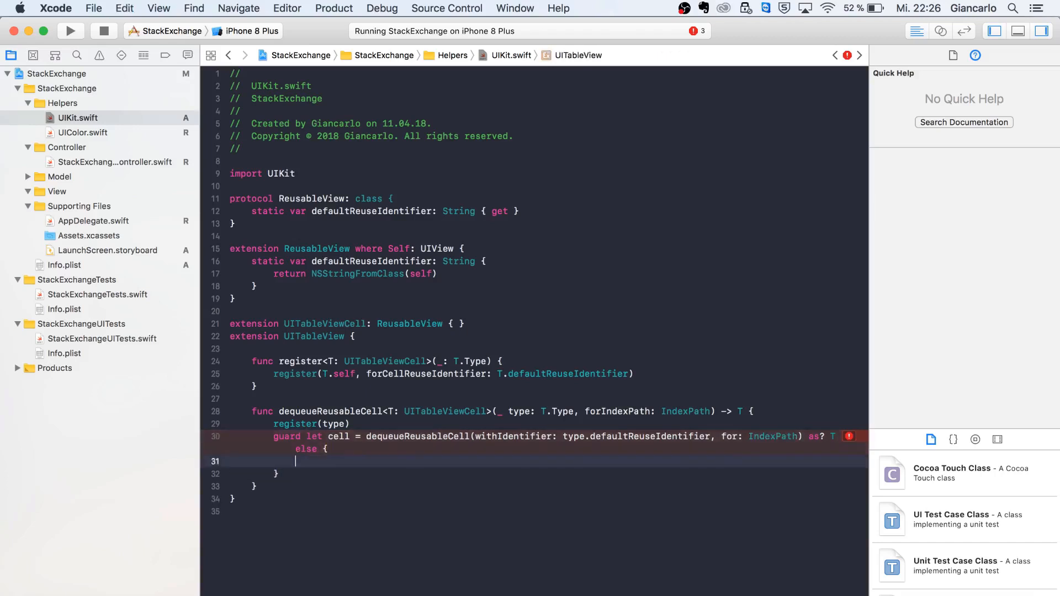
Write fatalError("Could not dequeue cell with identifier: \(type.defaultReuseIdentifier)") in the else branch.
type("fa")
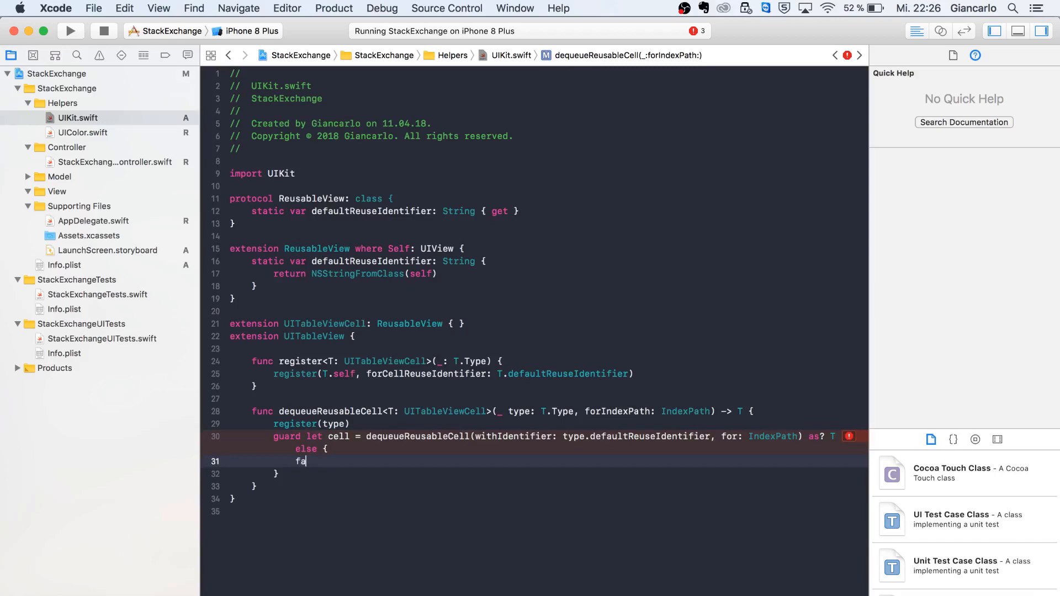
type("talError()")
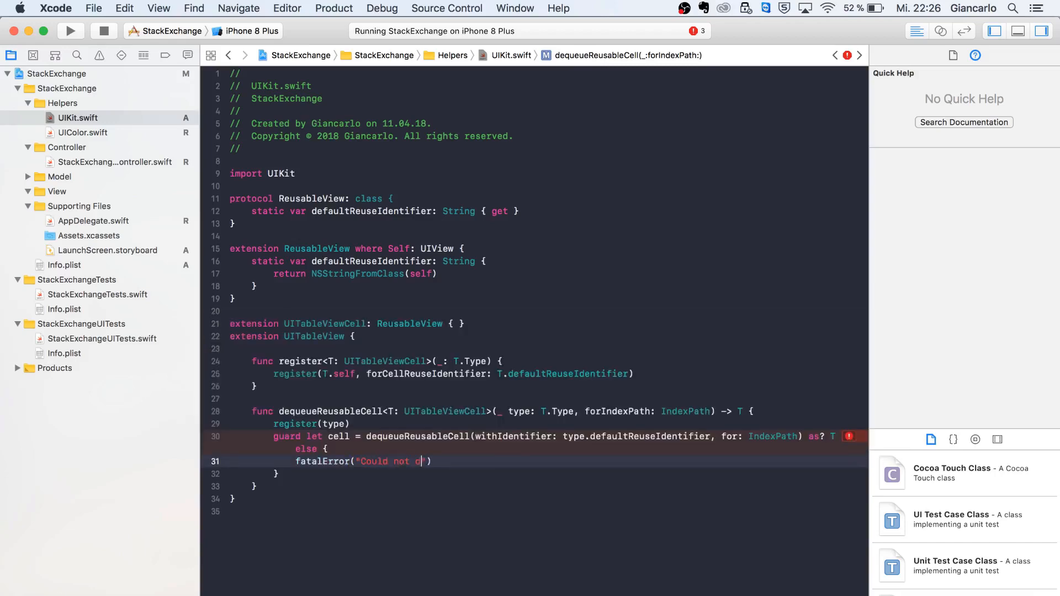
type("equeue")
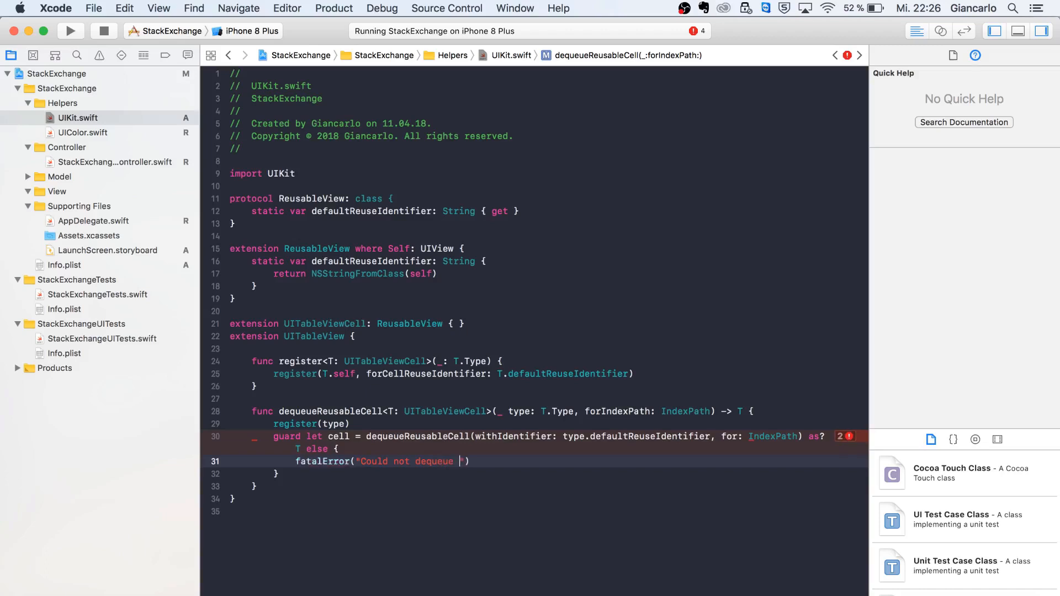
type("cell wit hidentifier. \\")
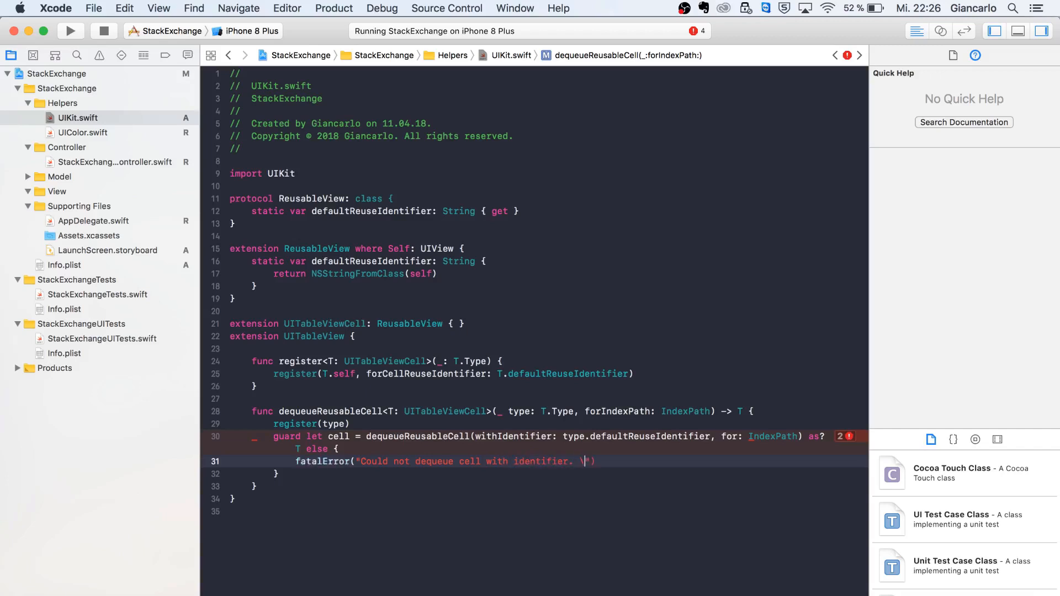
type("(")
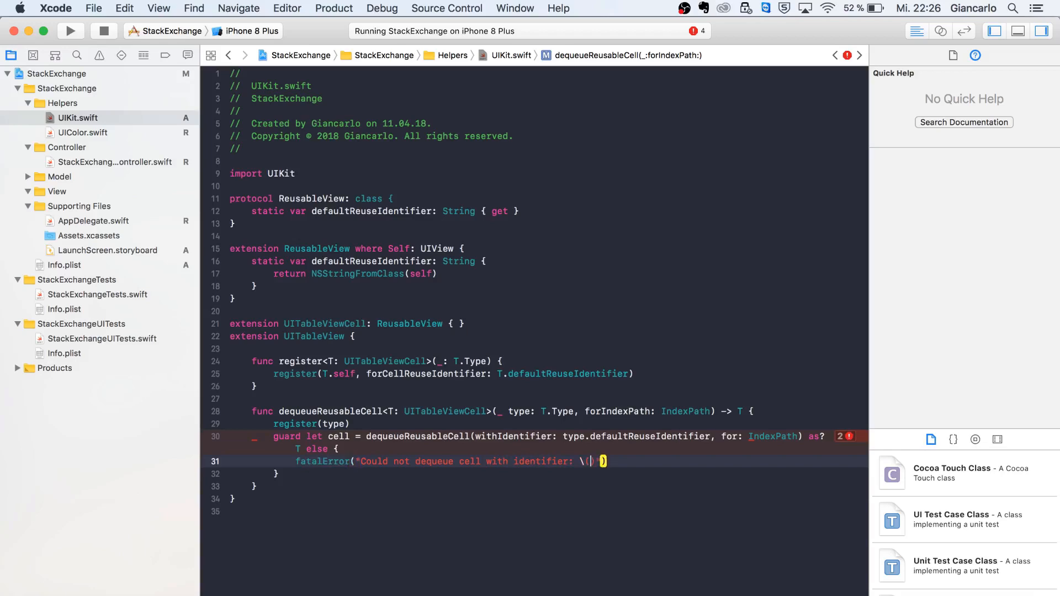
type("type.")
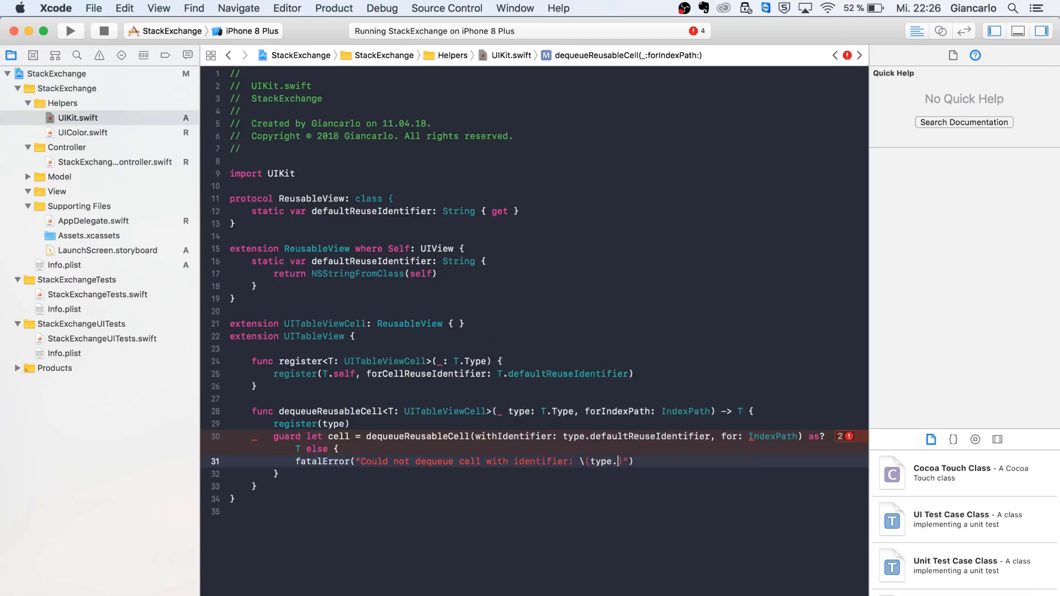
type("defaultReuseIdentifier")
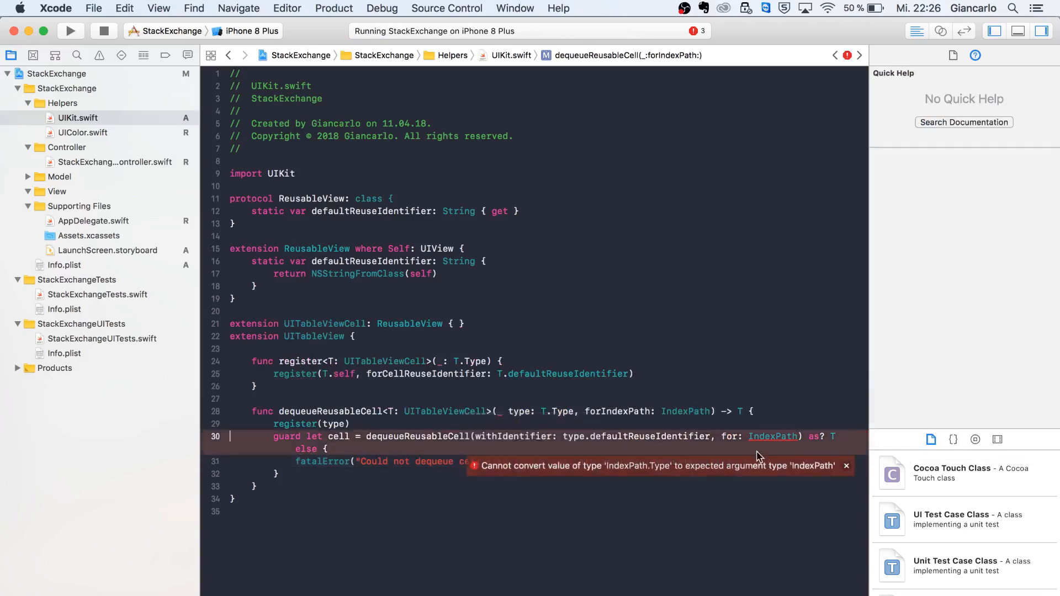
mouse_move(747, 450)
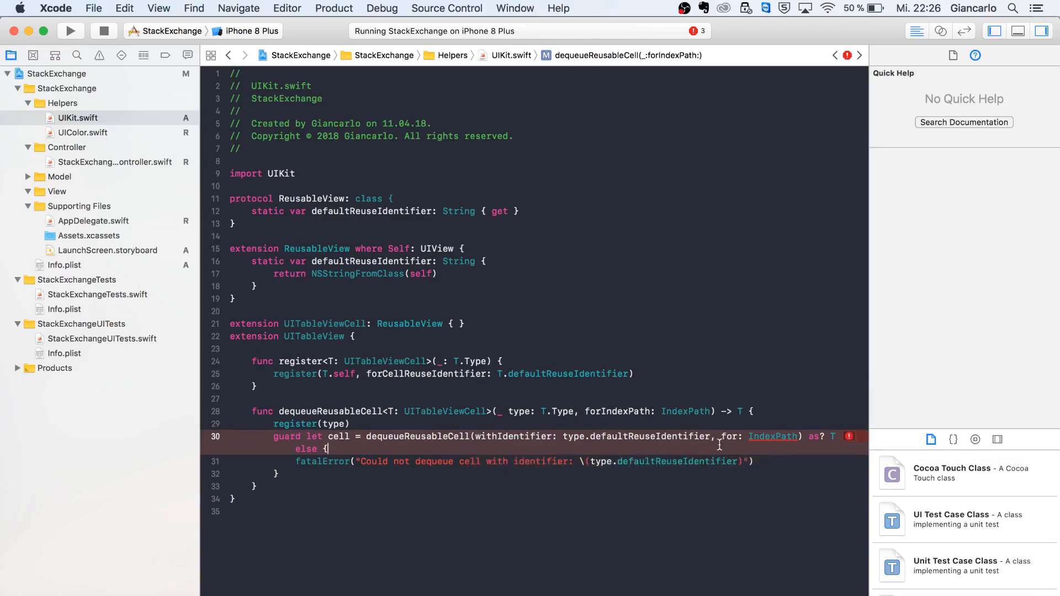
Give the forIndexPath parameter the internal name indexPath used in the dequeue call.
left_click(773, 436)
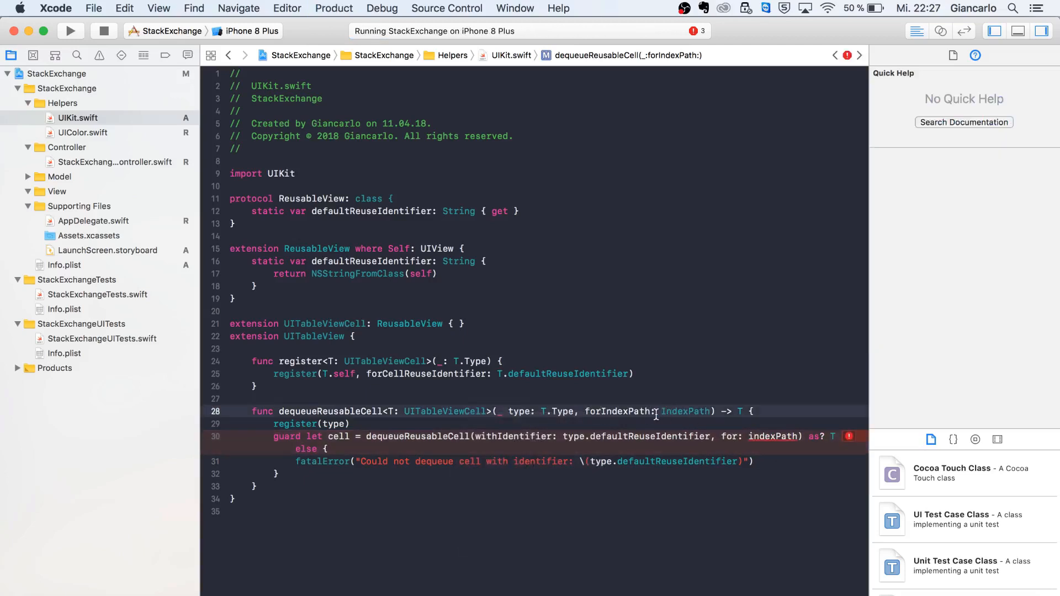
type("indexPAt")
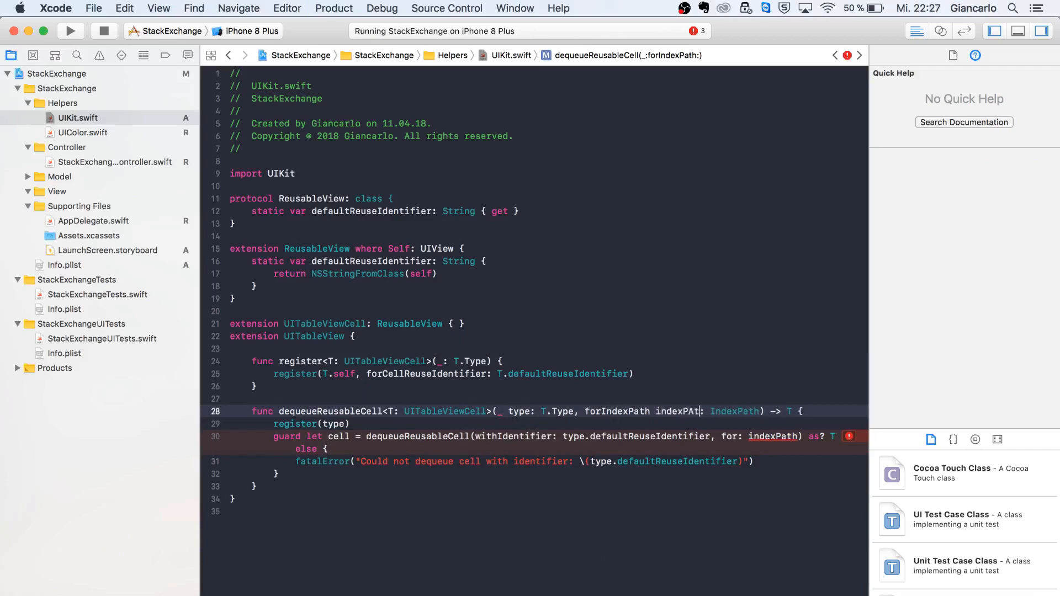
Return the dequeued cell after the guard statement.
left_click(70, 31)
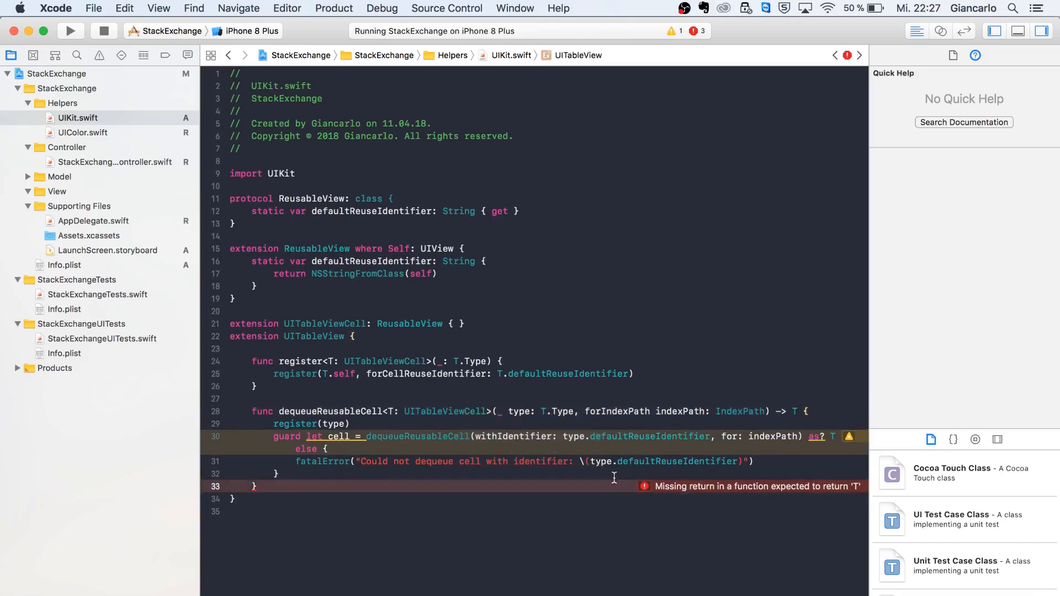
type("return cell")
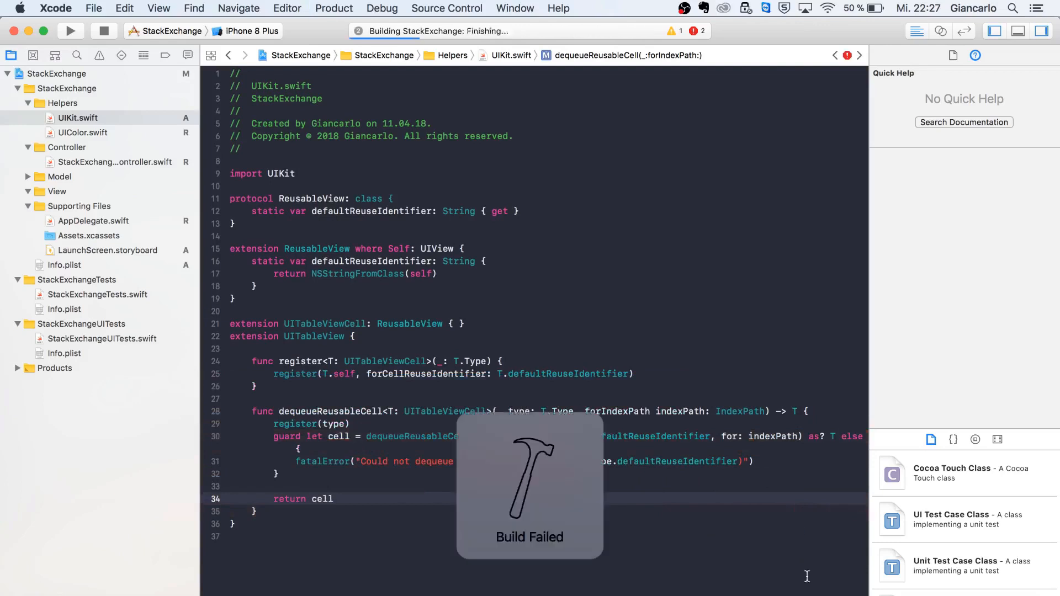
left_click(70, 31)
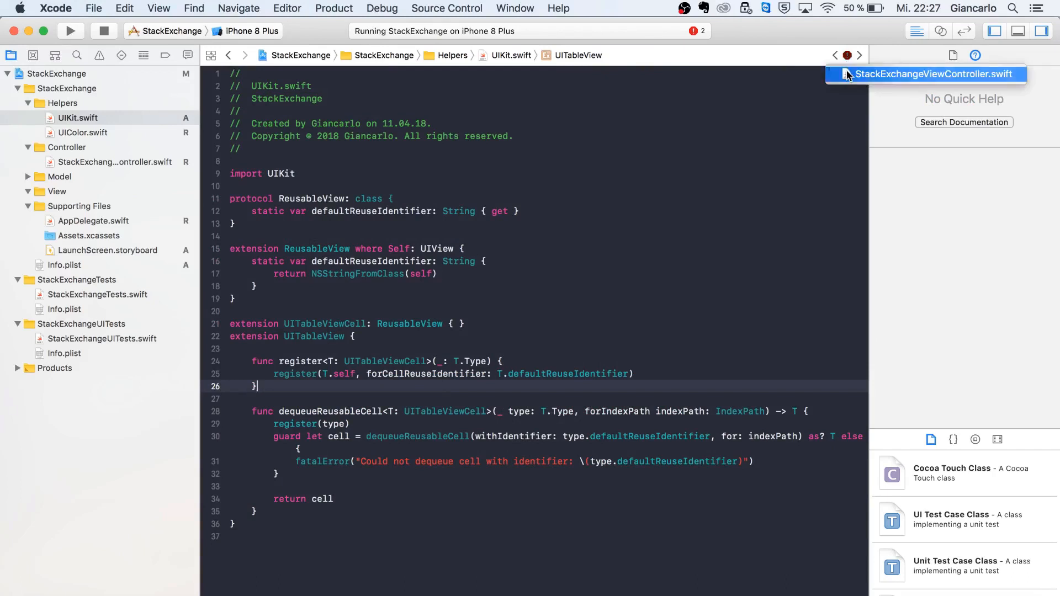
In StackExchangeViewController.swift's tableView closure, add tableView.register(UITableViewCell.self).
left_click(935, 74)
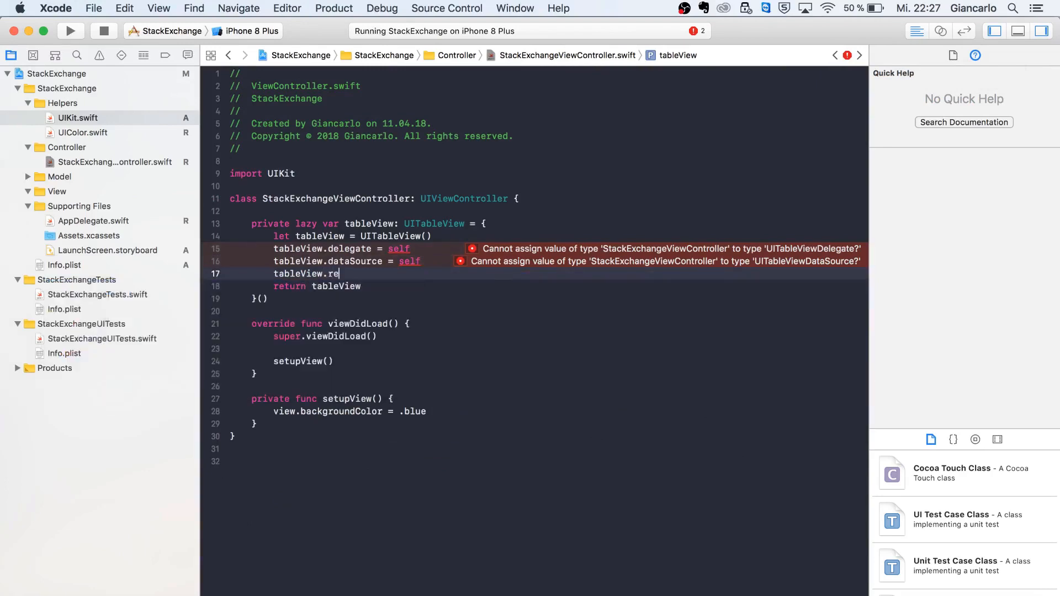
type("gister")
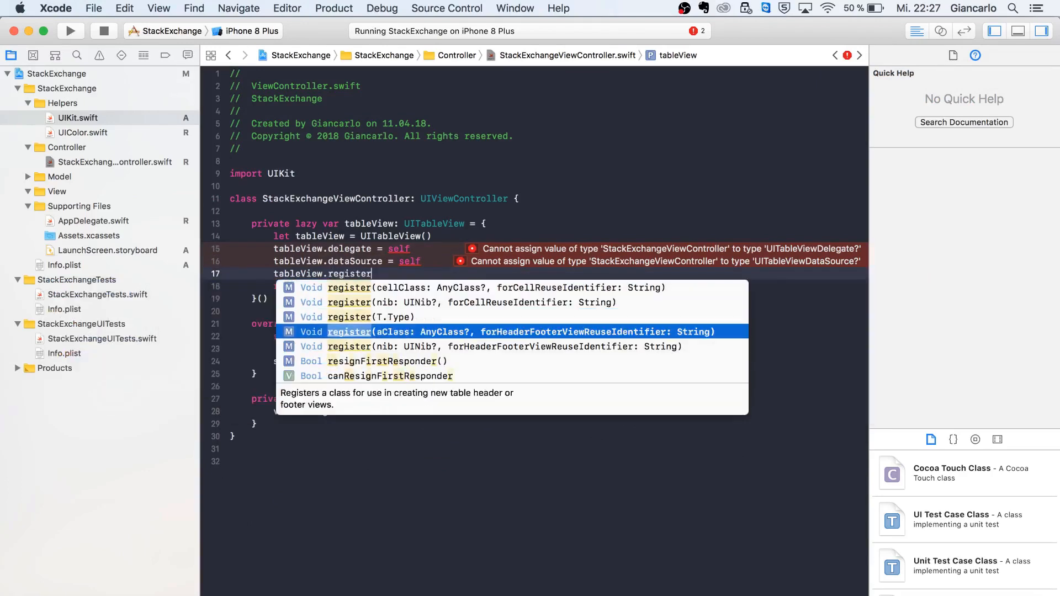
type("(UIT")
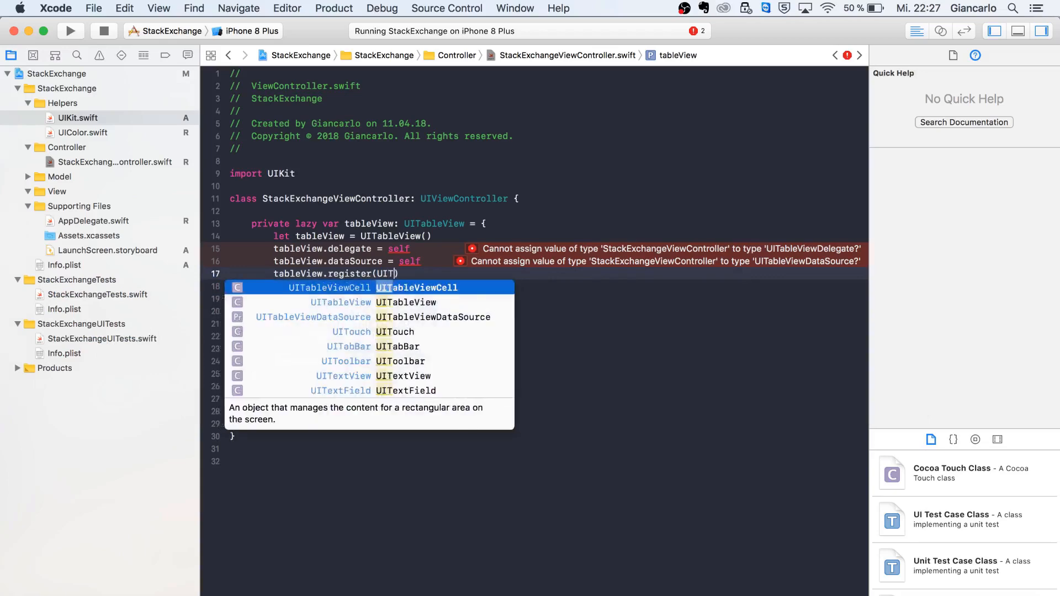
type(".self")
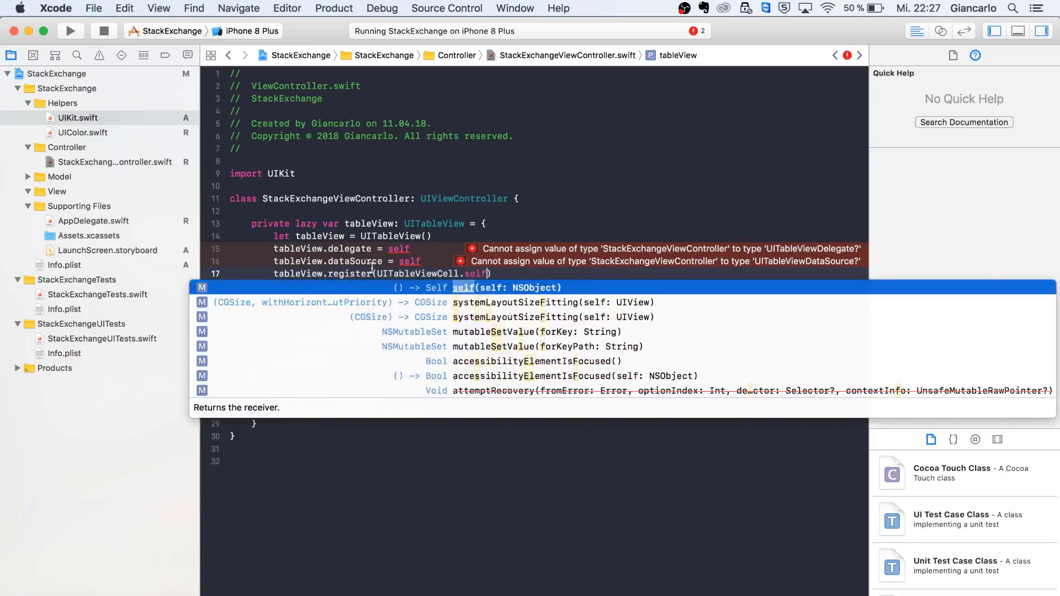